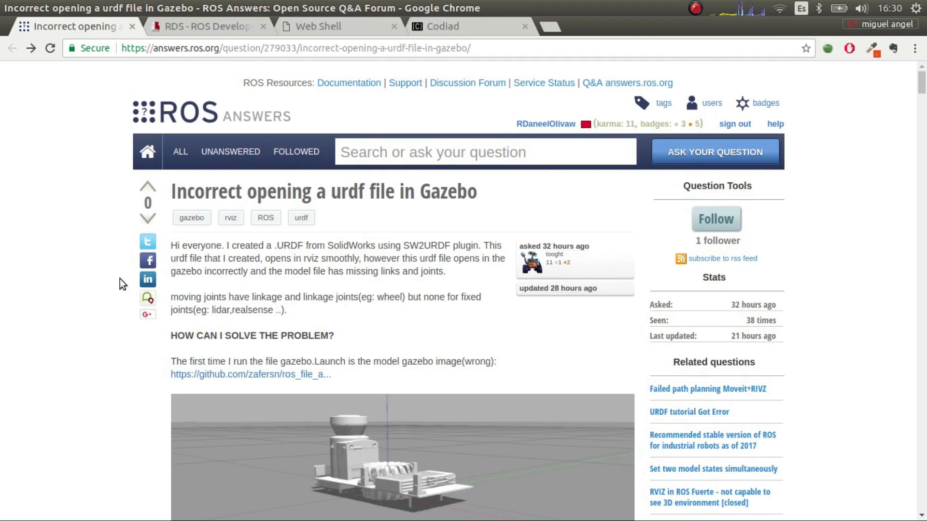
{"action": "mouse_move", "coordinate": [110, 347]}
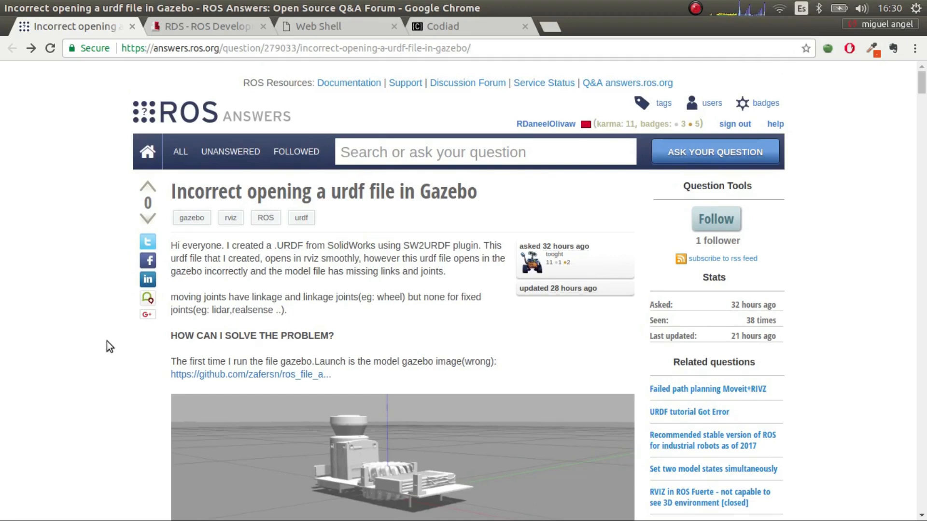
Start the Gazebo simulator from the RDS Tools menu and maximize its window.
{"action": "scroll", "scroll_direction": "down", "scroll_amount": 3}
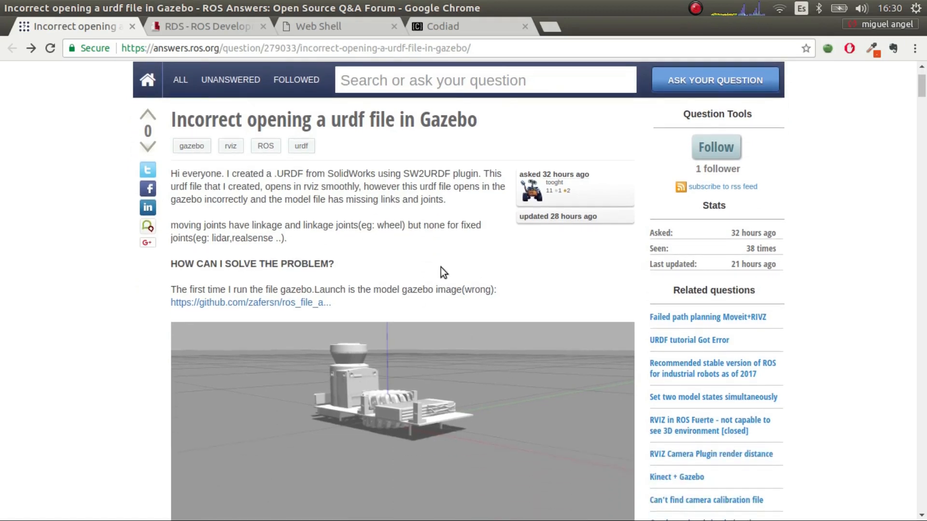
{"action": "mouse_move", "coordinate": [382, 406]}
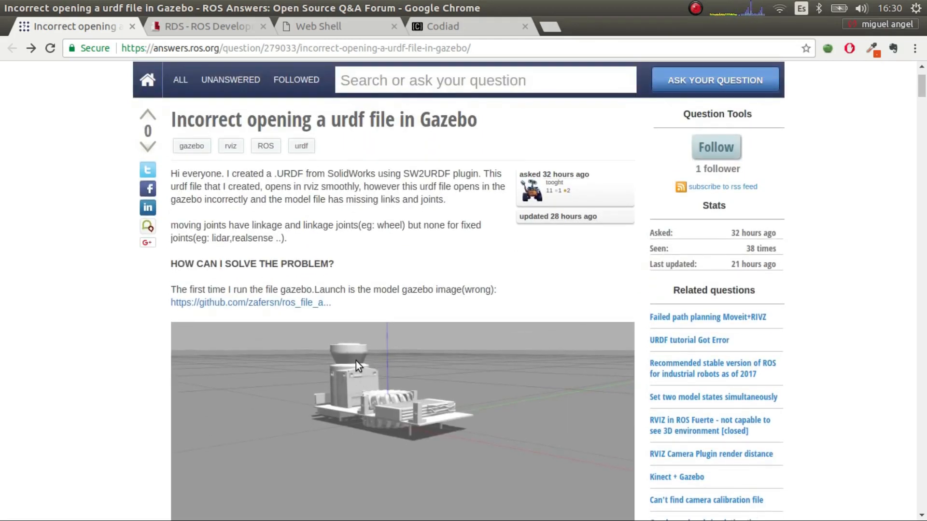
{"action": "mouse_move", "coordinate": [363, 219]}
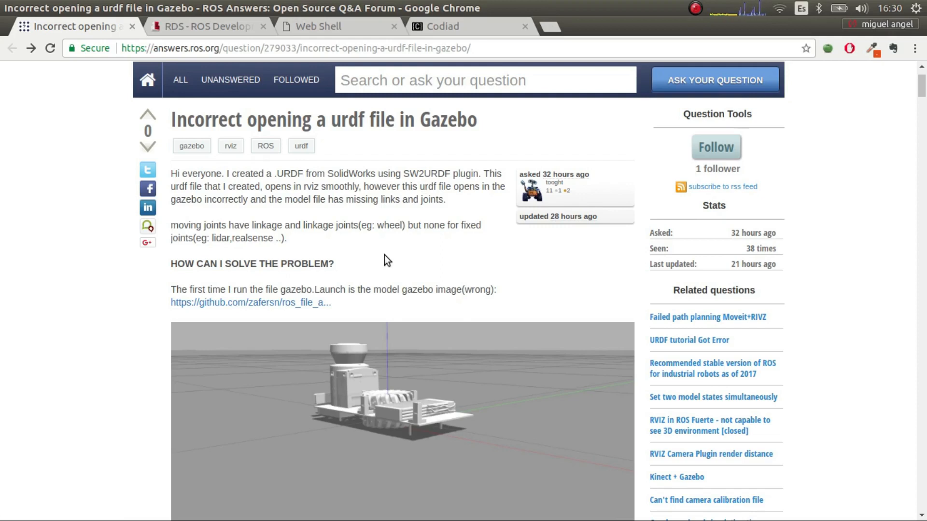
{"action": "mouse_move", "coordinate": [402, 301]}
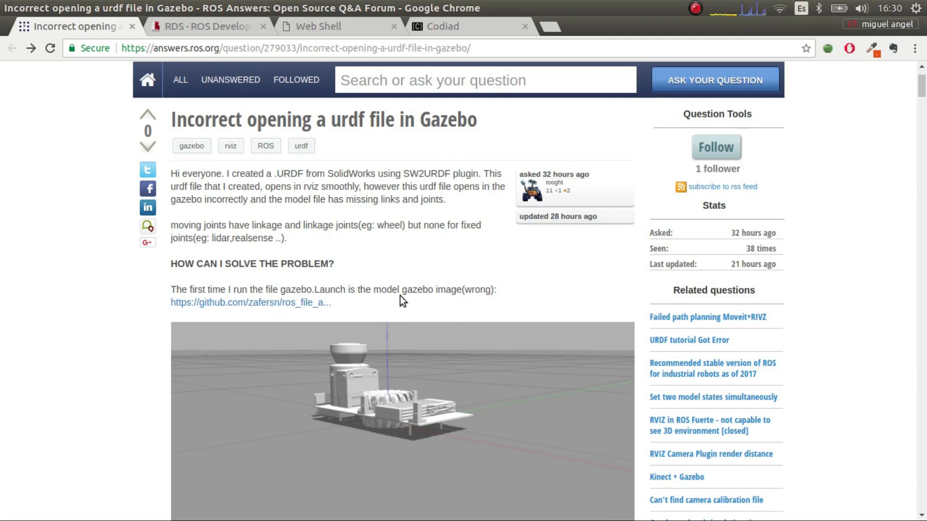
{"action": "scroll", "scroll_direction": "down", "scroll_amount": 3}
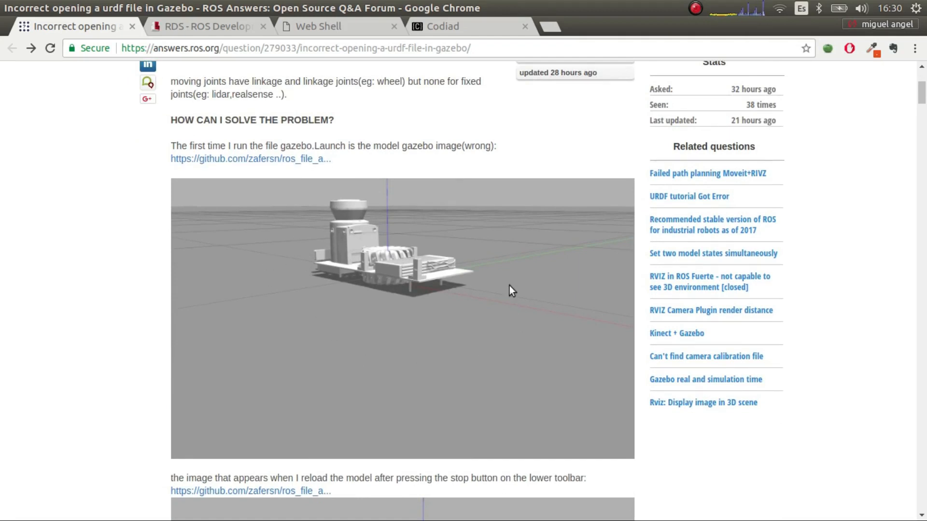
{"action": "scroll", "scroll_direction": "down", "scroll_amount": 3}
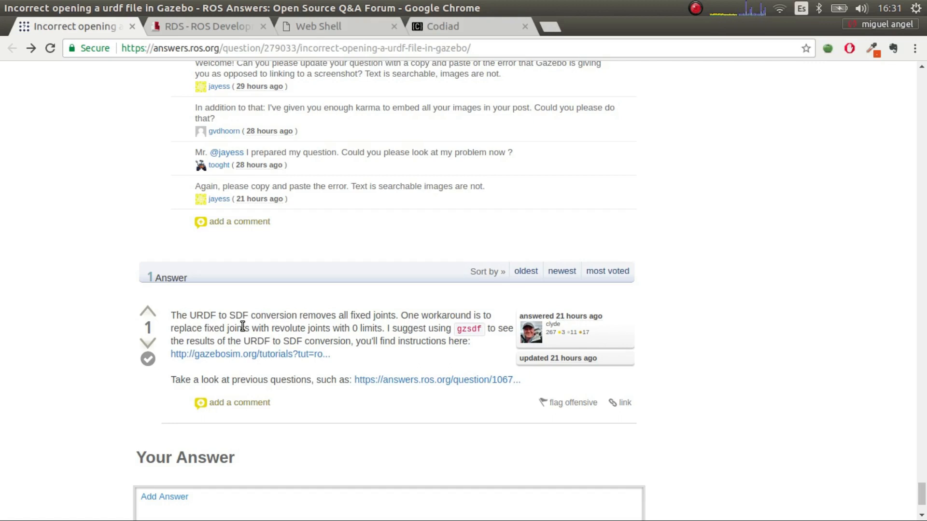
{"action": "mouse_move", "coordinate": [907, 413]}
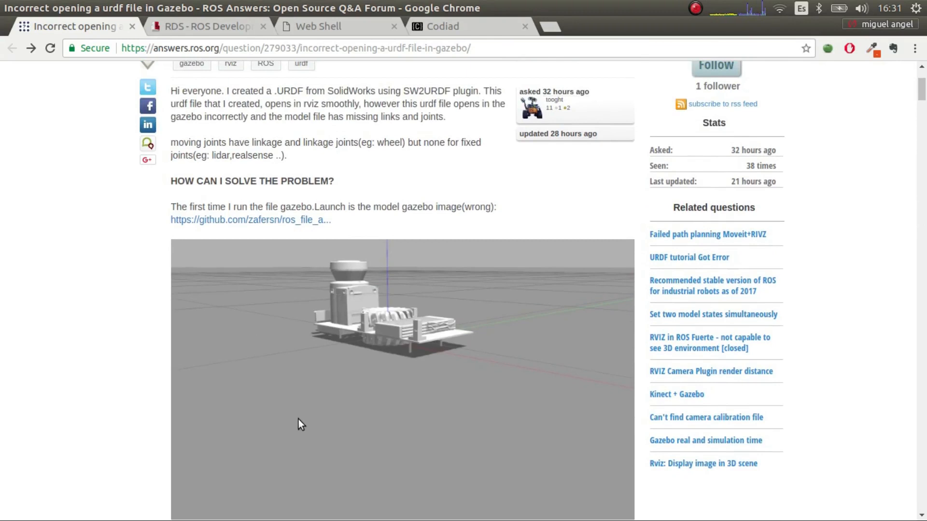
{"action": "scroll", "scroll_direction": "down", "scroll_amount": 3}
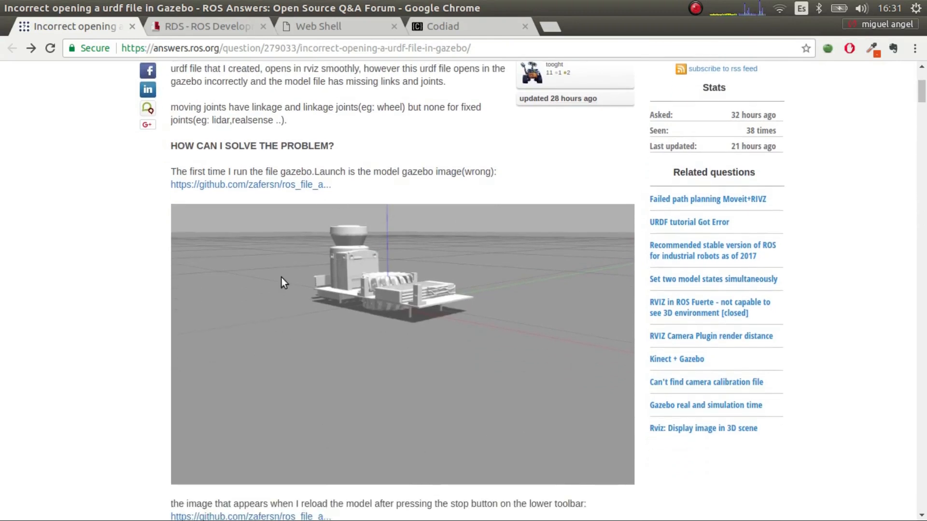
{"action": "mouse_move", "coordinate": [399, 328]}
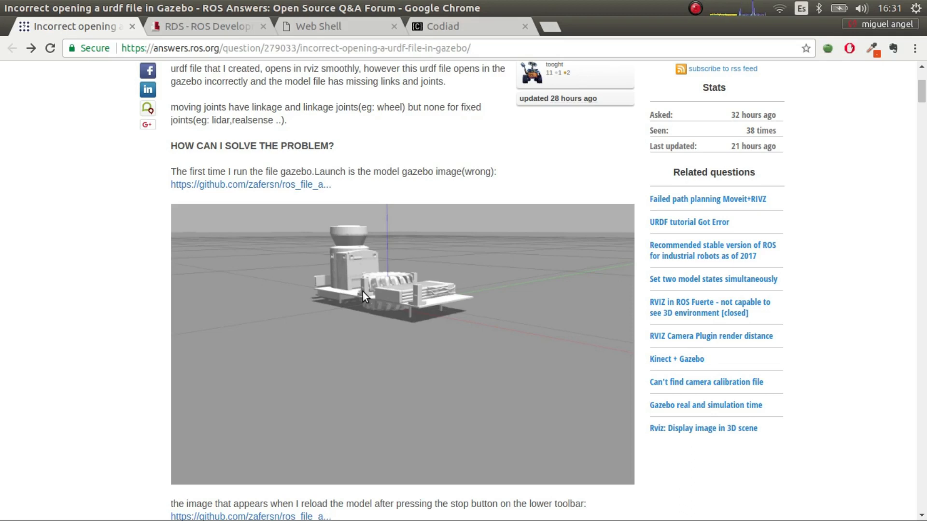
{"action": "mouse_move", "coordinate": [377, 297]}
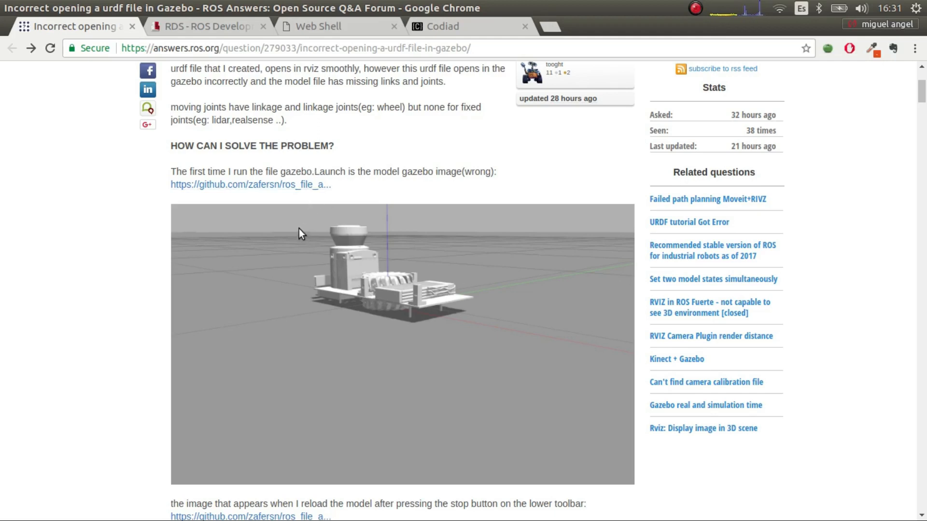
{"action": "mouse_move", "coordinate": [207, 40]}
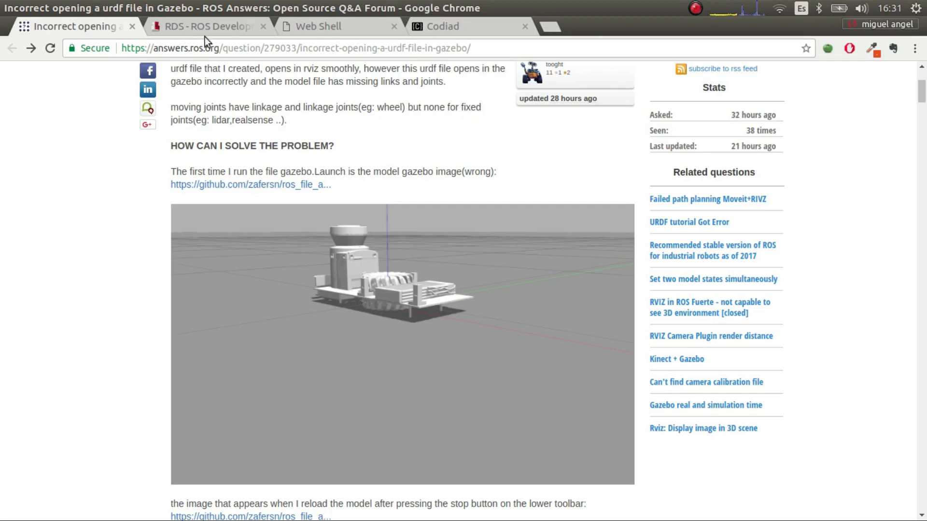
{"action": "left_click", "coordinate": [207, 26]}
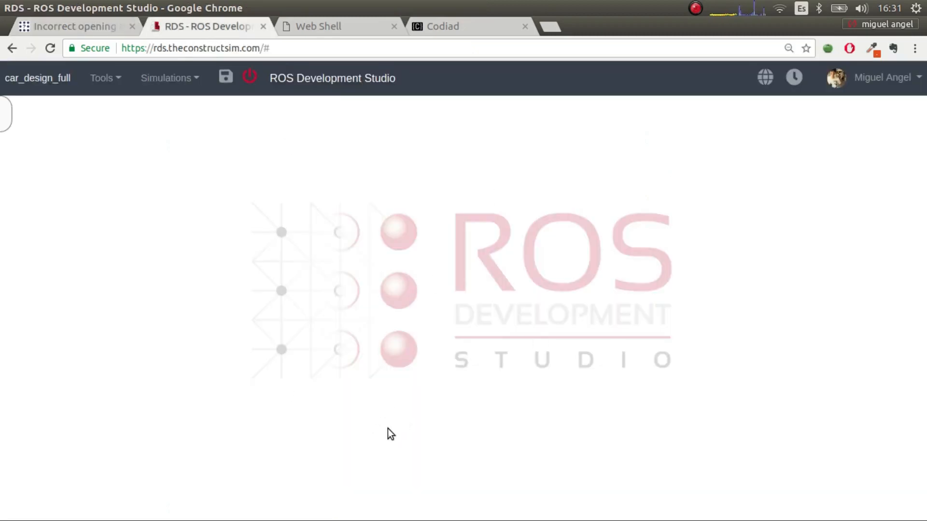
{"action": "mouse_move", "coordinate": [447, 271]}
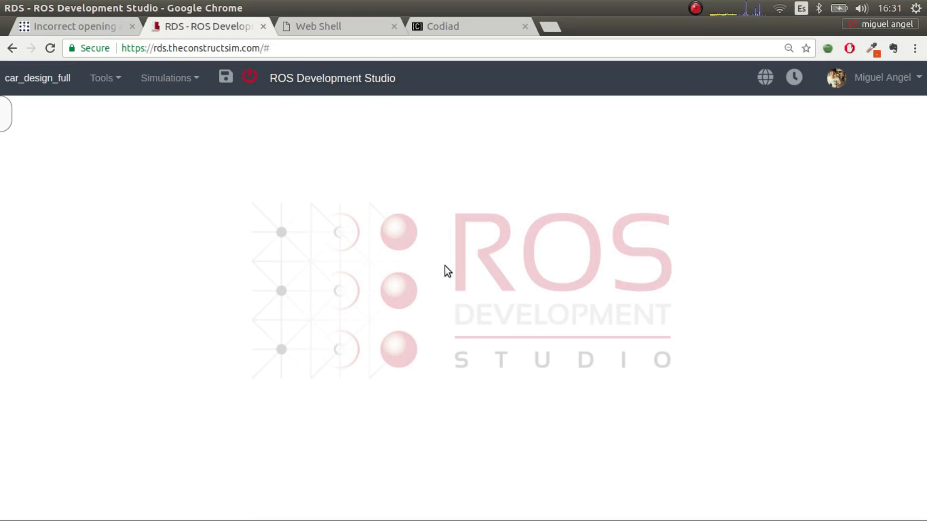
{"action": "mouse_move", "coordinate": [468, 303]}
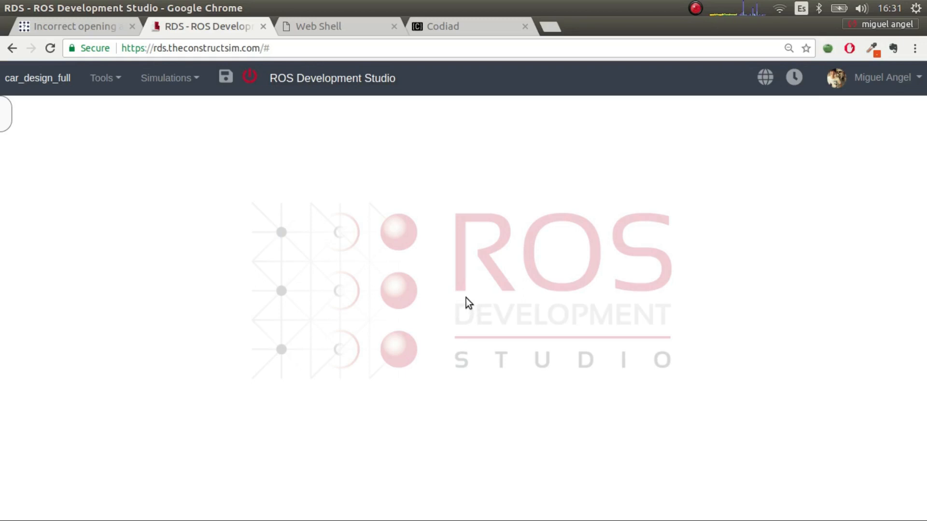
{"action": "mouse_move", "coordinate": [264, 270]}
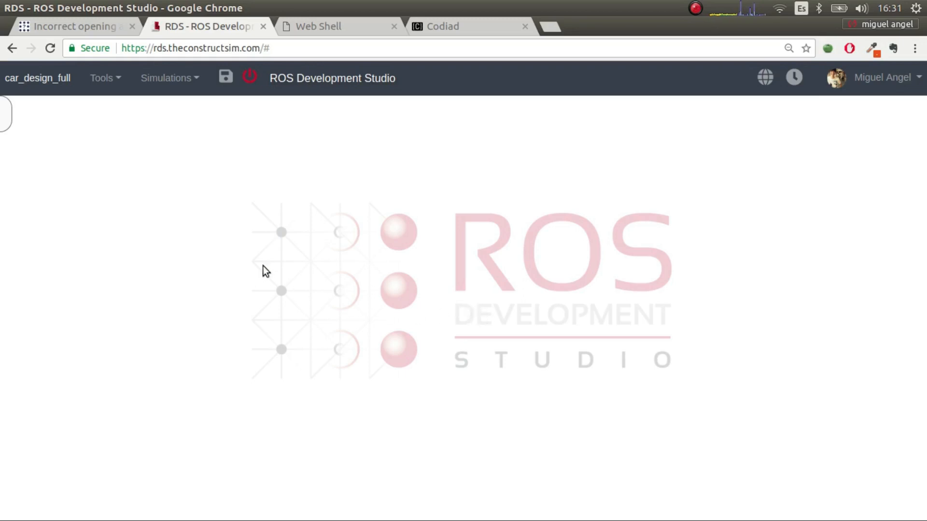
{"action": "mouse_move", "coordinate": [240, 256]}
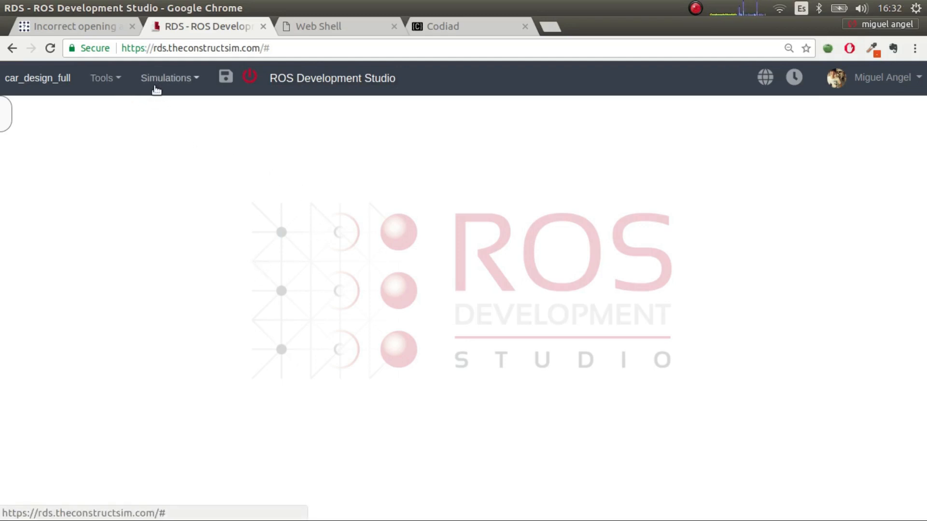
{"action": "left_click", "coordinate": [101, 77]}
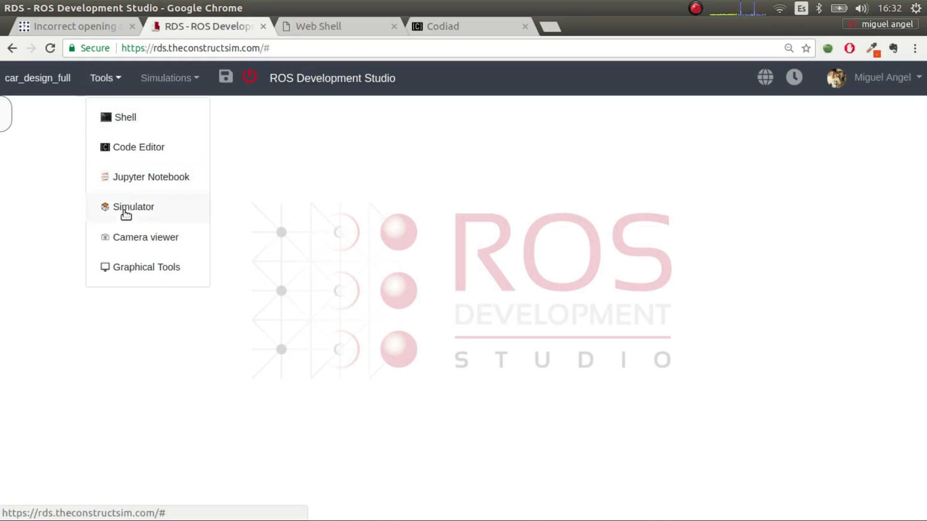
{"action": "left_click", "coordinate": [132, 206]}
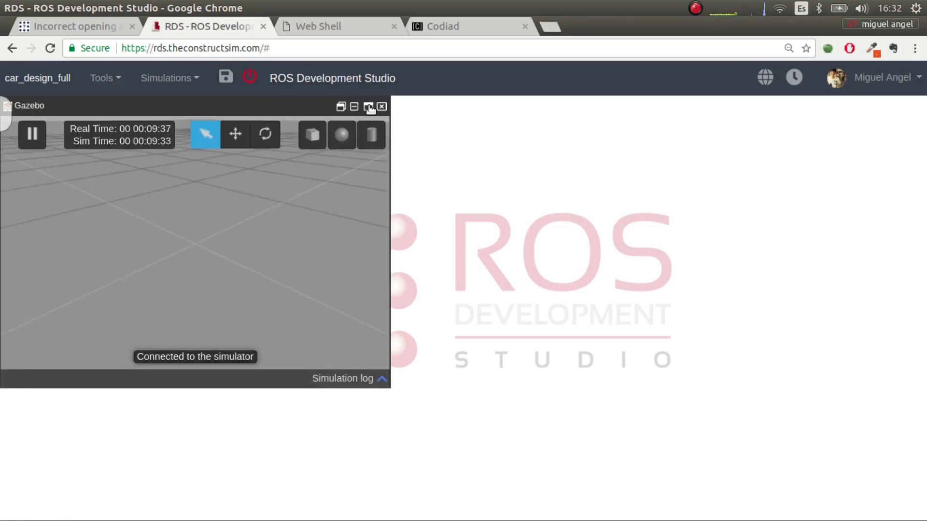
{"action": "left_click", "coordinate": [368, 107]}
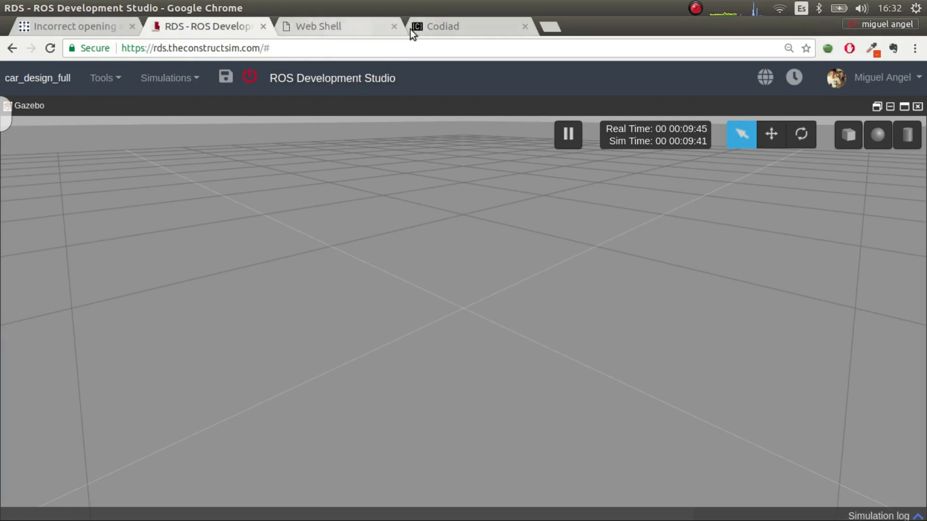
Open a Shell terminal from the Tools menu over the running simulator.
{"action": "left_click", "coordinate": [442, 26]}
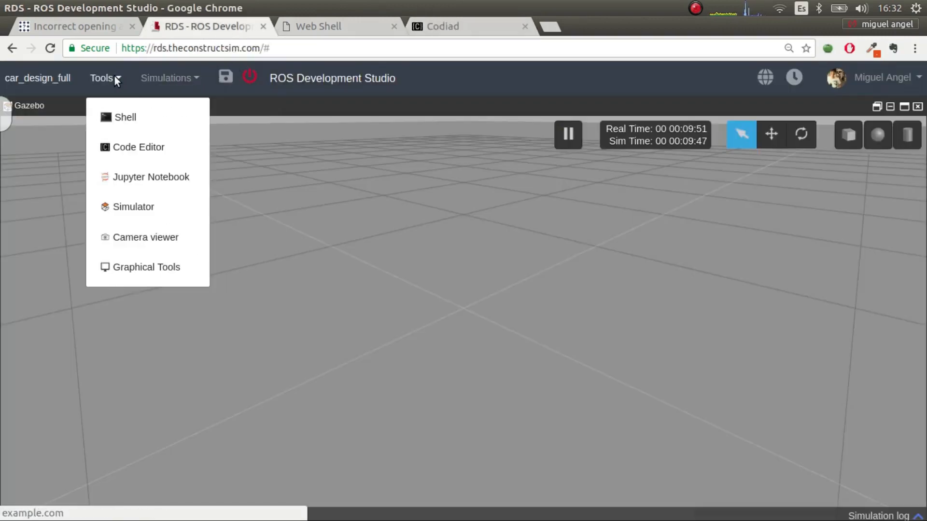
{"action": "mouse_move", "coordinate": [124, 117]}
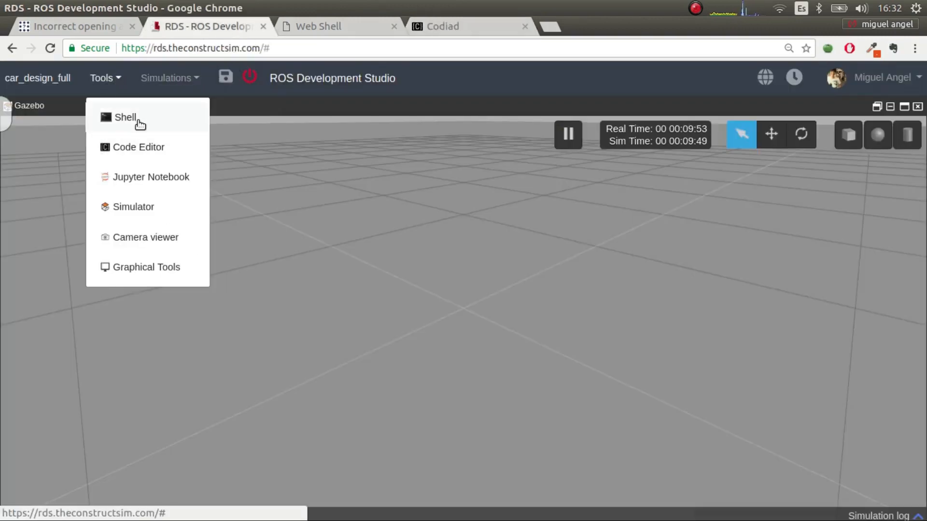
{"action": "left_click", "coordinate": [125, 117]}
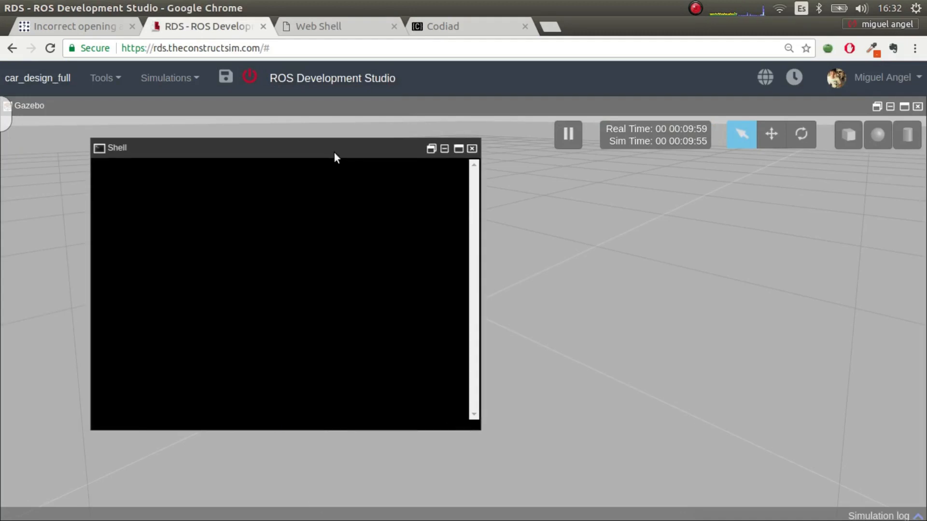
{"action": "mouse_move", "coordinate": [379, 171]}
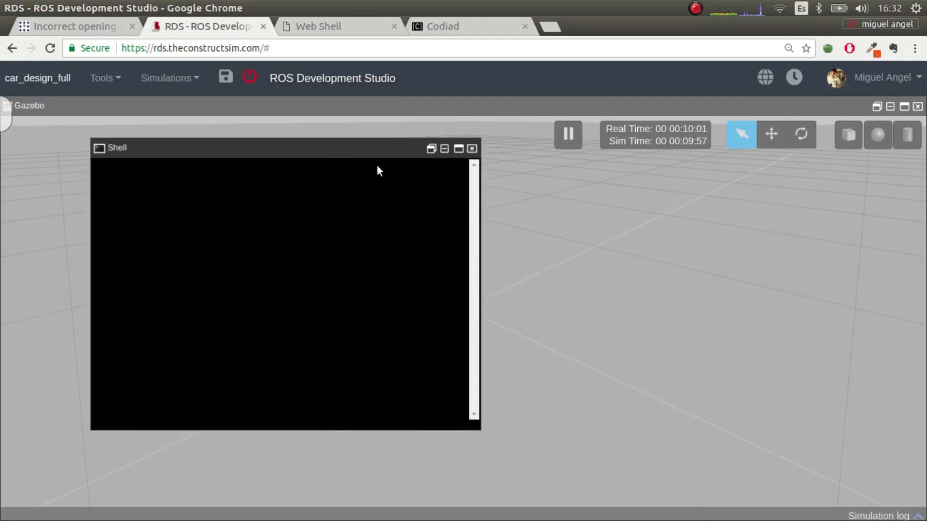
{"action": "mouse_move", "coordinate": [399, 169]}
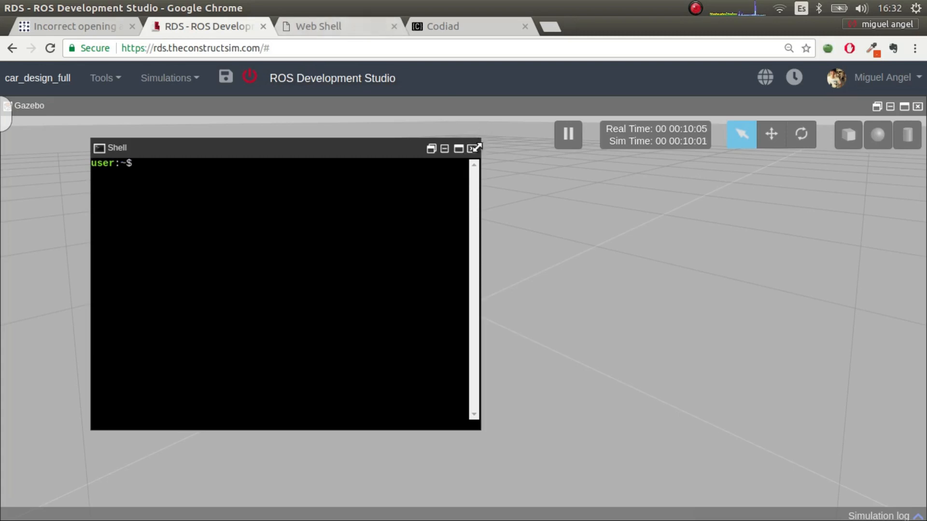
{"action": "left_click", "coordinate": [476, 147]}
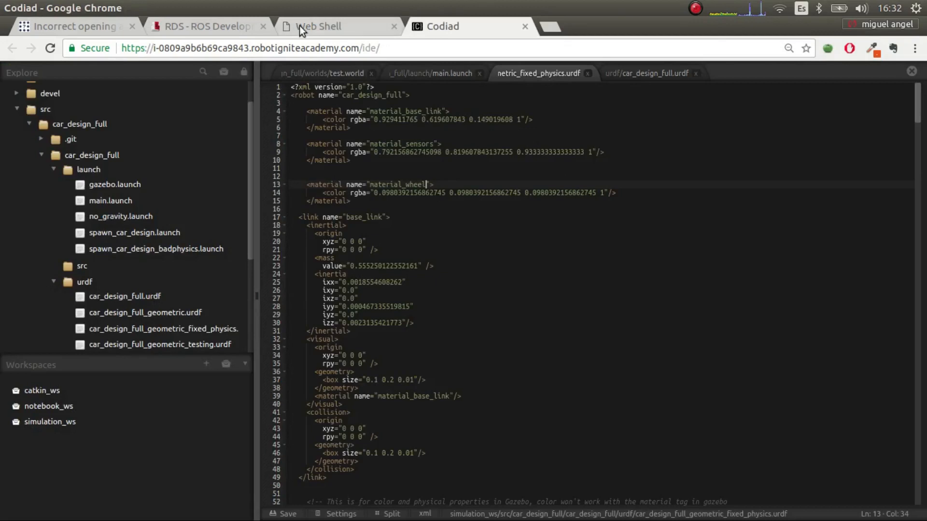
Expand the car_design_full package's worlds folder in Codiad and open test.world.
{"action": "left_click", "coordinate": [318, 26]}
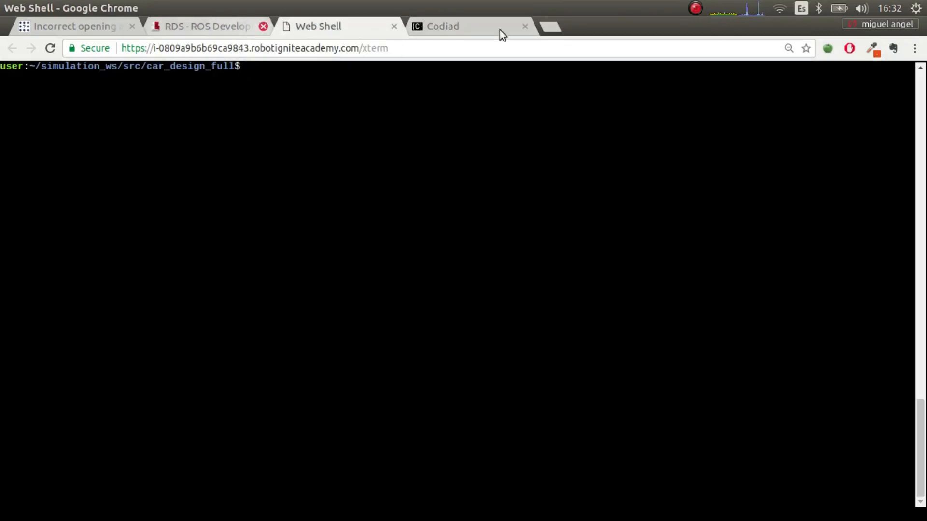
{"action": "left_click", "coordinate": [466, 26]}
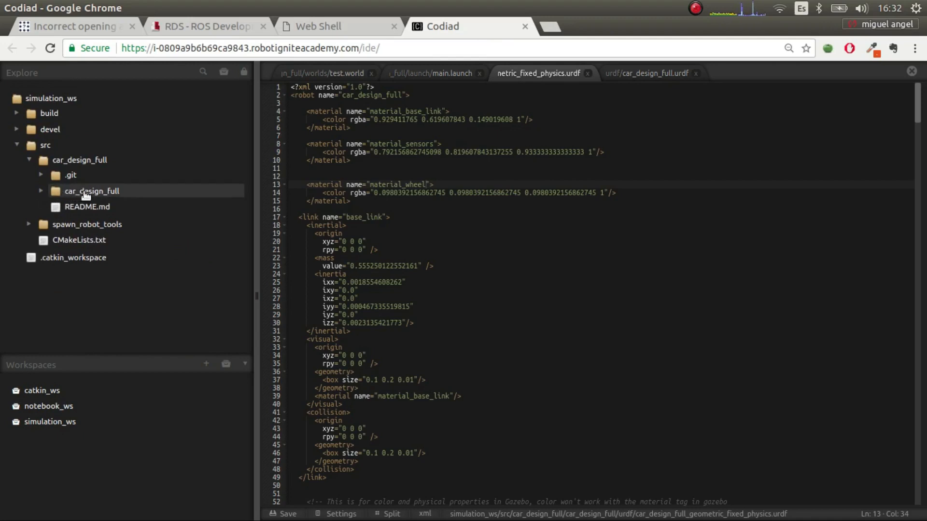
{"action": "left_click", "coordinate": [91, 191]}
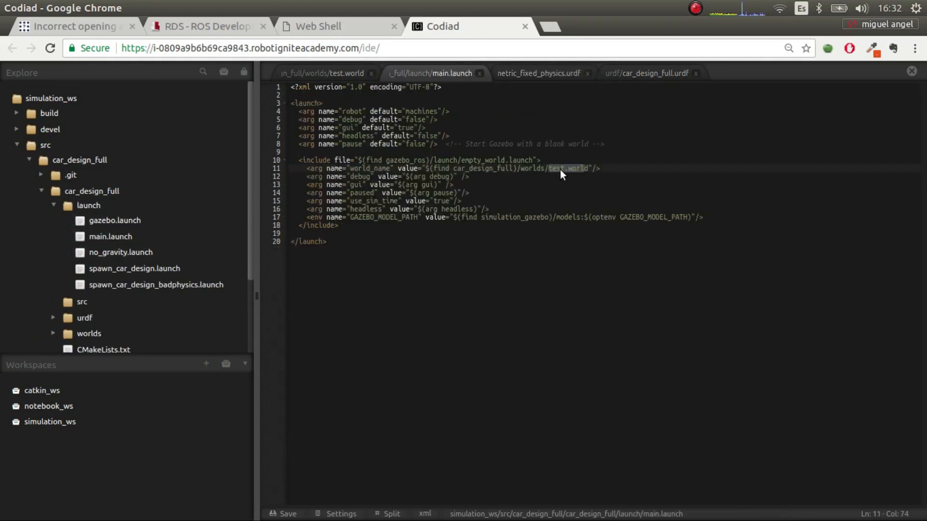
{"action": "left_click", "coordinate": [87, 333]}
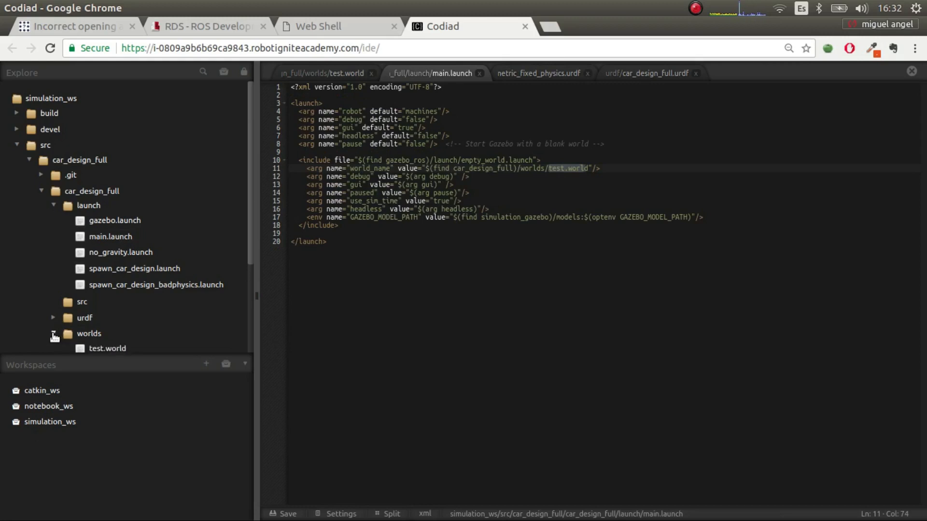
{"action": "left_click", "coordinate": [322, 73]}
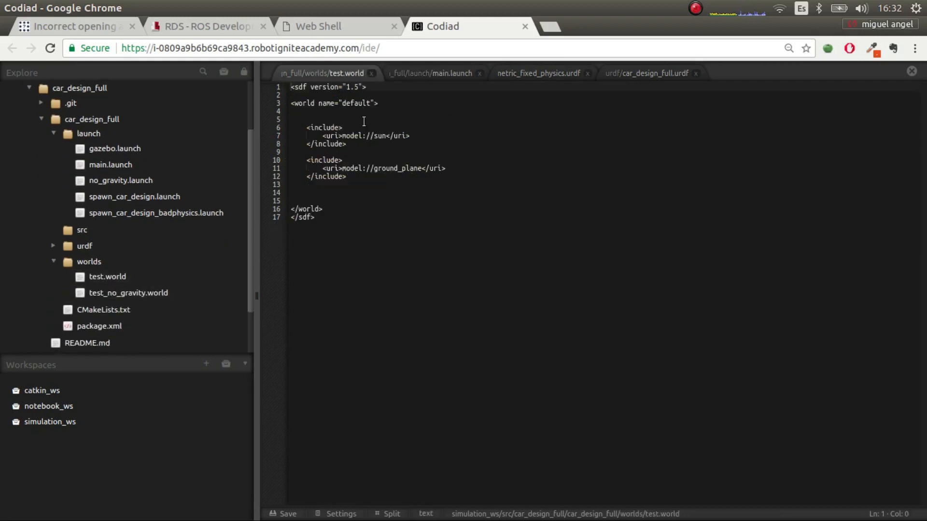
{"action": "mouse_move", "coordinate": [363, 200]}
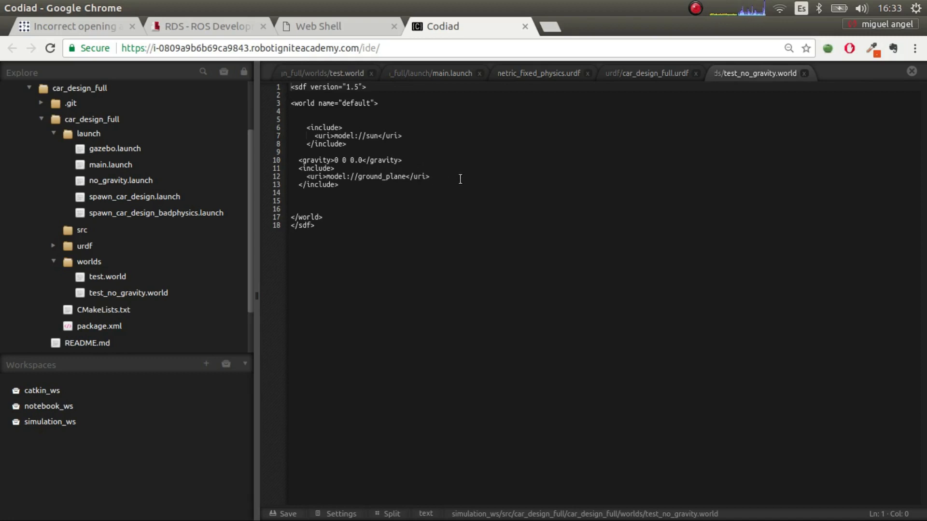
{"action": "mouse_move", "coordinate": [98, 21]}
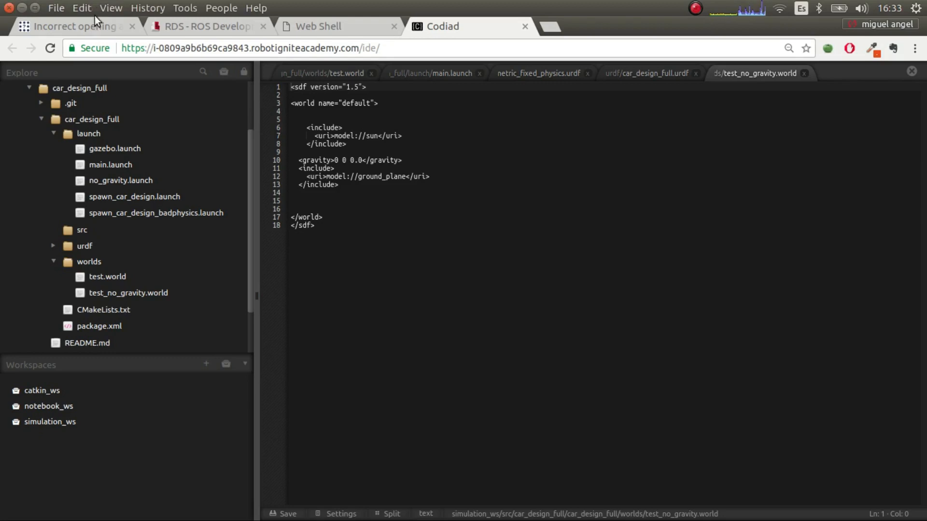
Close the test world file tab in Codiad and return to the Gazebo view.
{"action": "left_click", "coordinate": [71, 26]}
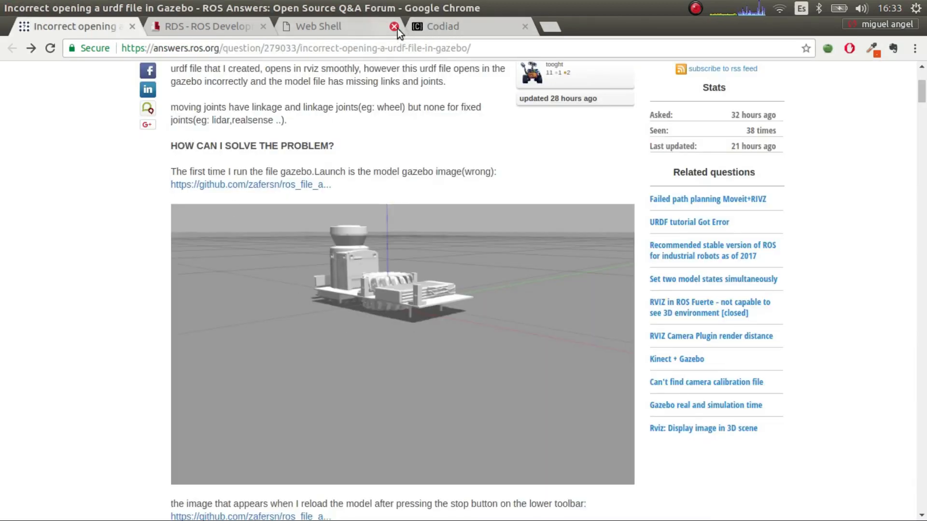
{"action": "left_click", "coordinate": [318, 26]}
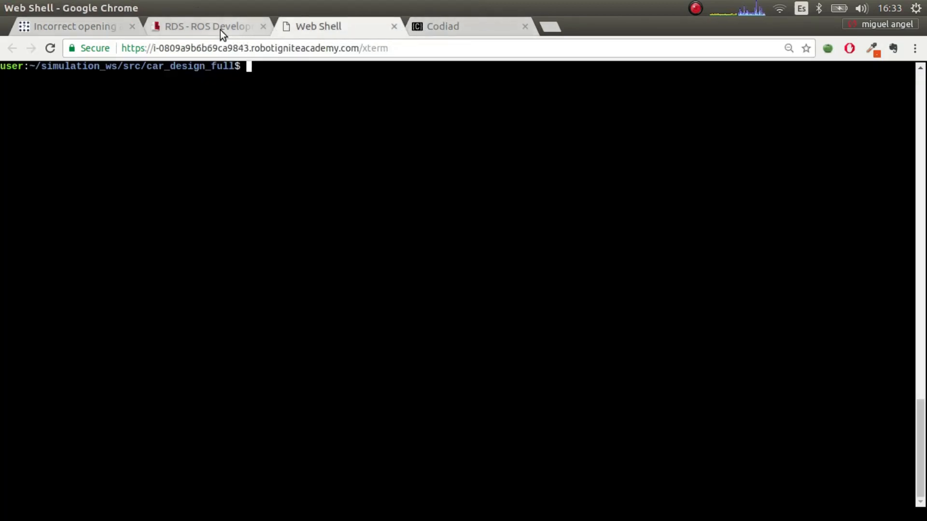
{"action": "left_click", "coordinate": [467, 26]}
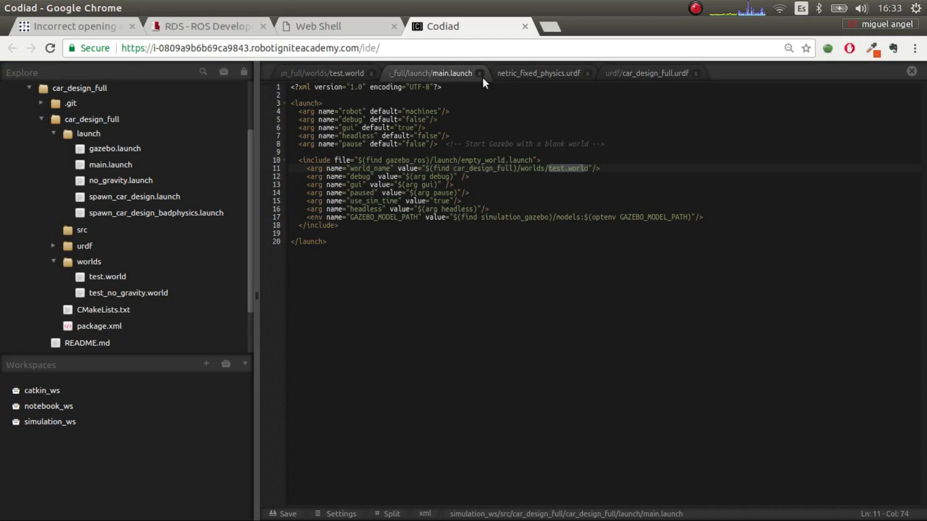
{"action": "left_click", "coordinate": [322, 73]}
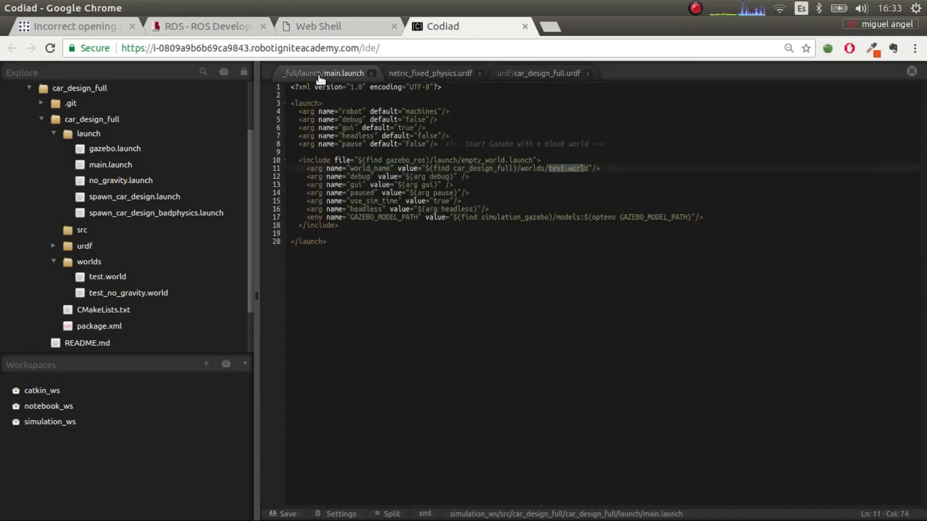
{"action": "left_click", "coordinate": [207, 26]}
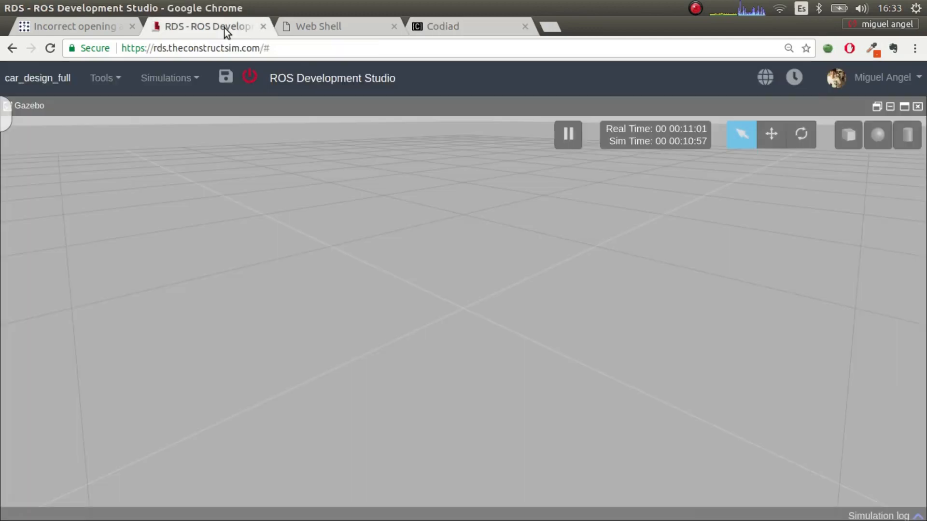
{"action": "mouse_move", "coordinate": [229, 59]}
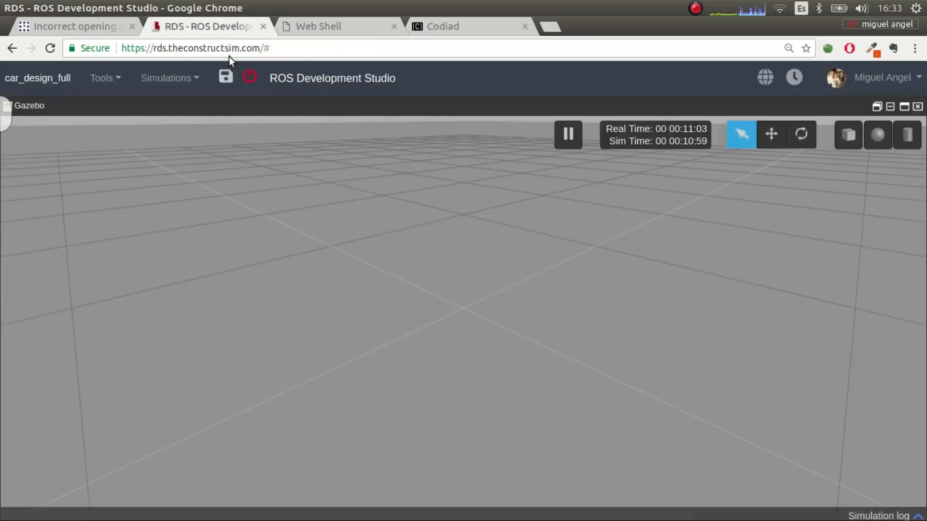
Run 'roslaunch car_design_full spawn_car_design_badphysics.launch' in the Web Shell terminal.
{"action": "left_click", "coordinate": [318, 26]}
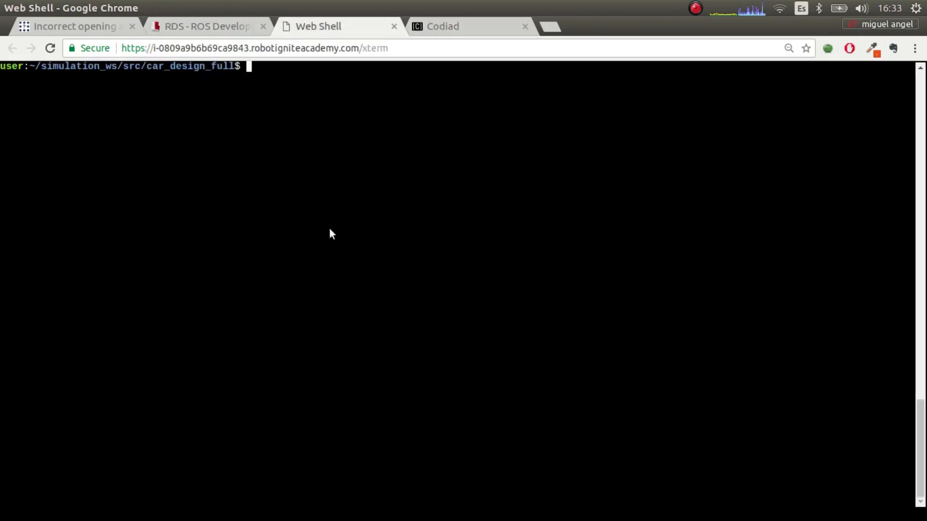
{"action": "type", "text": "roslaunch car_design_full spawn_car_design_badphysics.launch"}
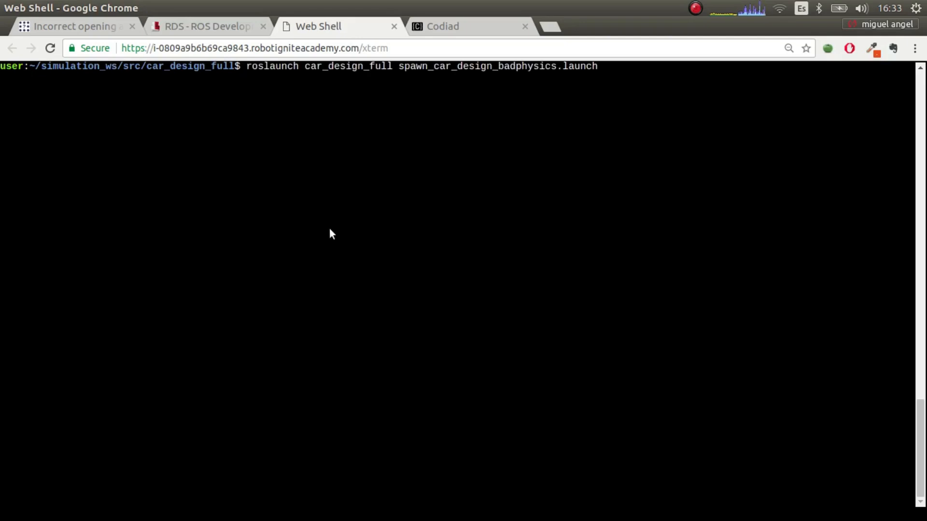
{"action": "type", "text": "git config --global user.name \"RDaneelOlivaw\""}
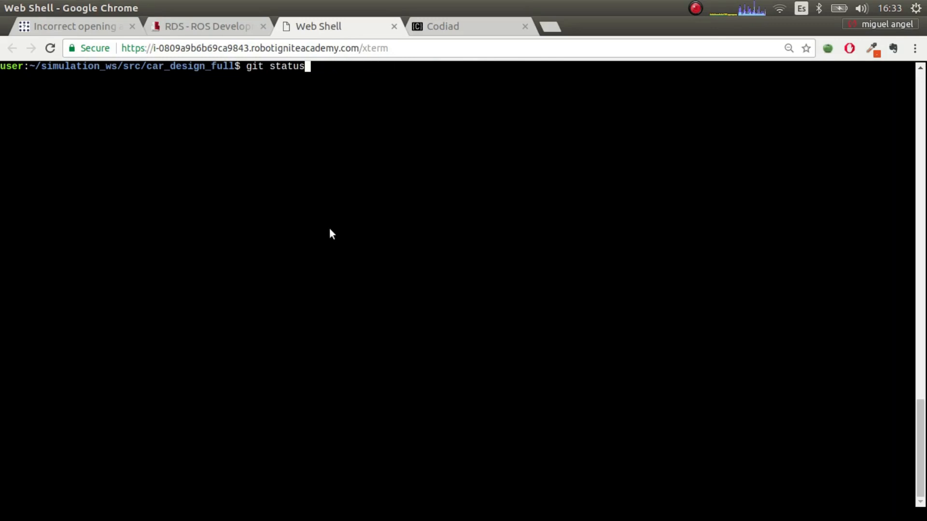
{"action": "type", "text": "roslaunch car_design_full spawn_car_design_badphysics.launch"}
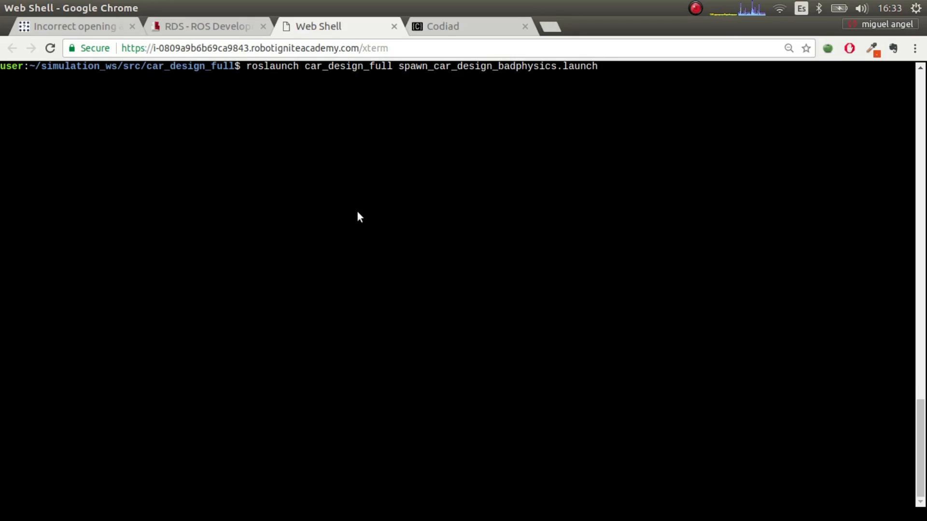
{"action": "mouse_move", "coordinate": [334, 178]}
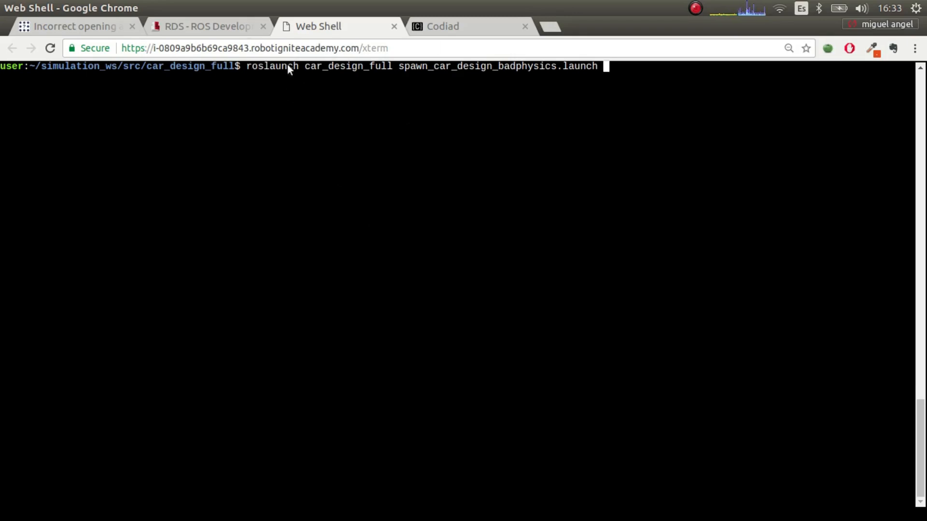
{"action": "mouse_move", "coordinate": [212, 29]}
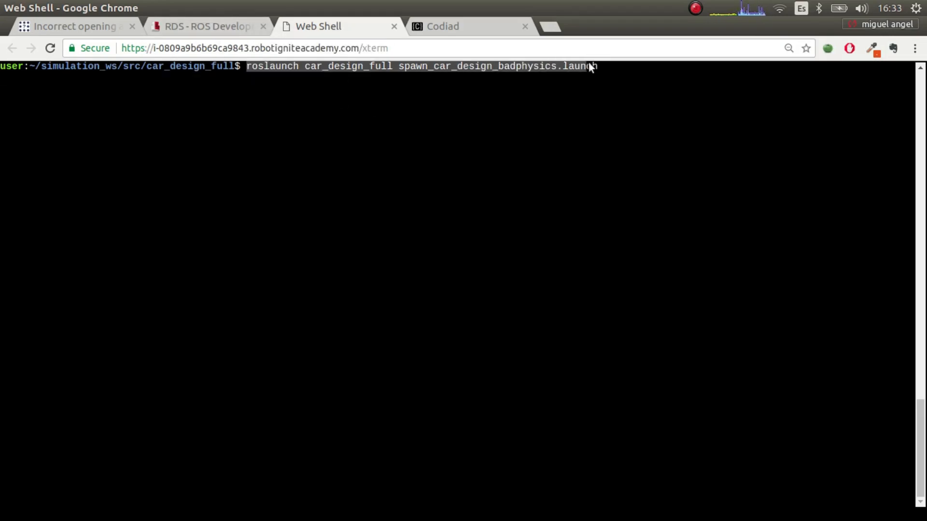
{"action": "right_click", "coordinate": [587, 66]}
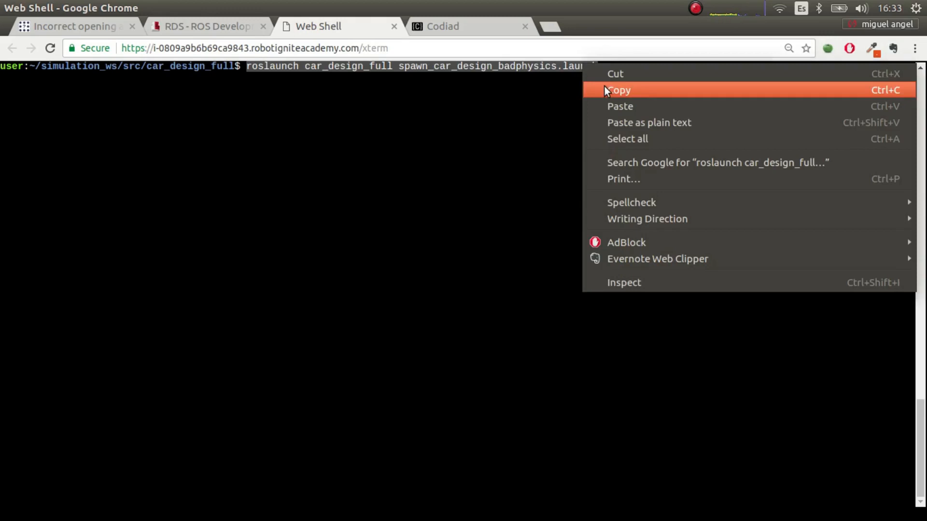
{"action": "left_click", "coordinate": [207, 26]}
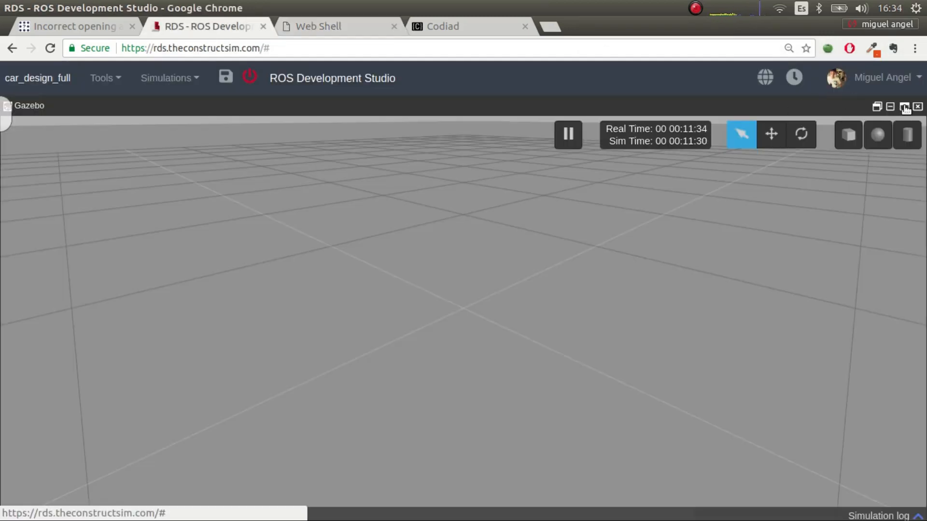
{"action": "left_click", "coordinate": [318, 26]}
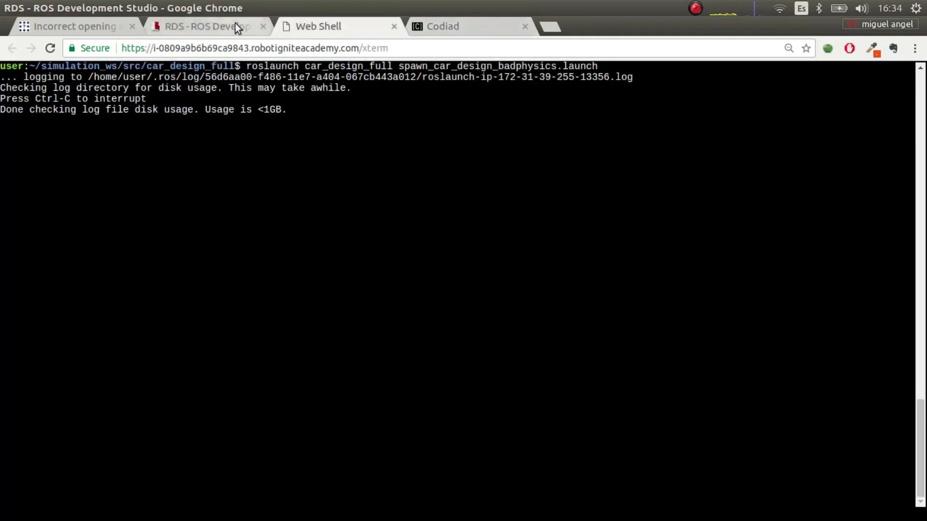
Switch to the RDS Gazebo view to watch the car model spawn.
{"action": "left_click", "coordinate": [207, 26]}
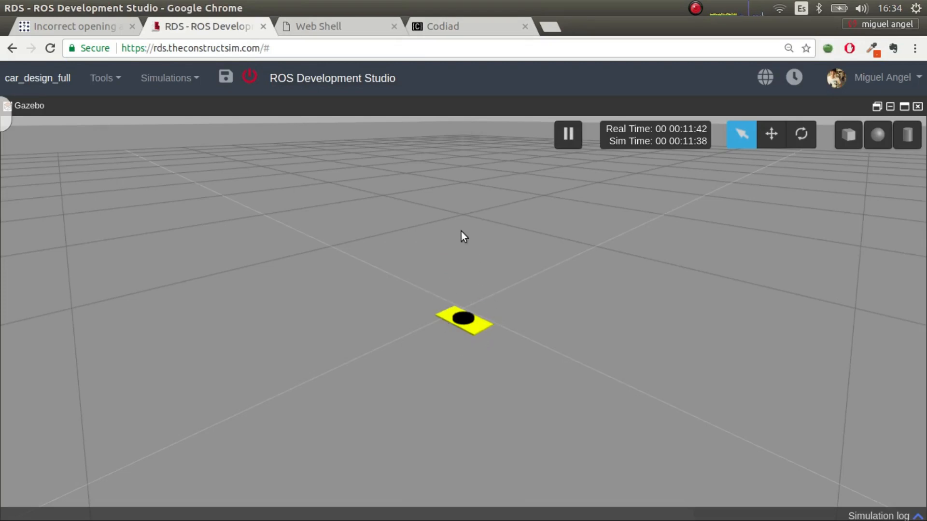
{"action": "mouse_move", "coordinate": [449, 331]}
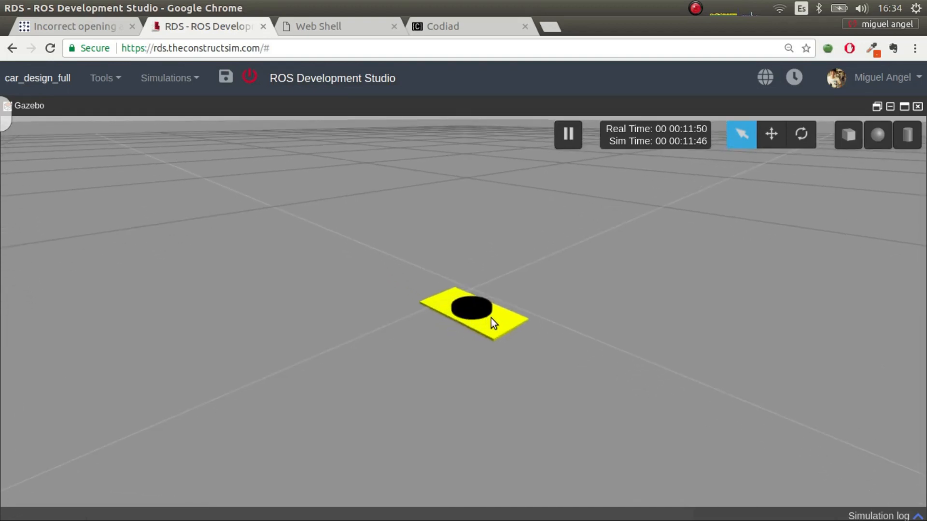
{"action": "mouse_move", "coordinate": [479, 319]}
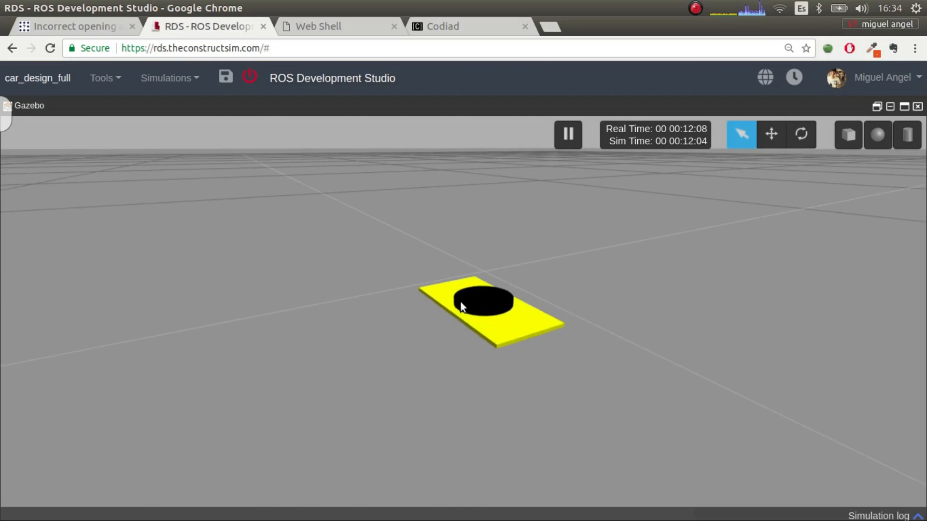
{"action": "mouse_move", "coordinate": [315, 31]}
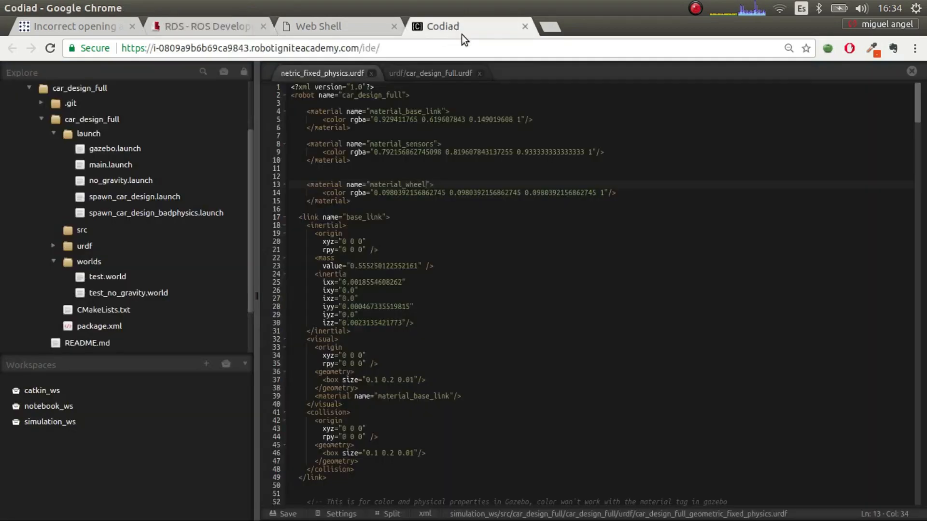
Scroll the ROS Answers question to its reloaded-model screenshot and spawn_model command.
{"action": "left_click", "coordinate": [206, 26]}
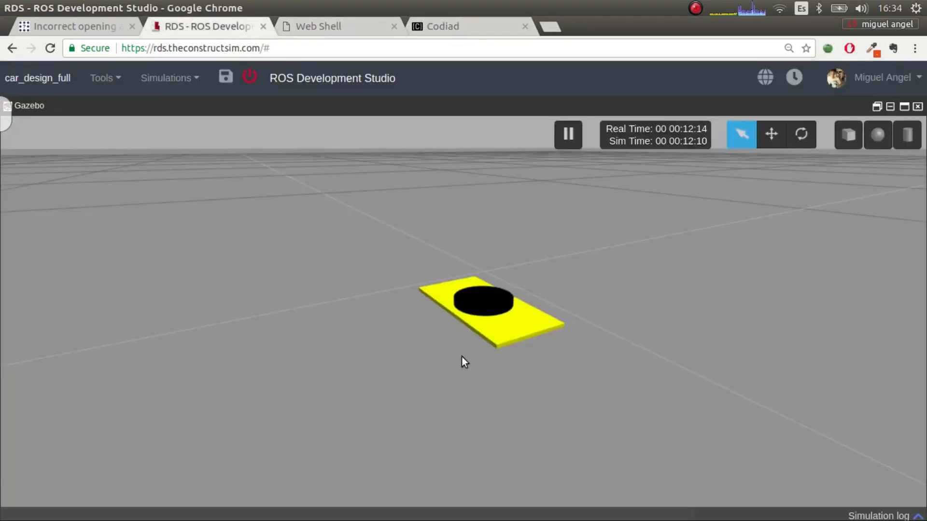
{"action": "left_click", "coordinate": [71, 26]}
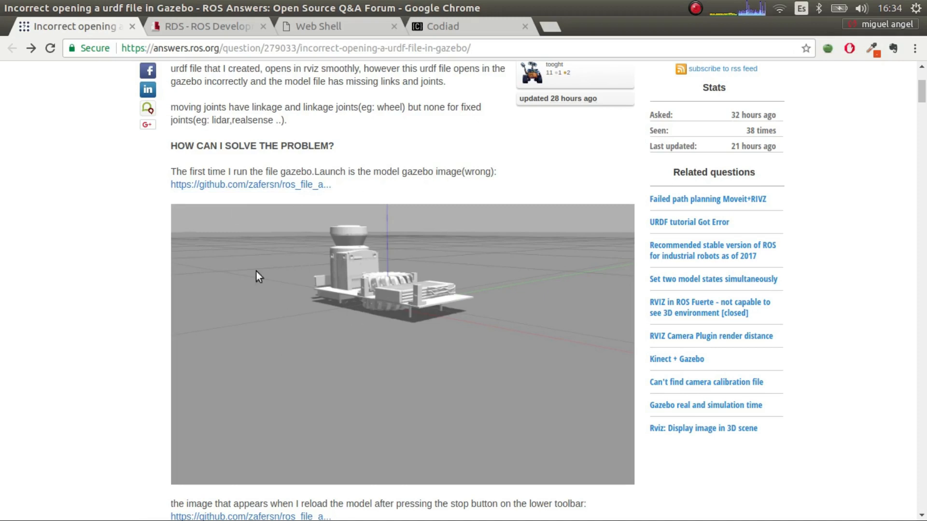
{"action": "mouse_move", "coordinate": [330, 289]}
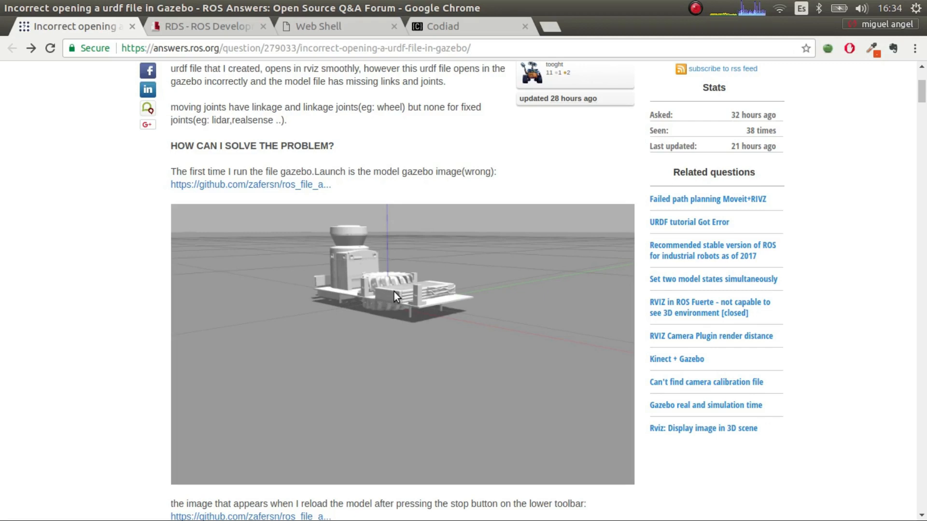
{"action": "mouse_move", "coordinate": [375, 276]}
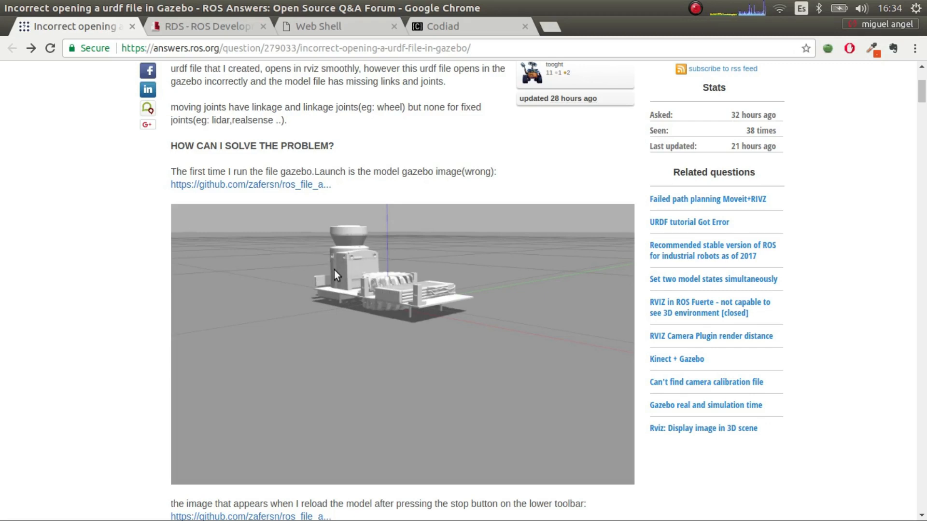
{"action": "scroll", "scroll_direction": "down", "scroll_amount": 3}
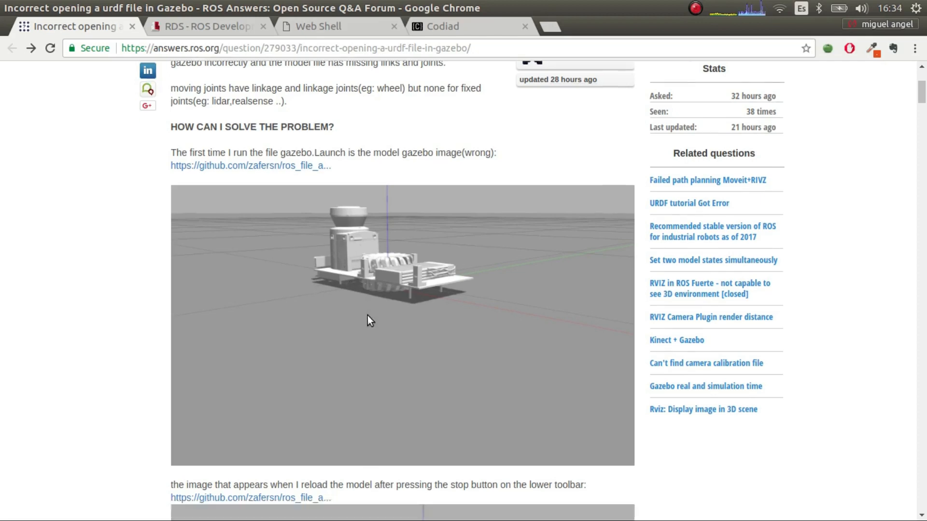
{"action": "scroll", "scroll_direction": "down", "scroll_amount": 3}
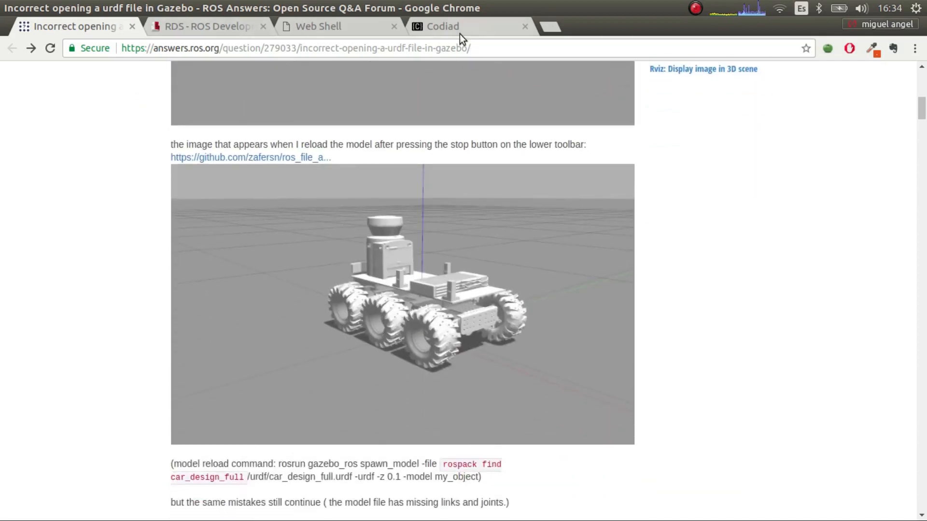
Open car_design_full.urdf in Codiad and scroll through its mesh-based base_link.
{"action": "left_click", "coordinate": [442, 26]}
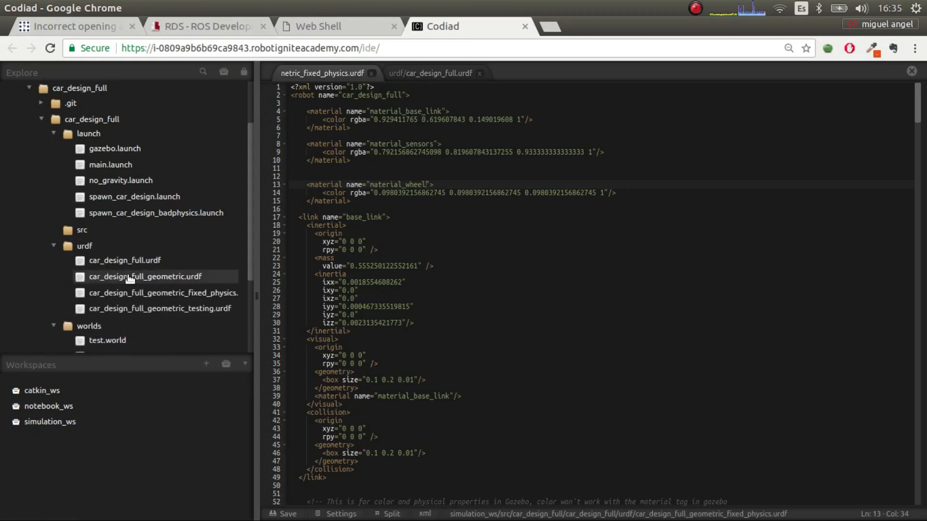
{"action": "left_click", "coordinate": [430, 73]}
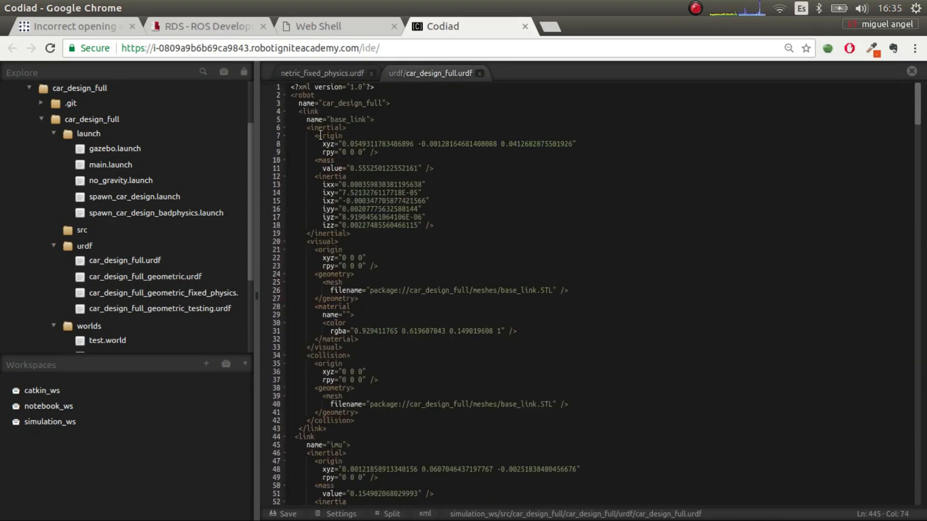
{"action": "scroll", "scroll_direction": "down", "scroll_amount": 3}
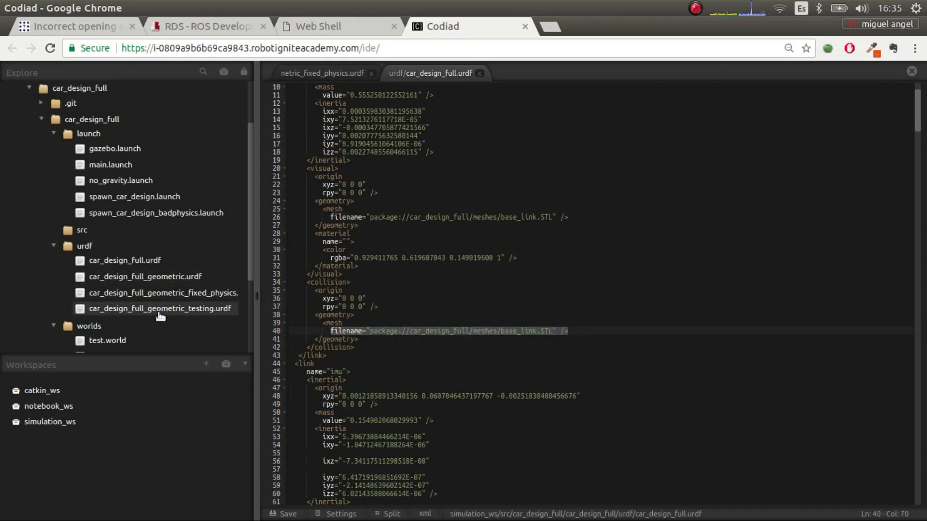
{"action": "mouse_move", "coordinate": [188, 305]}
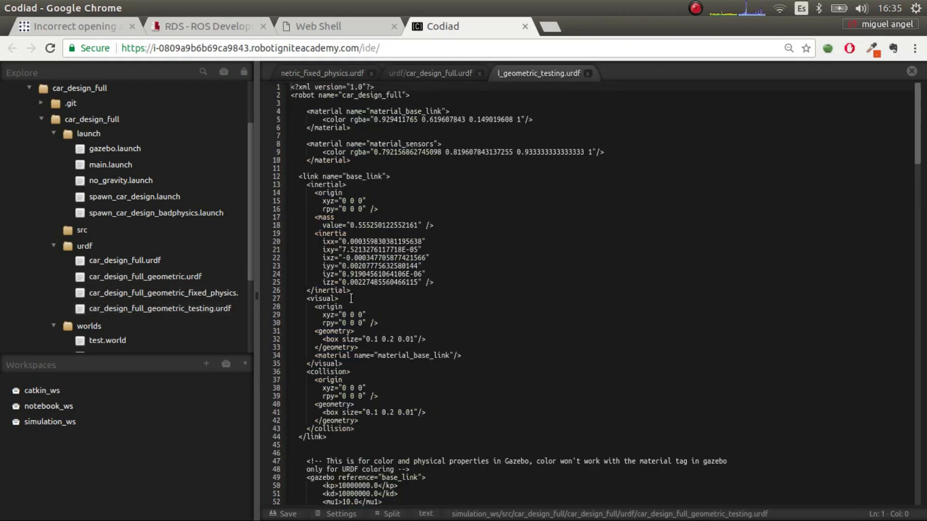
Set the geometric testing URDF's syntax mode to XML.
{"action": "left_click", "coordinate": [425, 513]}
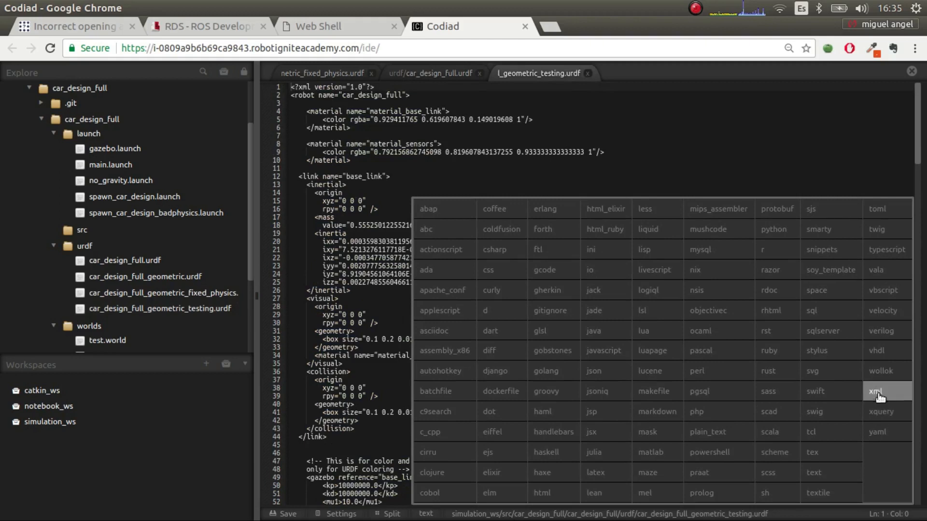
{"action": "left_click", "coordinate": [876, 391]}
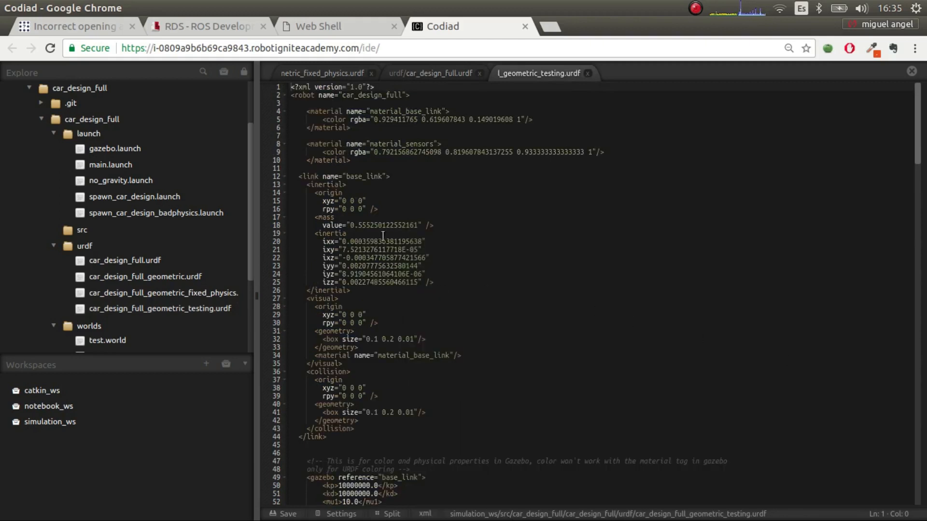
{"action": "scroll", "scroll_direction": "down", "scroll_amount": 3}
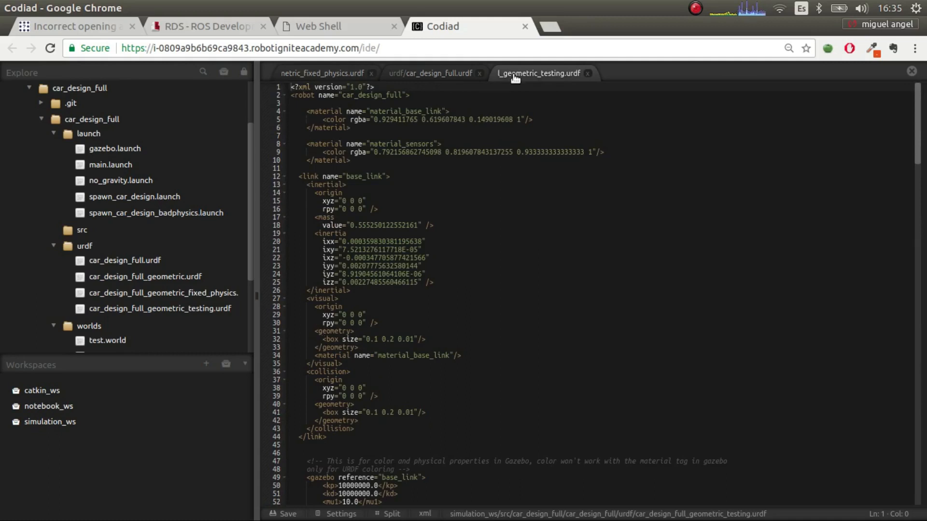
Compare car_design_full.urdf with the geometric testing URDF by switching between their tabs.
{"action": "left_click", "coordinate": [433, 73]}
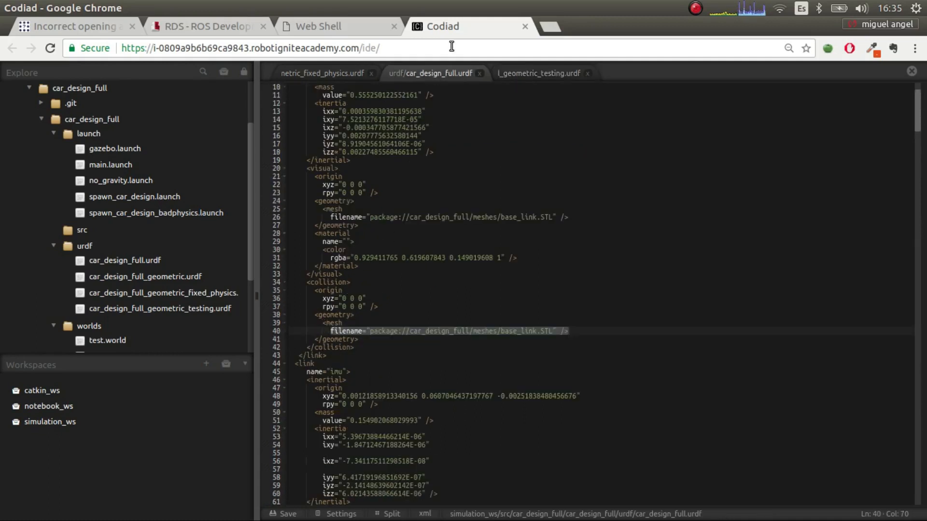
{"action": "left_click", "coordinate": [539, 73]}
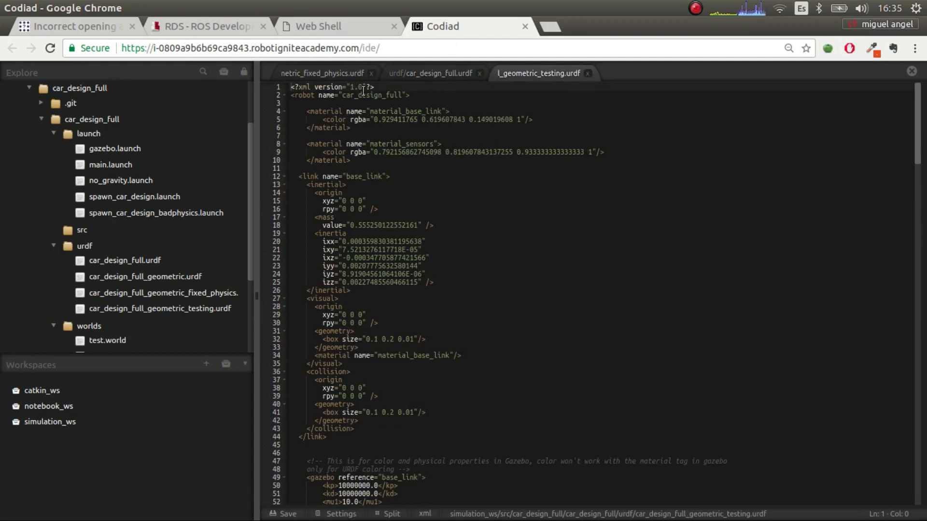
{"action": "left_click", "coordinate": [431, 73]}
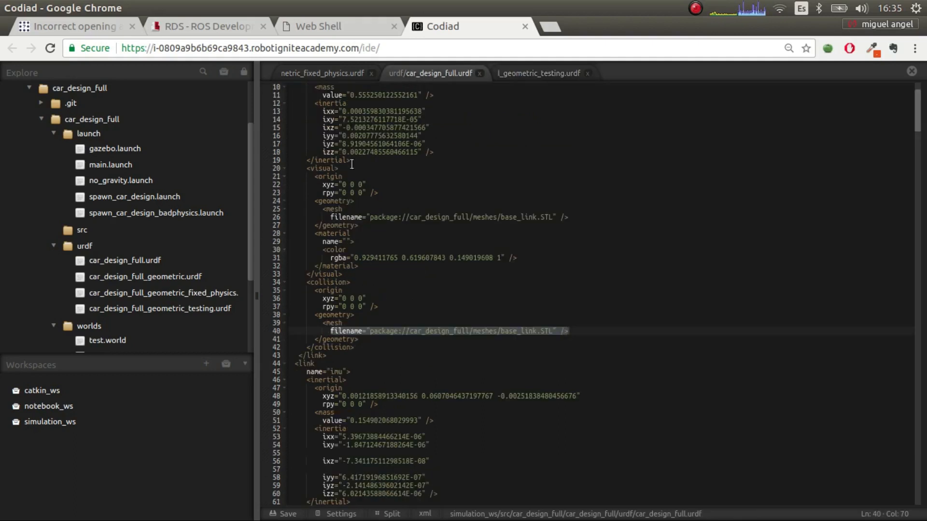
{"action": "mouse_move", "coordinate": [544, 83]}
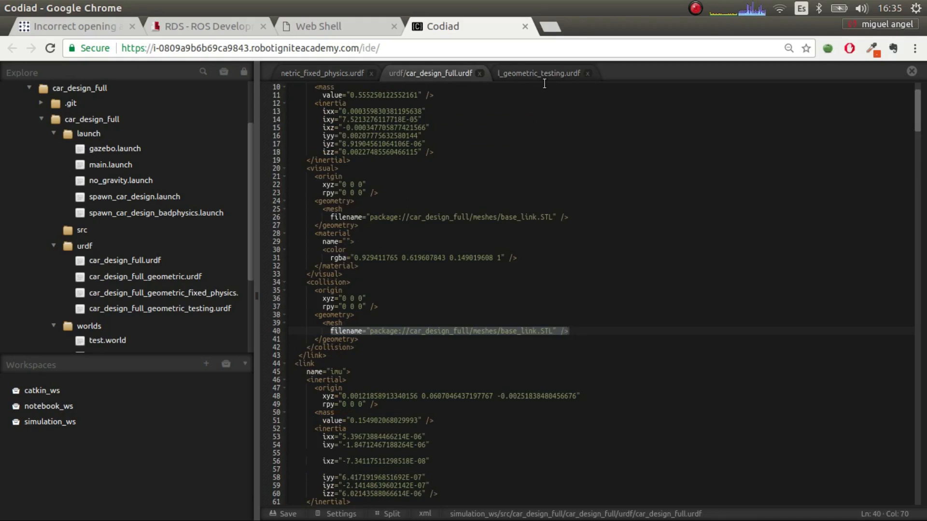
{"action": "left_click", "coordinate": [539, 73]}
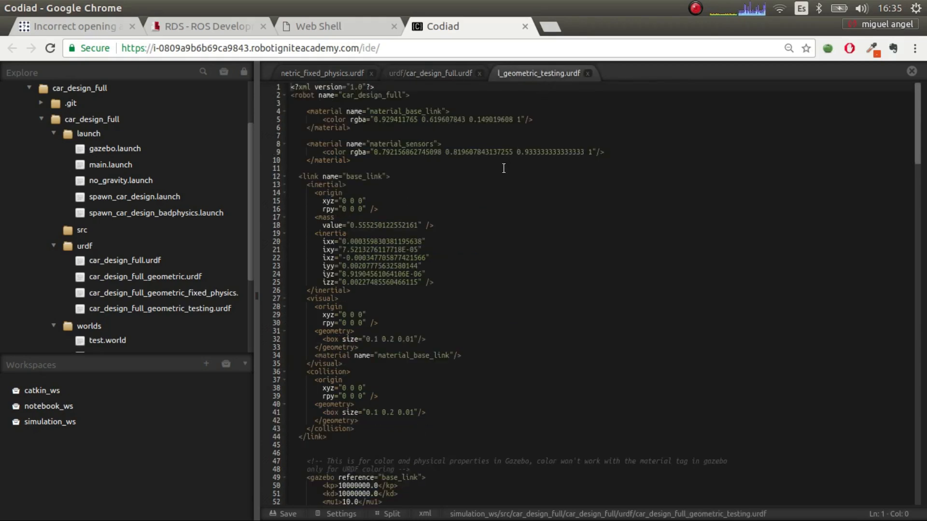
{"action": "mouse_move", "coordinate": [424, 233]}
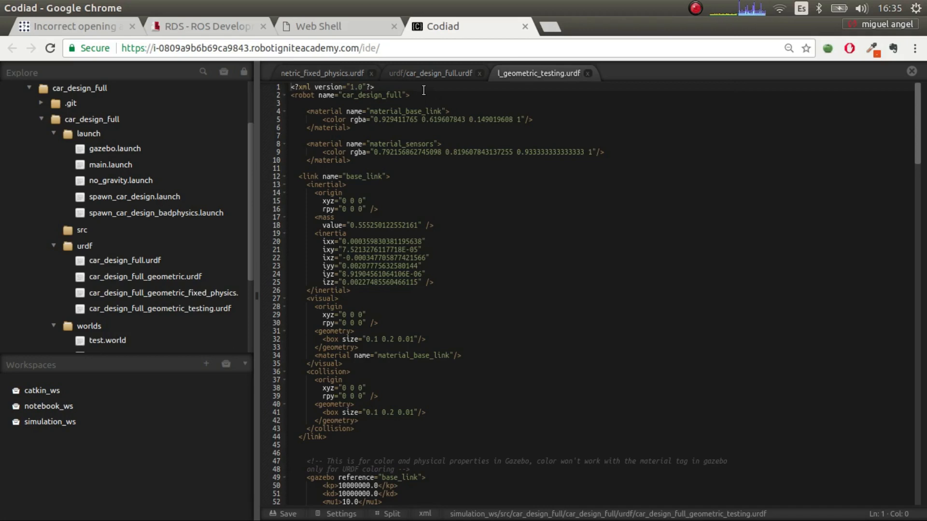
{"action": "mouse_move", "coordinate": [318, 45]}
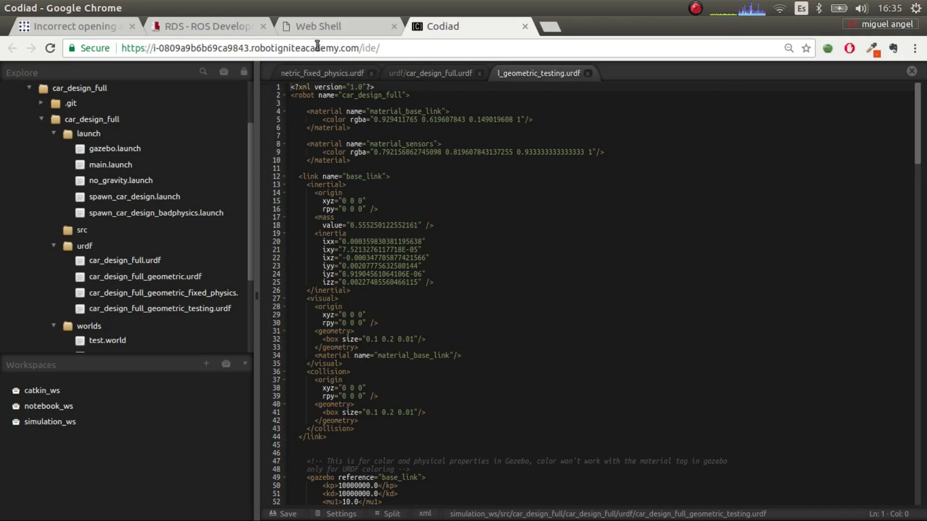
Review the fixed-physics URDF's base_link inertial block, then show car_design_full.urdf.
{"action": "left_click", "coordinate": [71, 26]}
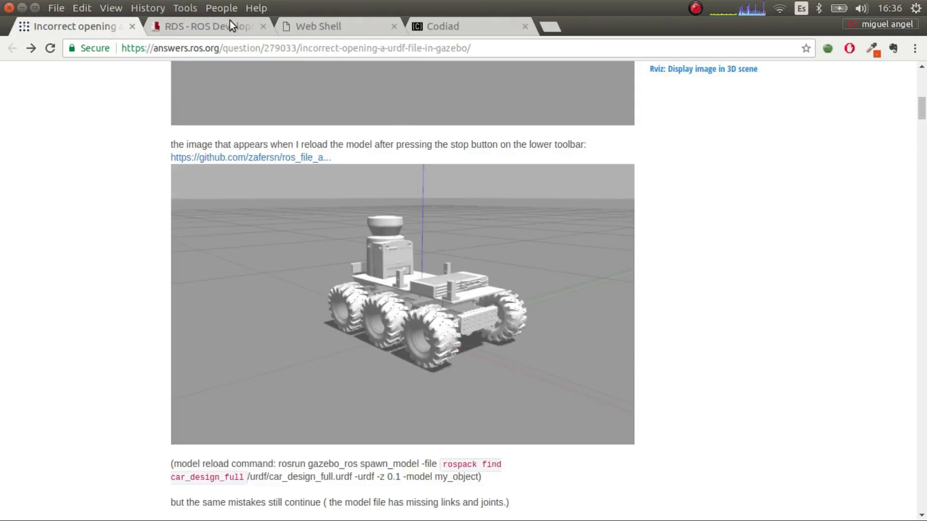
{"action": "left_click", "coordinate": [443, 26]}
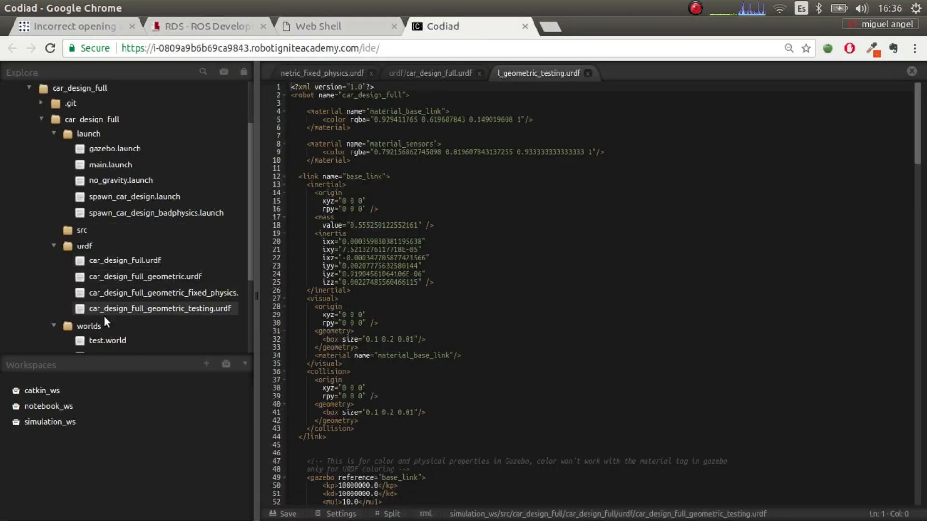
{"action": "left_click", "coordinate": [322, 73]}
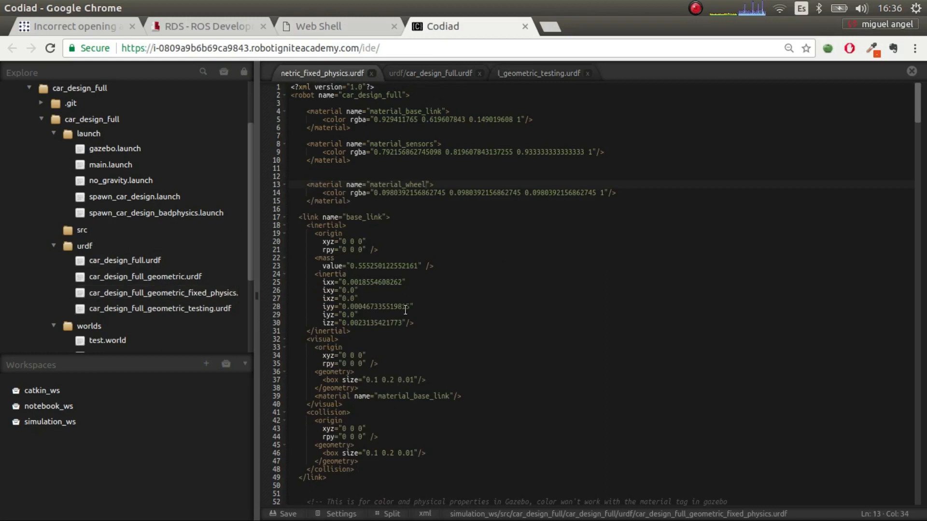
{"action": "scroll", "scroll_direction": "down", "scroll_amount": 3}
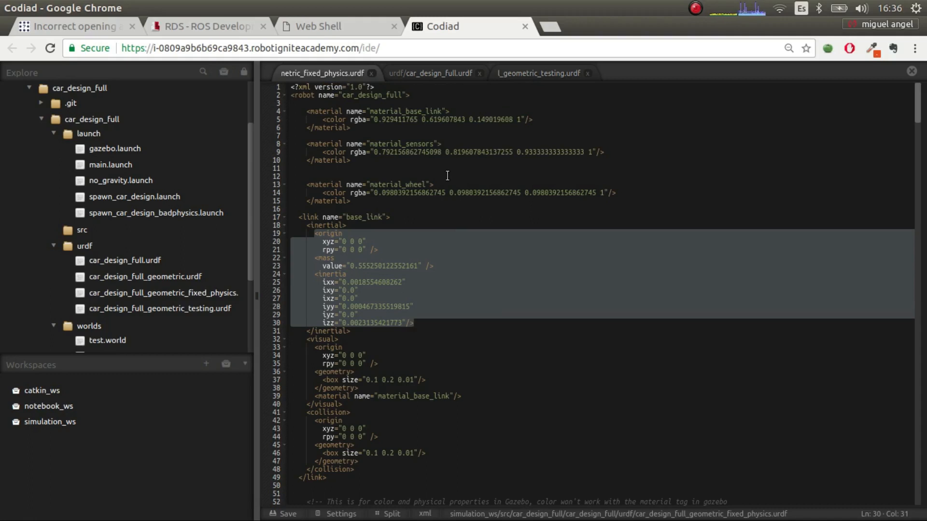
{"action": "scroll", "scroll_direction": "down", "scroll_amount": 3}
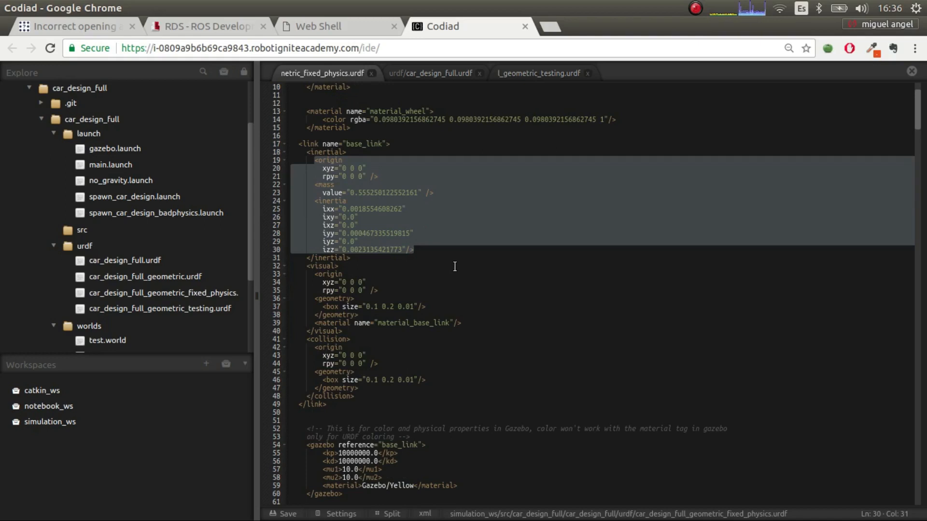
{"action": "mouse_move", "coordinate": [355, 199]}
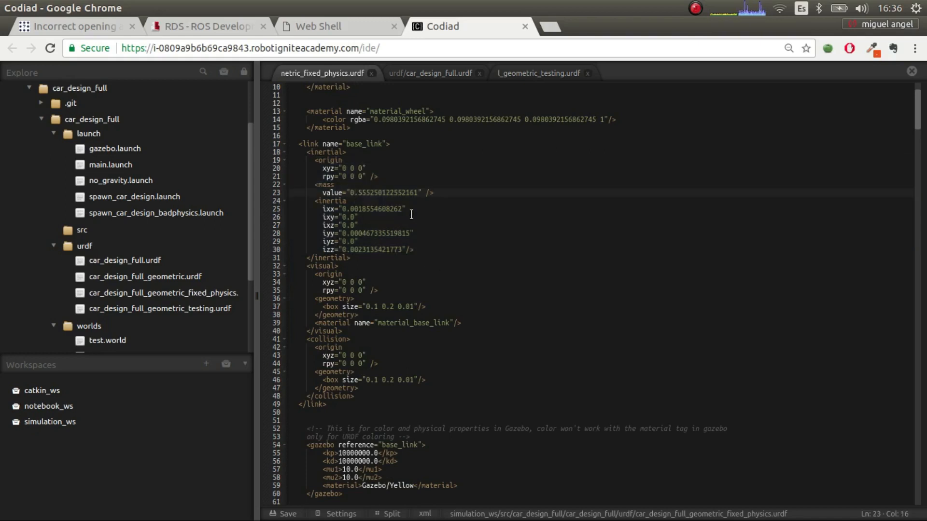
{"action": "mouse_move", "coordinate": [430, 73]}
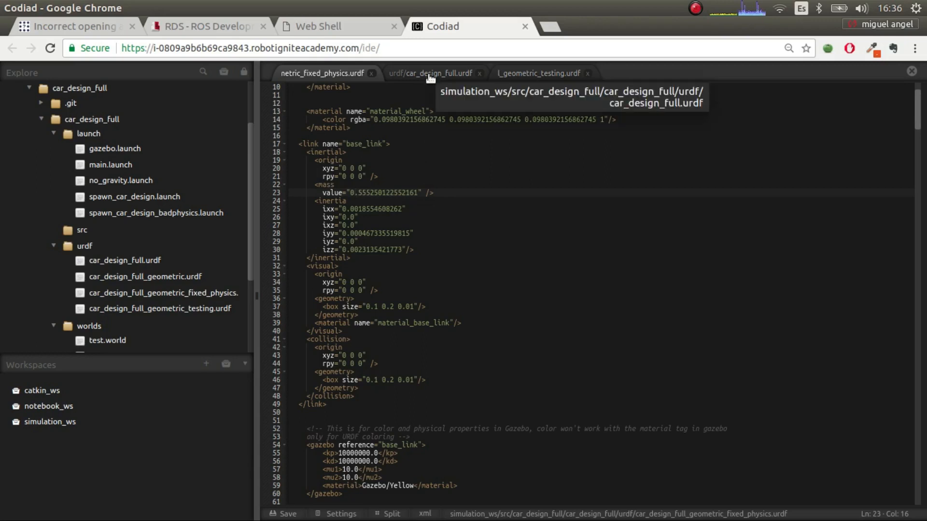
{"action": "left_click", "coordinate": [430, 73]}
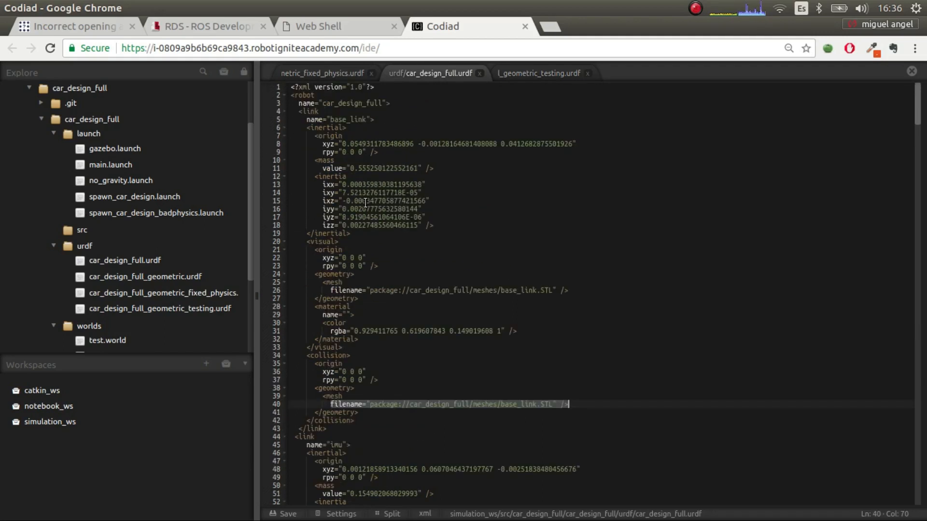
{"action": "mouse_move", "coordinate": [321, 73]}
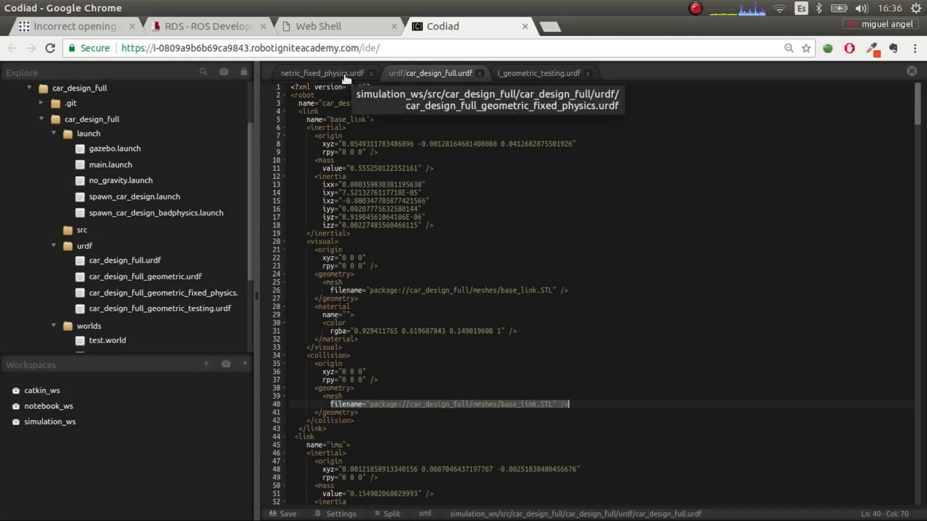
{"action": "left_click", "coordinate": [323, 74]}
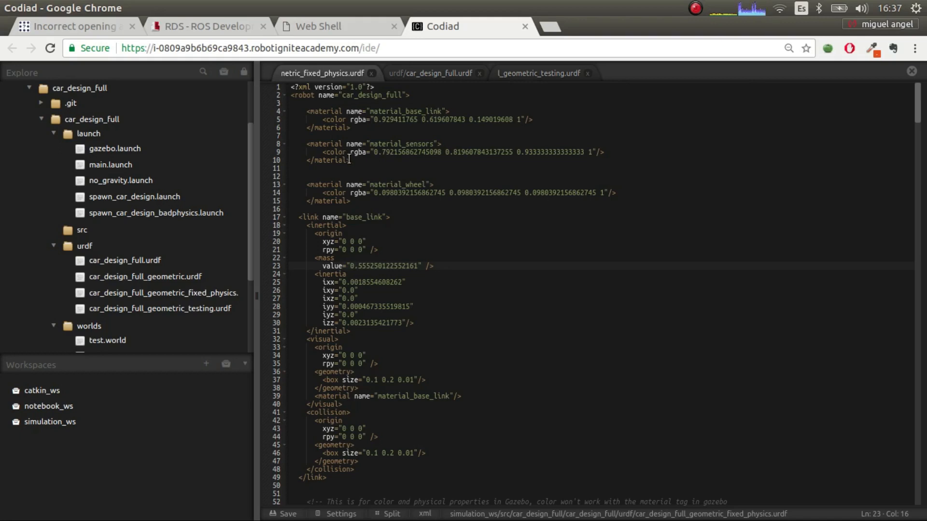
{"action": "left_click", "coordinate": [71, 26]}
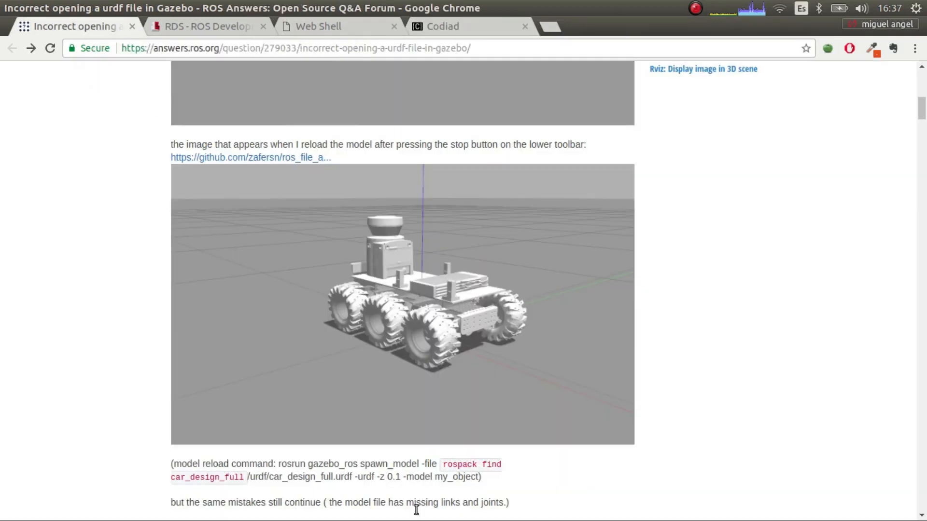
{"action": "mouse_move", "coordinate": [428, 31]}
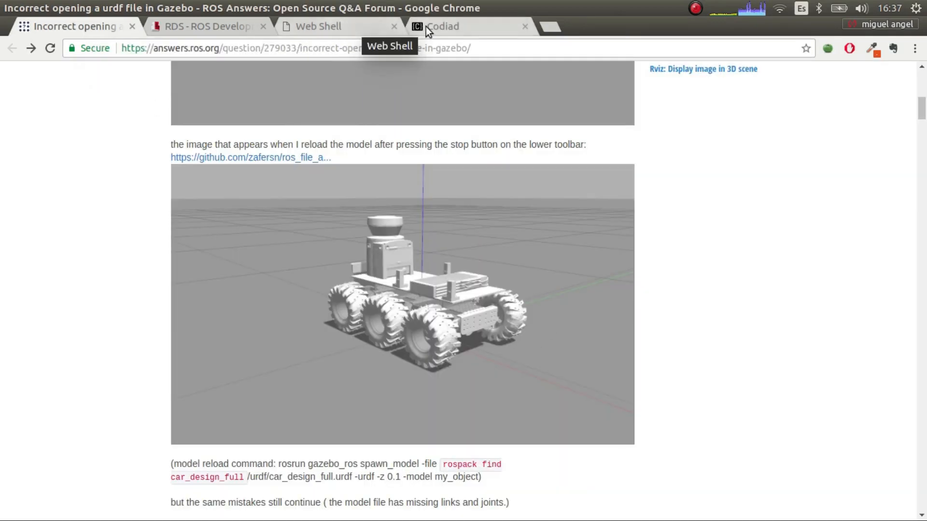
{"action": "left_click", "coordinate": [440, 26]}
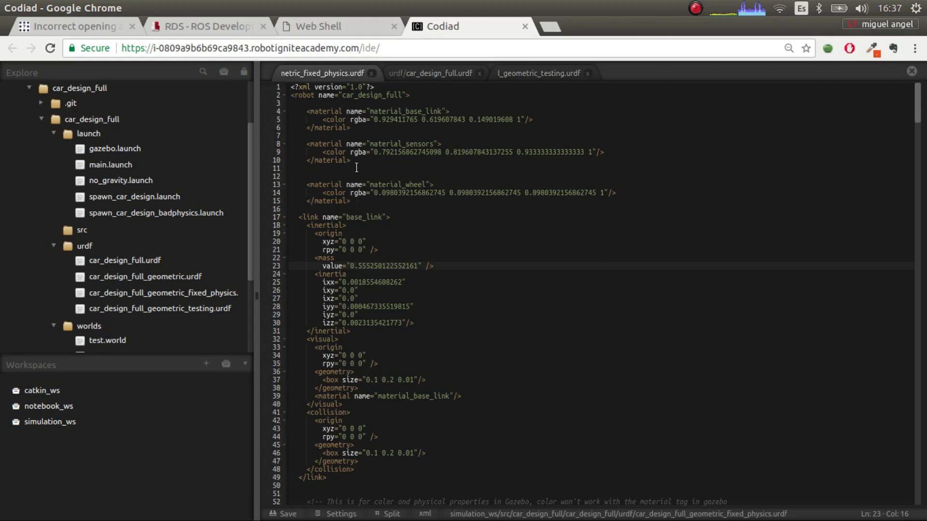
{"action": "left_click", "coordinate": [432, 73]}
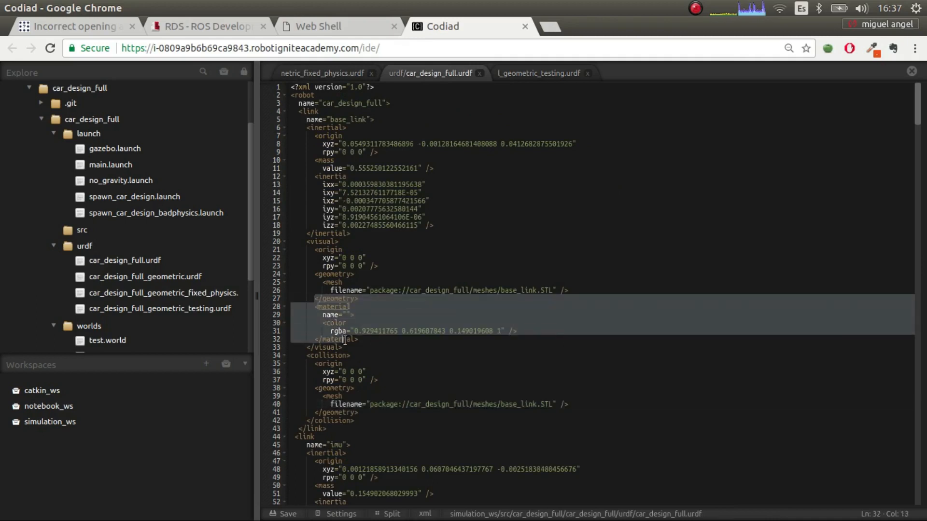
{"action": "left_click", "coordinate": [322, 73]}
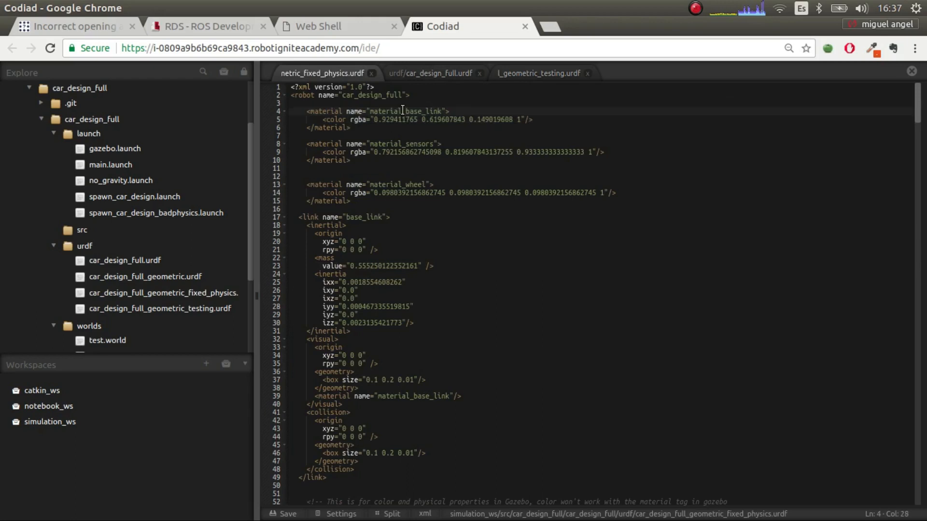
{"action": "double_click", "coordinate": [405, 111]}
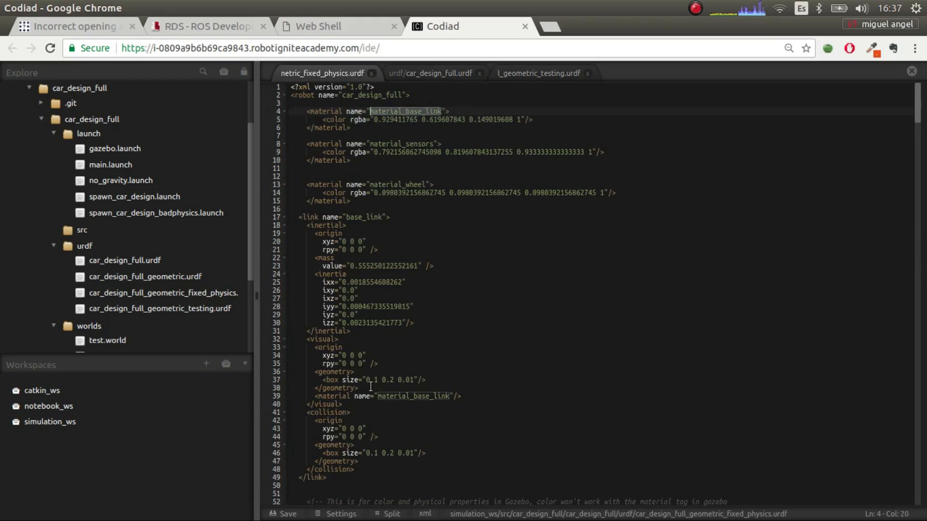
{"action": "left_click", "coordinate": [360, 453]}
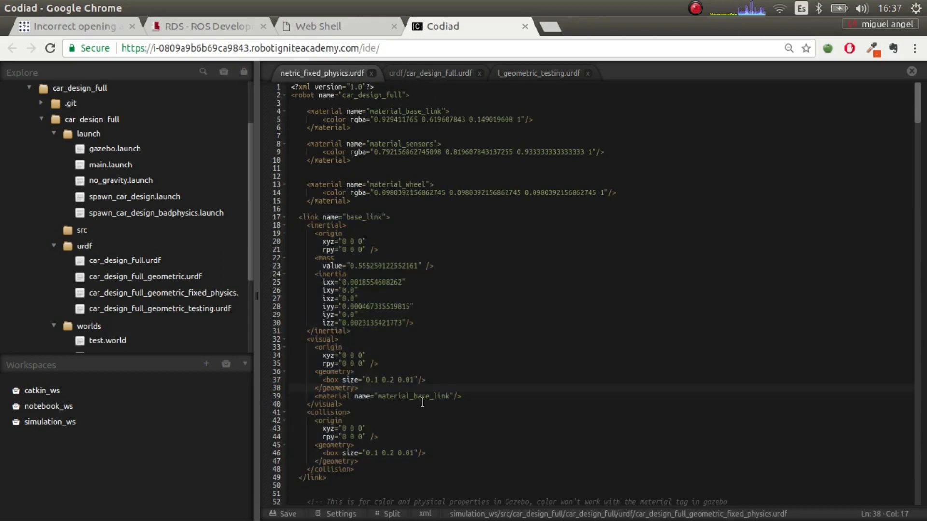
{"action": "scroll", "scroll_direction": "down", "scroll_amount": 3}
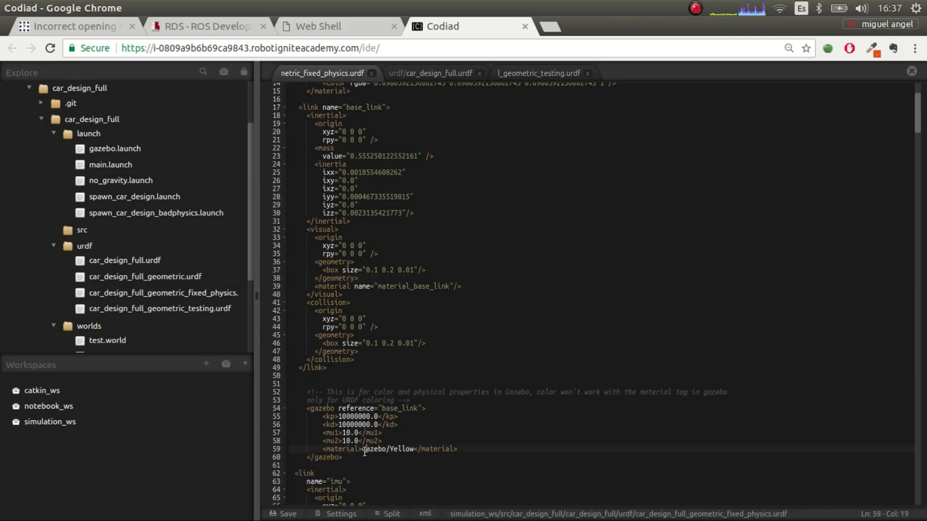
{"action": "double_click", "coordinate": [388, 450]}
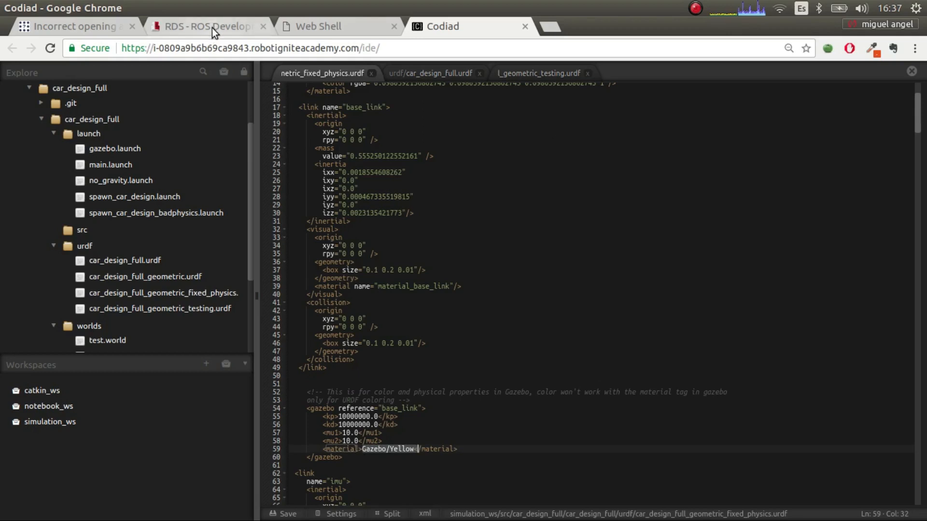
{"action": "left_click", "coordinate": [207, 27]}
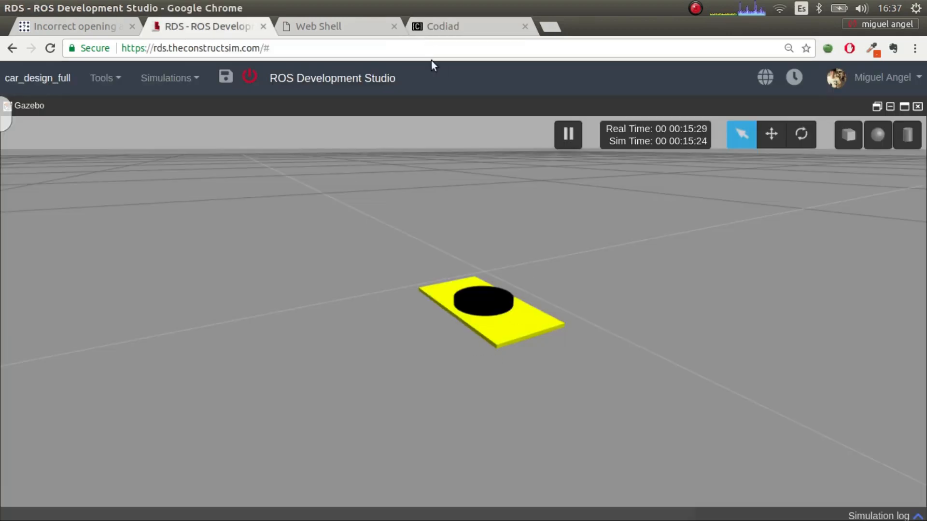
{"action": "left_click", "coordinate": [71, 26]}
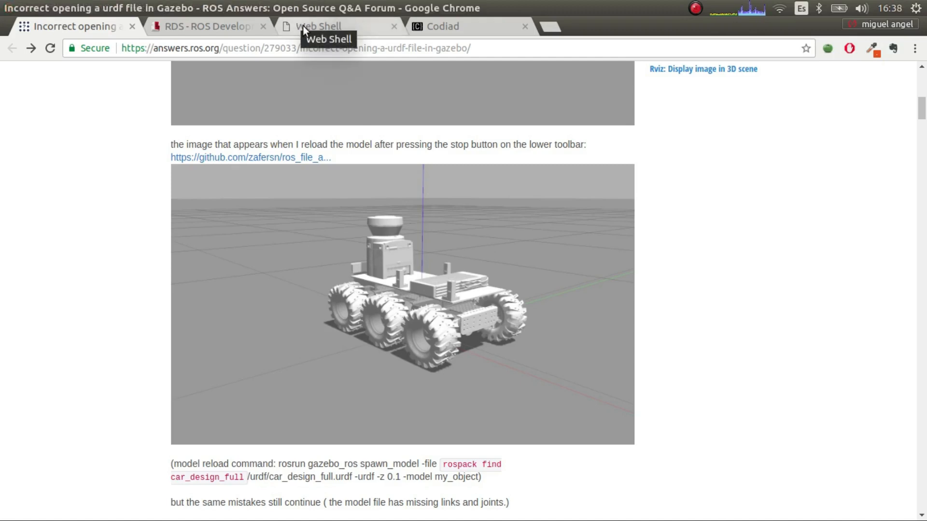
{"action": "left_click", "coordinate": [469, 26]}
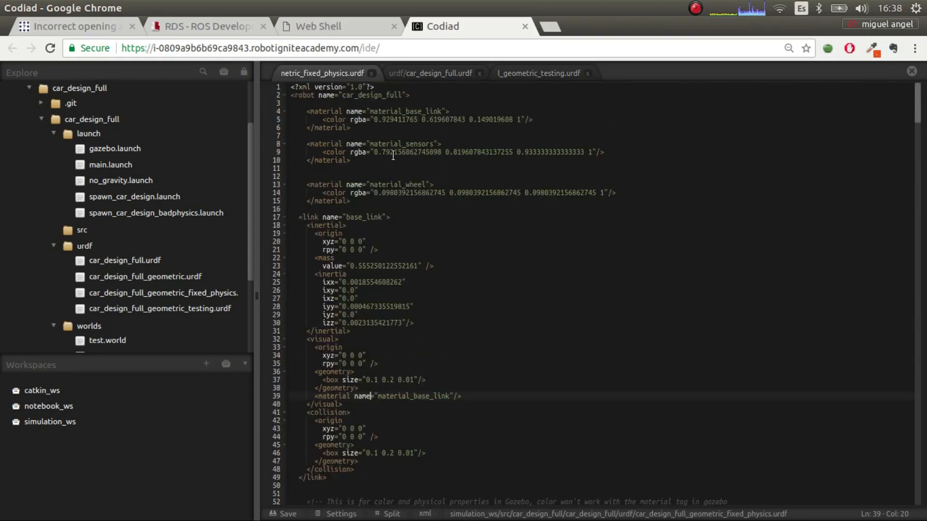
{"action": "scroll", "scroll_direction": "down", "scroll_amount": 3}
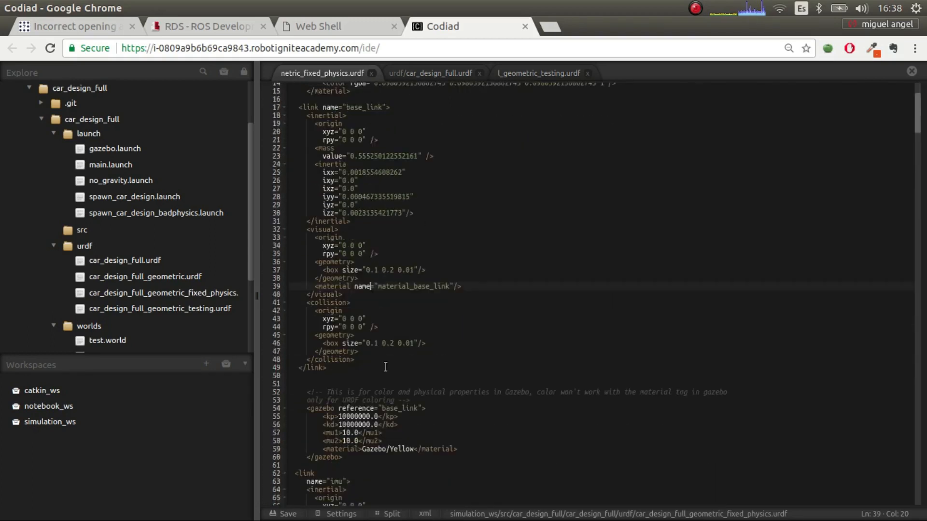
{"action": "left_click", "coordinate": [401, 448]}
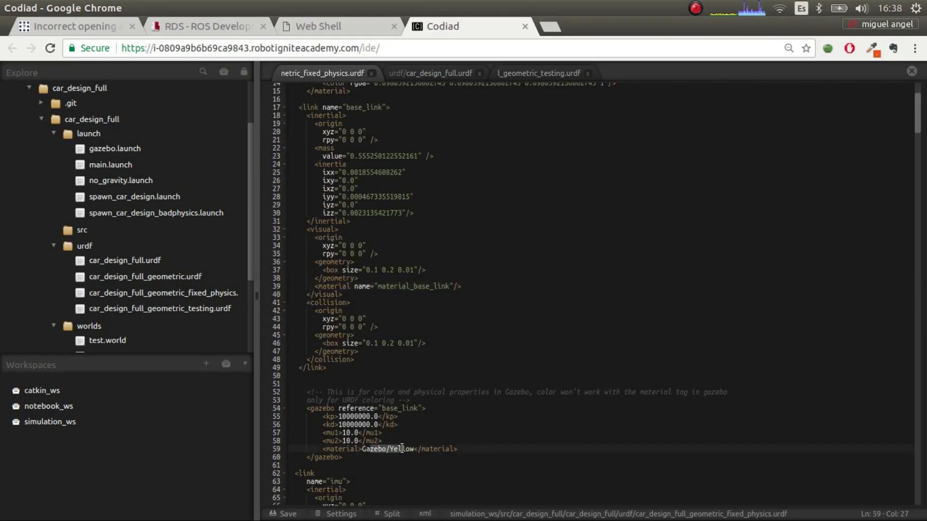
{"action": "scroll", "scroll_direction": "up", "scroll_amount": 3}
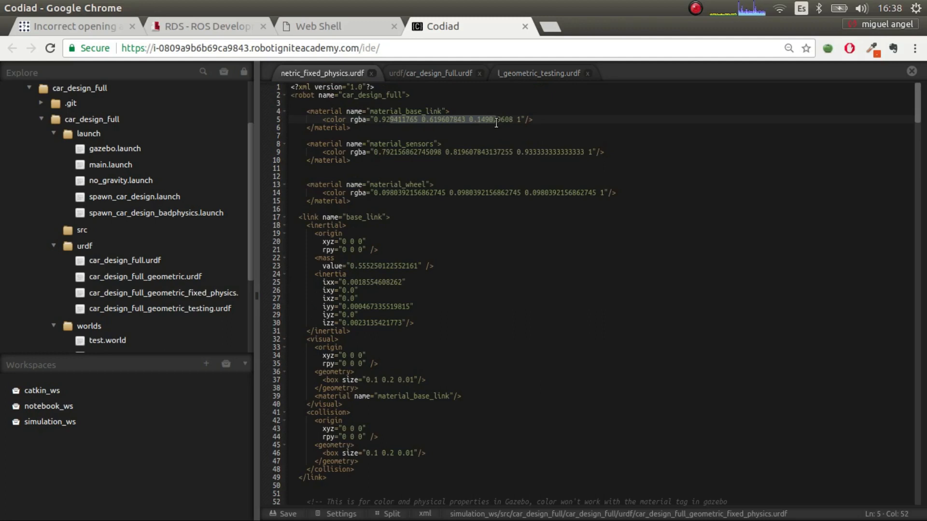
{"action": "mouse_move", "coordinate": [426, 258]}
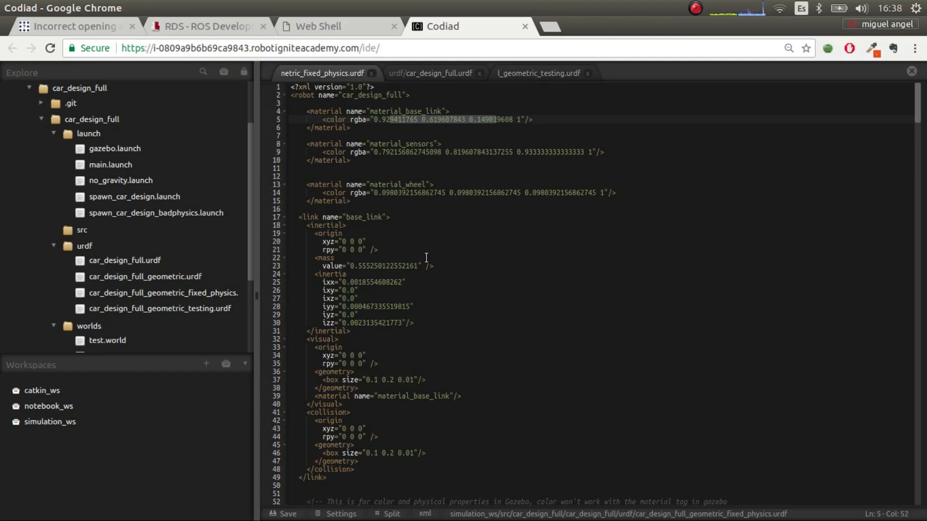
{"action": "scroll", "scroll_direction": "down", "scroll_amount": 3}
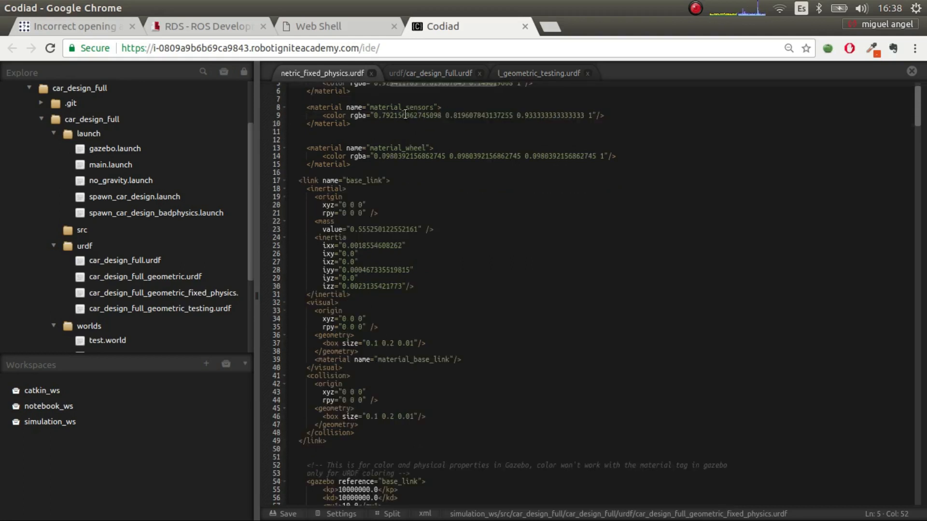
{"action": "left_click", "coordinate": [431, 73]}
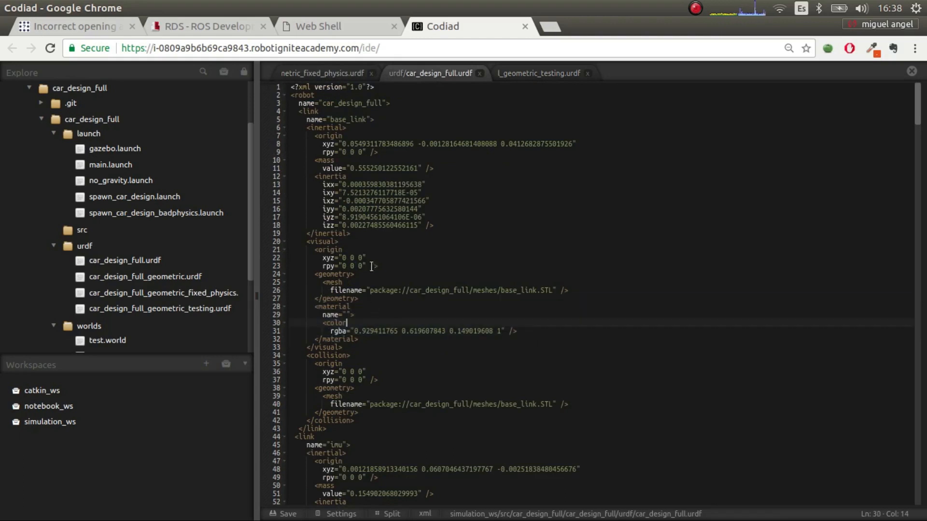
{"action": "left_click", "coordinate": [343, 143]}
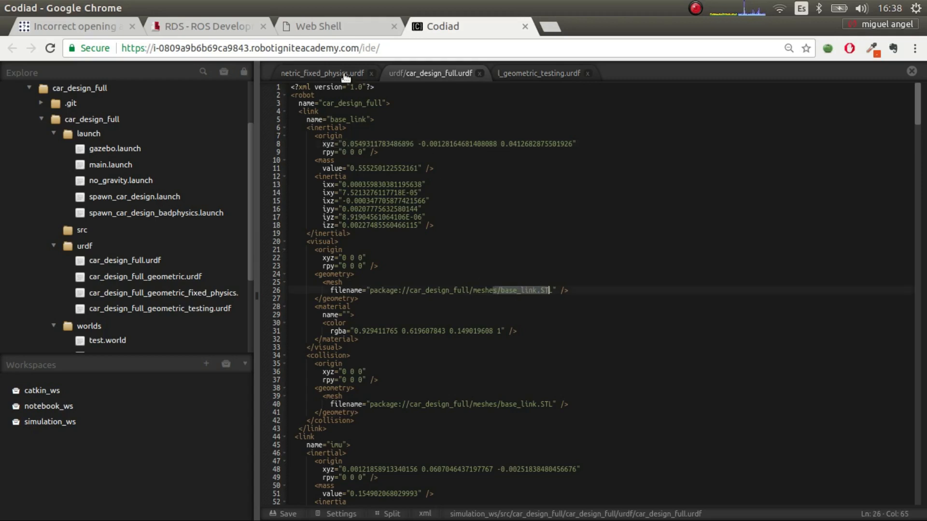
{"action": "left_click", "coordinate": [321, 73]}
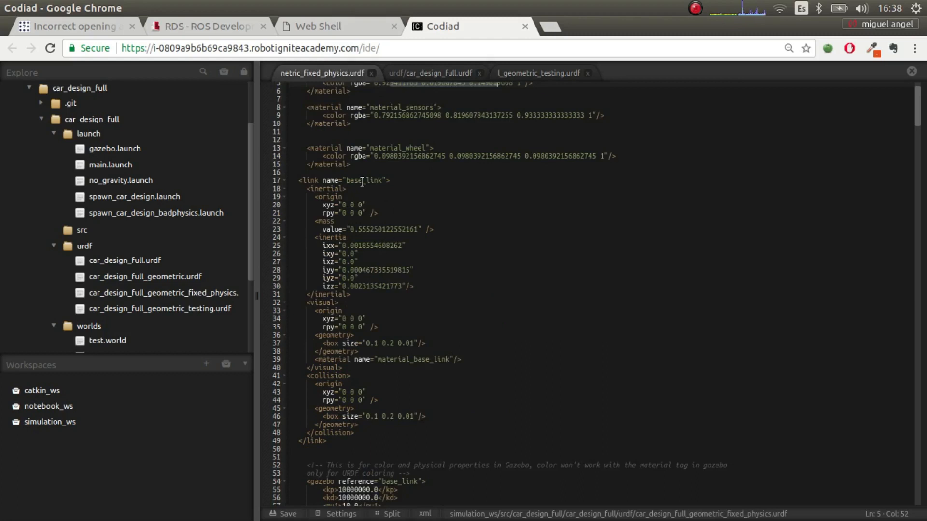
{"action": "left_click", "coordinate": [387, 213]}
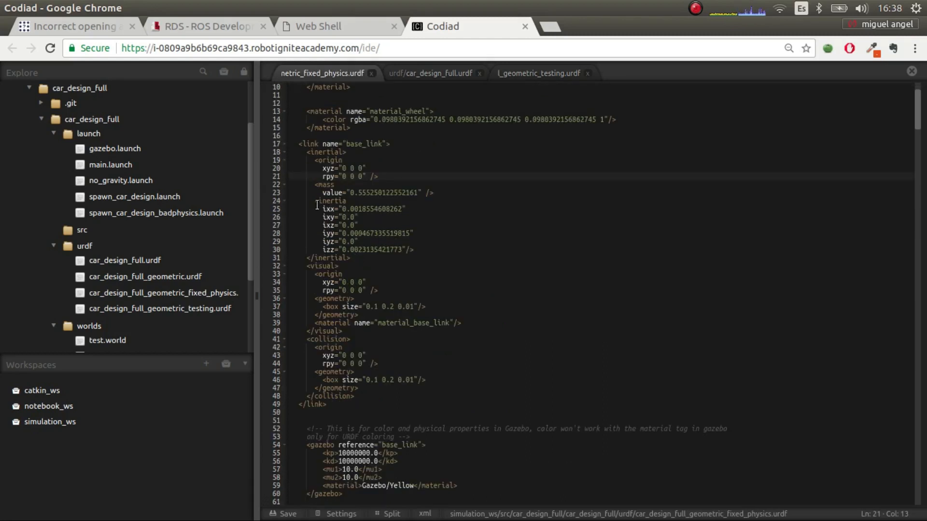
{"action": "left_click", "coordinate": [322, 208]}
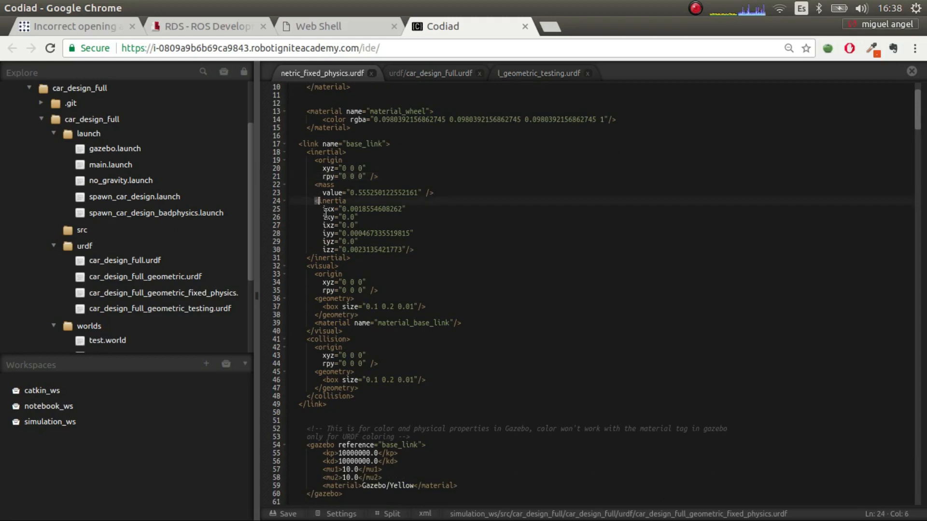
{"action": "left_click_drag", "start_coordinate": [324, 201], "coordinate": [413, 249]}
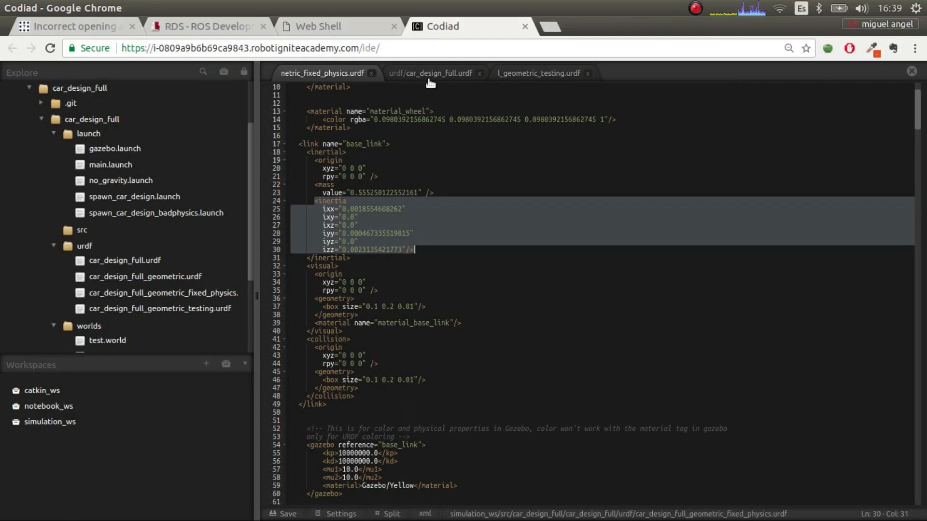
{"action": "mouse_move", "coordinate": [440, 78]}
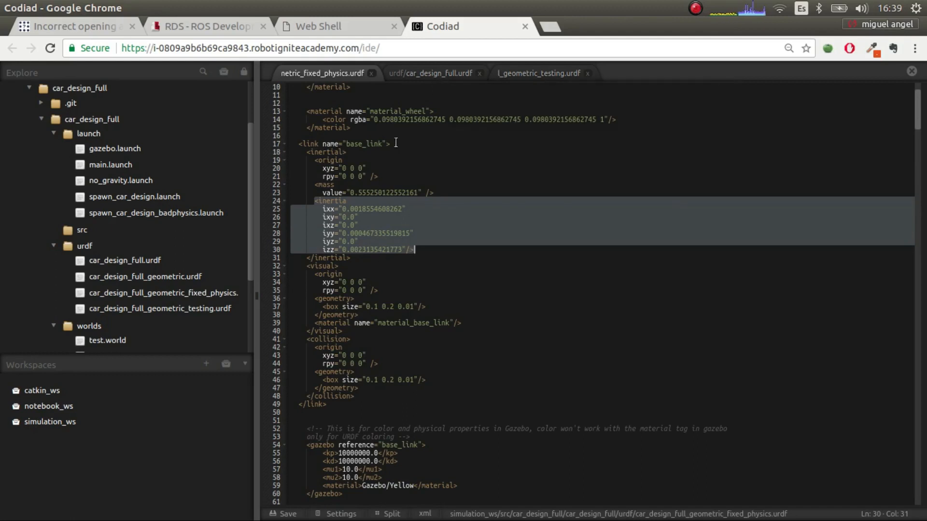
{"action": "left_click", "coordinate": [430, 73]}
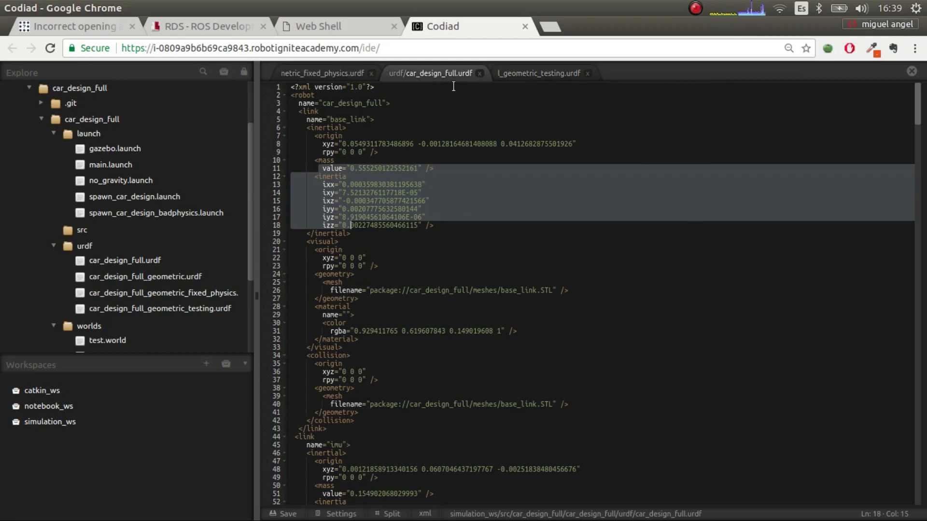
{"action": "left_click", "coordinate": [539, 73]}
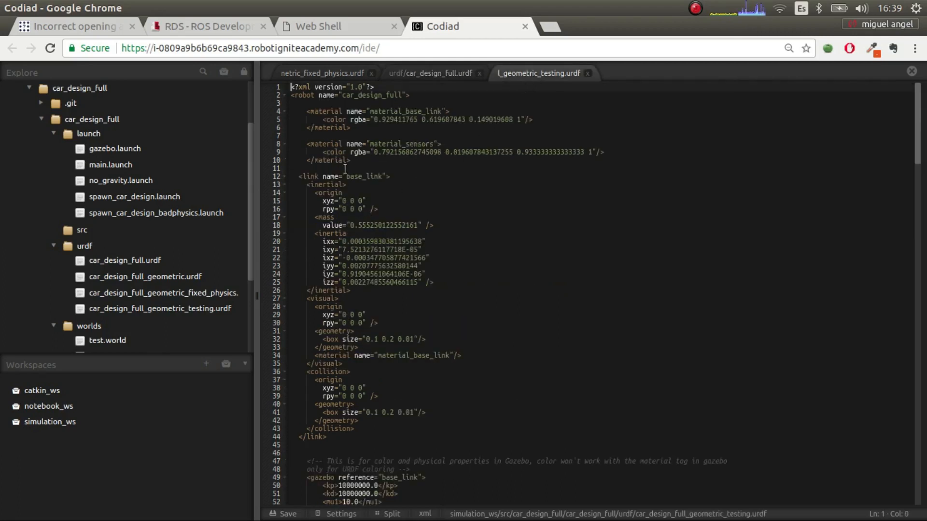
{"action": "left_click", "coordinate": [322, 72]}
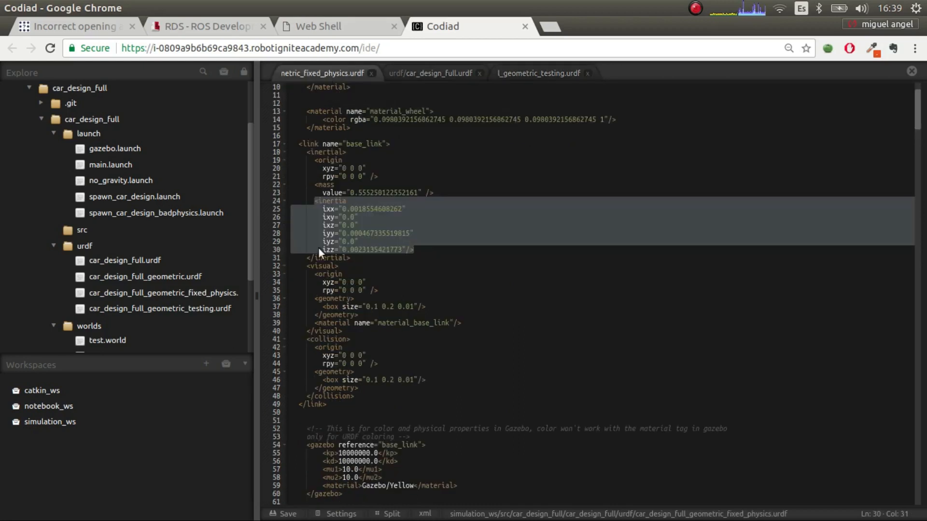
{"action": "mouse_move", "coordinate": [379, 301]}
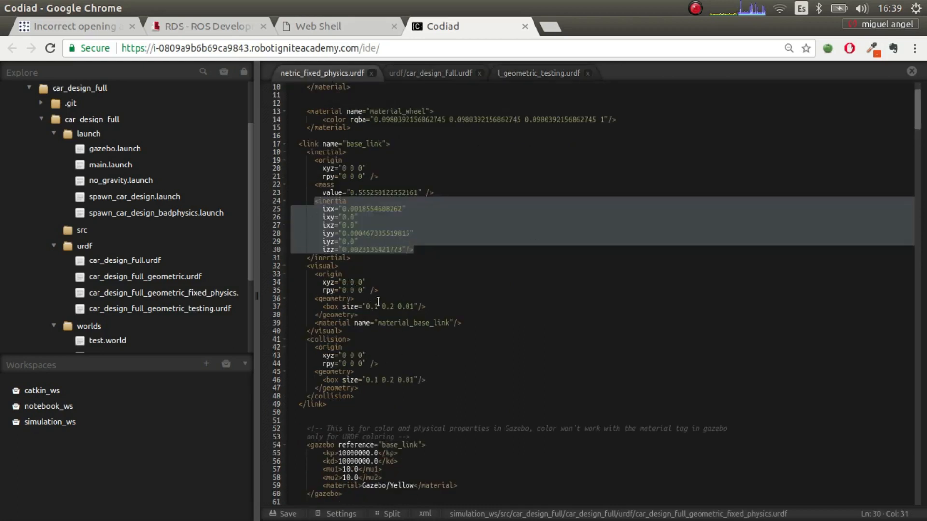
{"action": "left_click", "coordinate": [537, 73]}
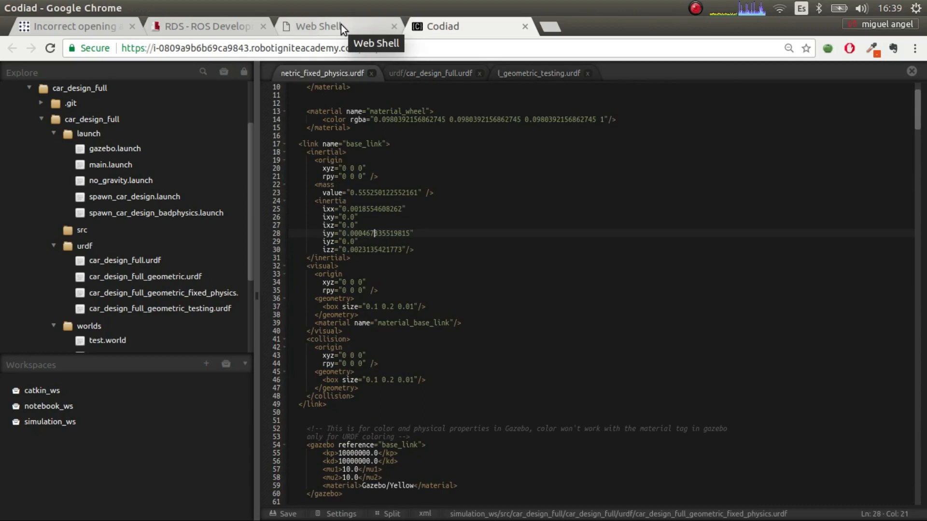
Launch car_design_full spawn_car_design.launch and watch the full car appear in Gazebo.
{"action": "left_click", "coordinate": [322, 26]}
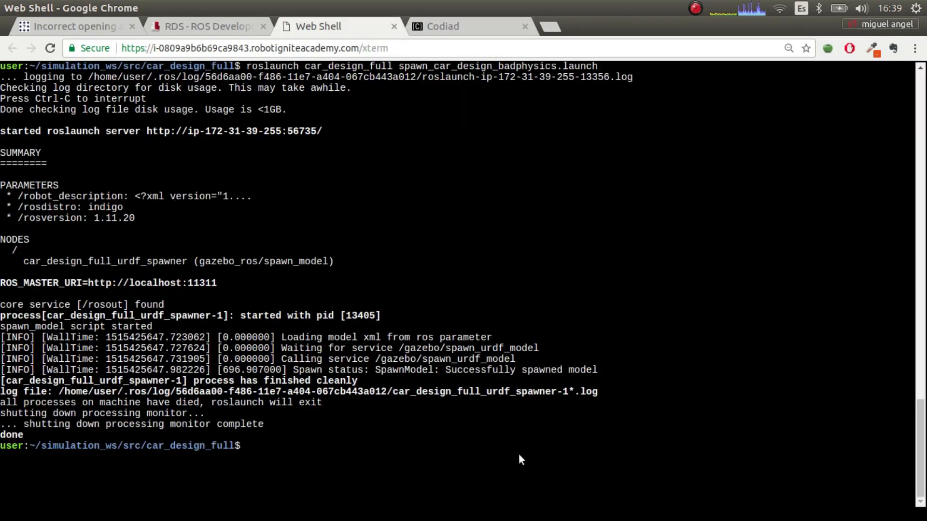
{"action": "type", "text": "roslaunch car_design_full spawn_car_design_badphysics.launch"}
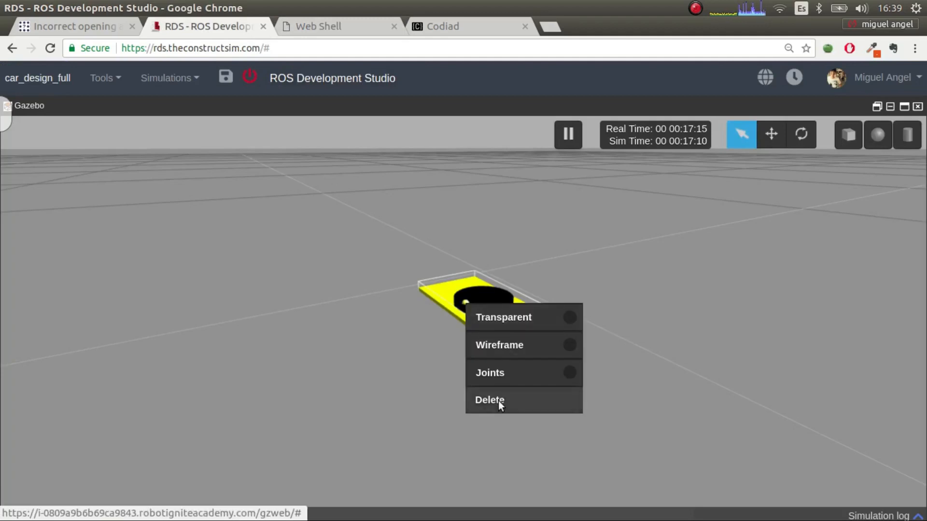
{"action": "left_click", "coordinate": [339, 26]}
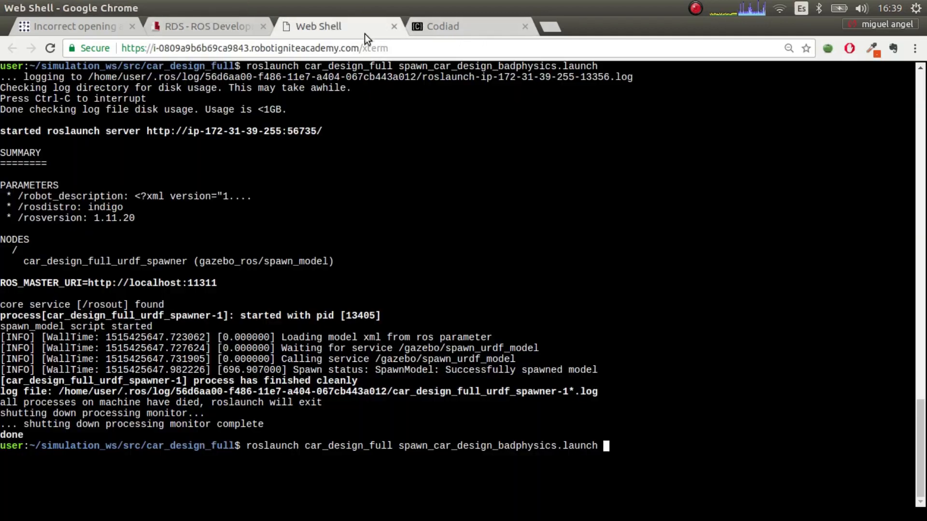
{"action": "key", "text": "BackSpace"}
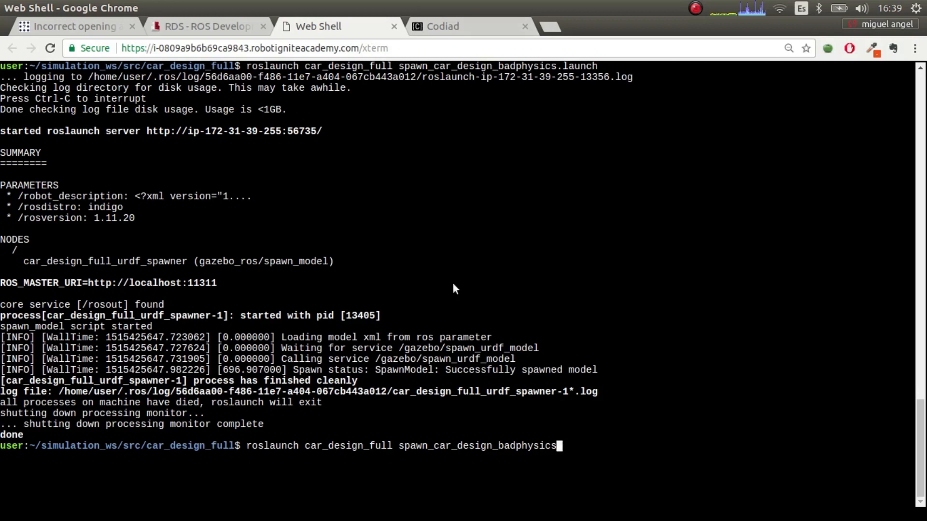
{"action": "key", "text": "BackSpace"}
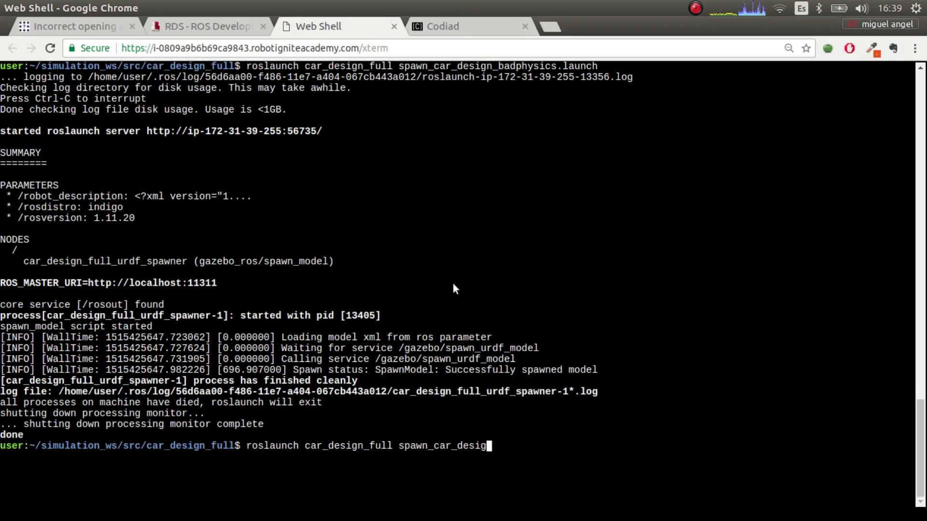
{"action": "key", "text": "Tab"}
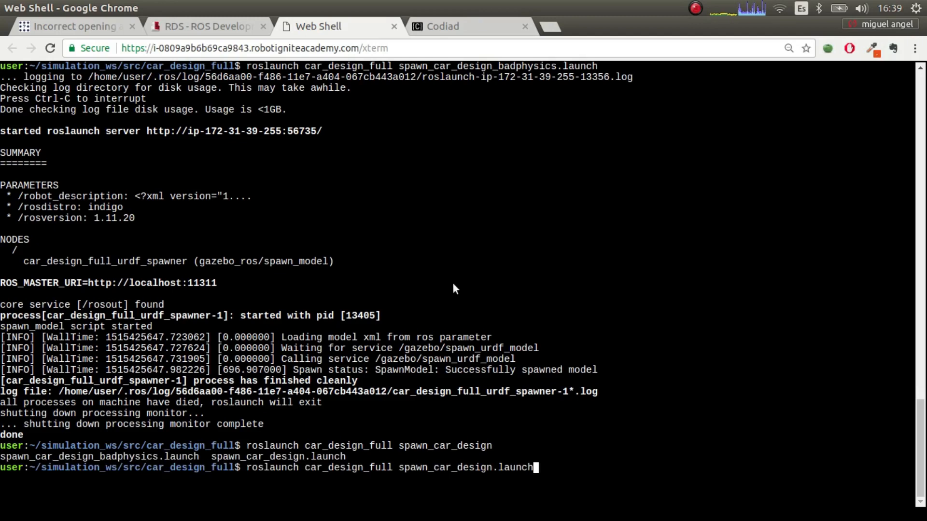
{"action": "left_click", "coordinate": [204, 26]}
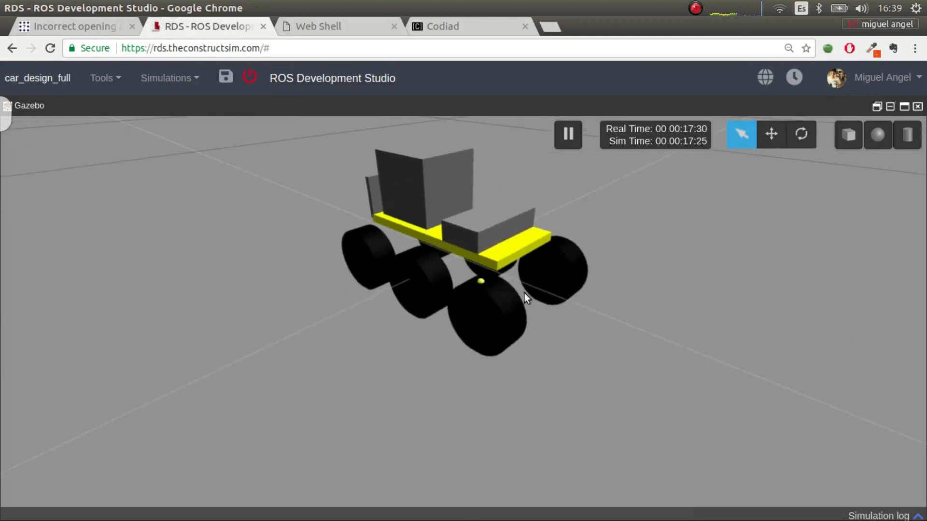
{"action": "mouse_move", "coordinate": [441, 234]}
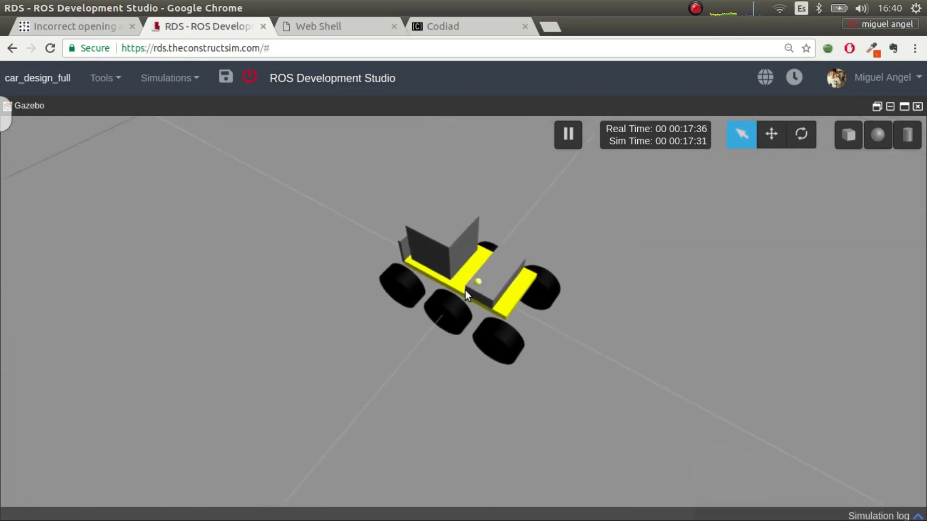
{"action": "left_click", "coordinate": [771, 134]}
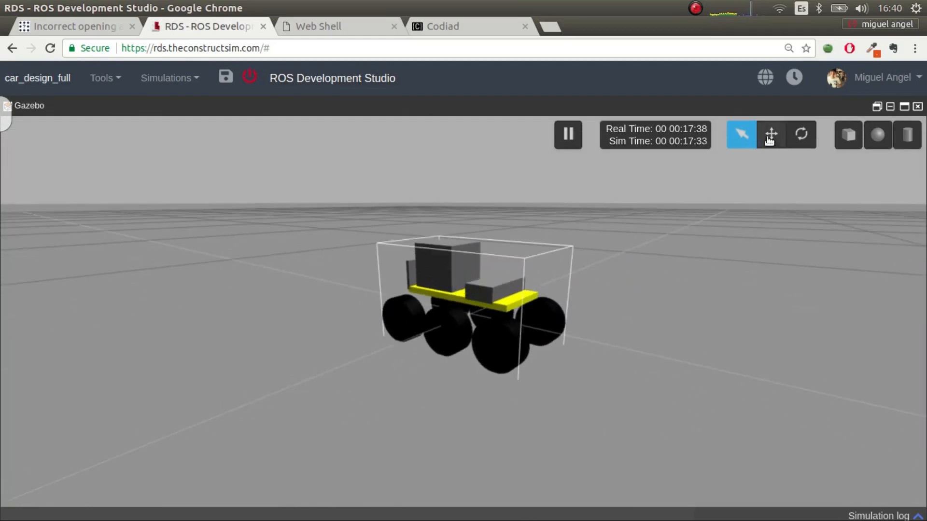
{"action": "left_click", "coordinate": [770, 135]}
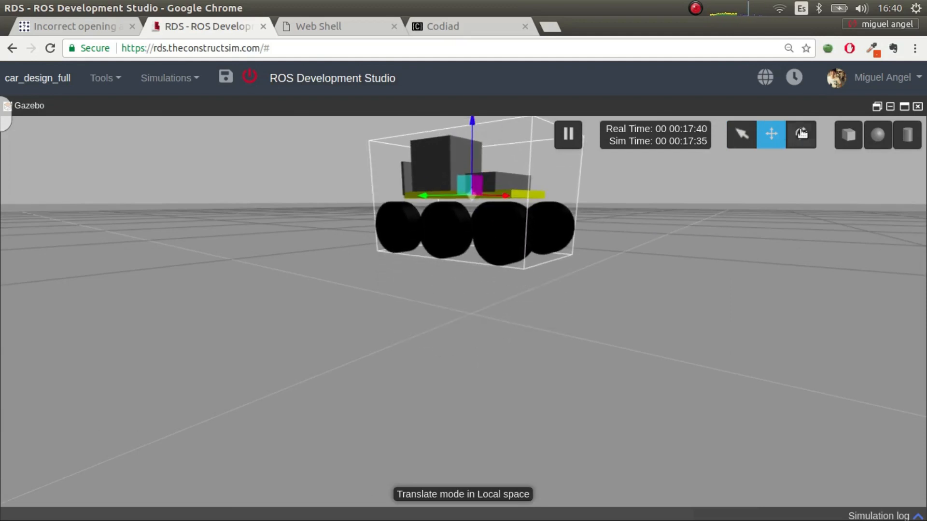
{"action": "left_click", "coordinate": [801, 134]}
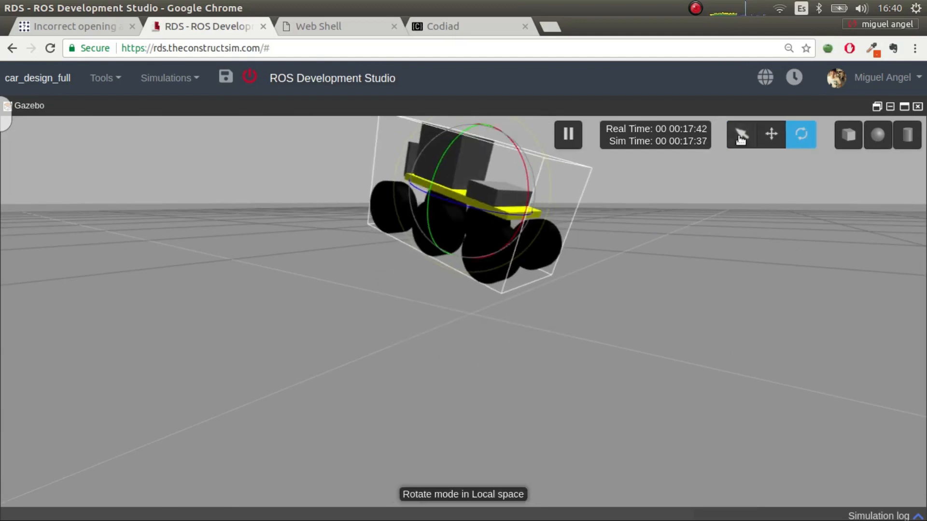
{"action": "left_click", "coordinate": [741, 134]}
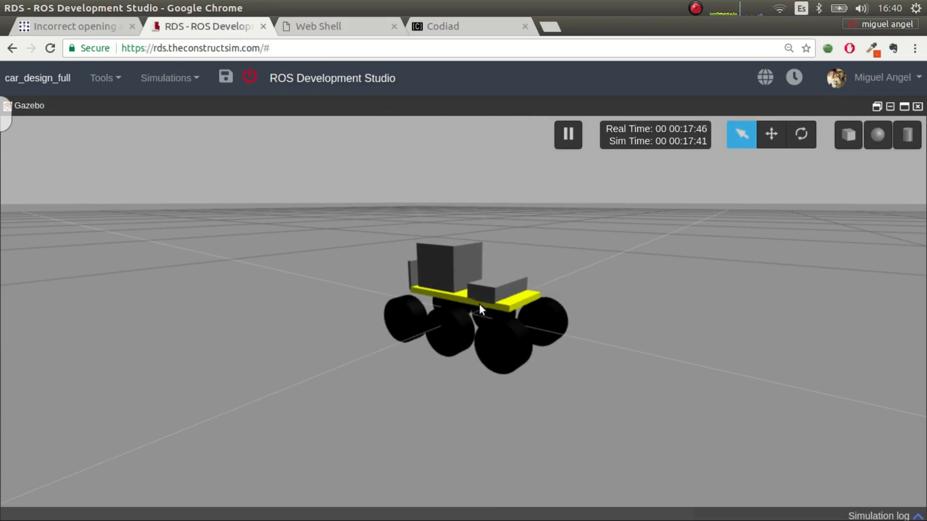
{"action": "mouse_move", "coordinate": [348, 26]}
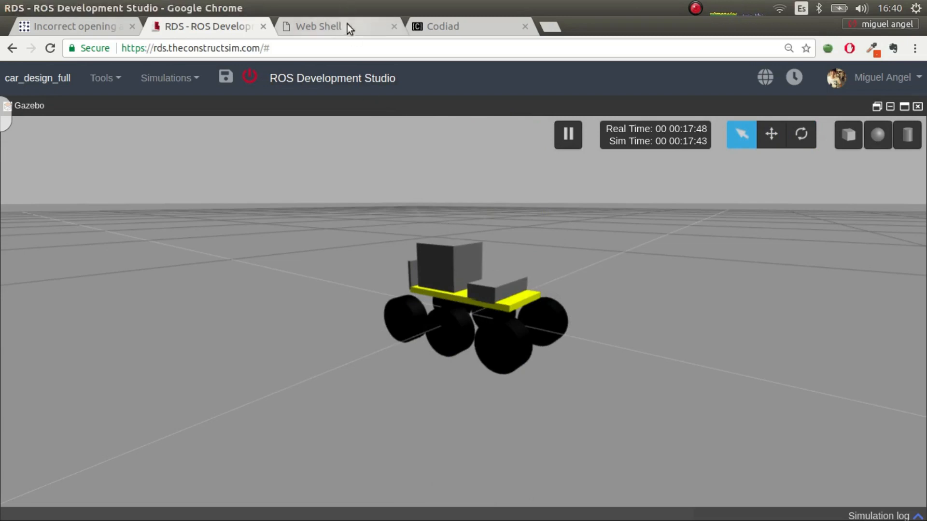
{"action": "mouse_move", "coordinate": [337, 26]}
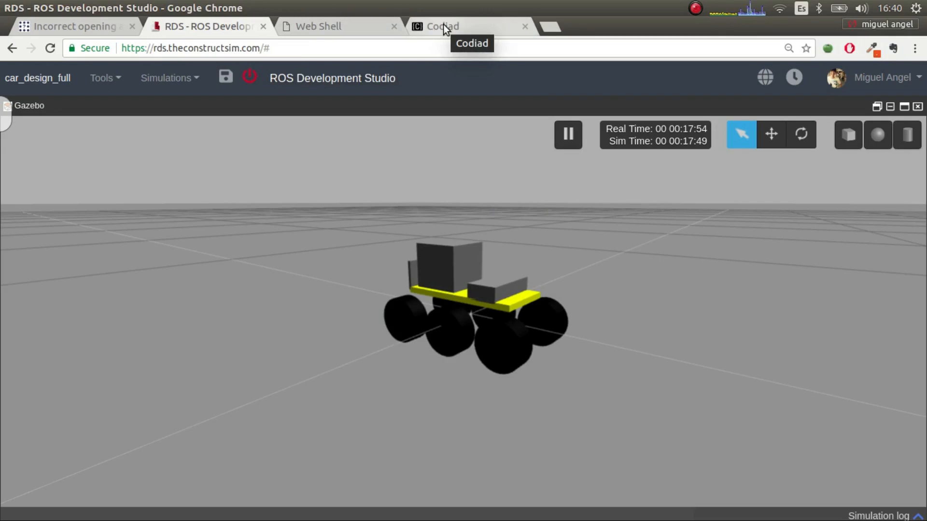
Review the fixed-physics URDF down to the wheel joint limits, then view the geometric_testing URDF.
{"action": "left_click", "coordinate": [467, 27]}
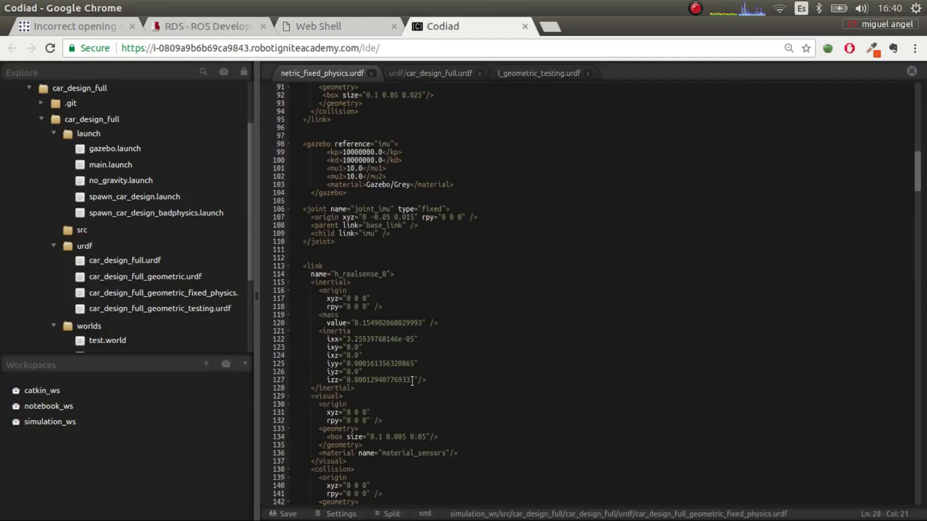
{"action": "scroll", "scroll_direction": "down", "scroll_amount": 3}
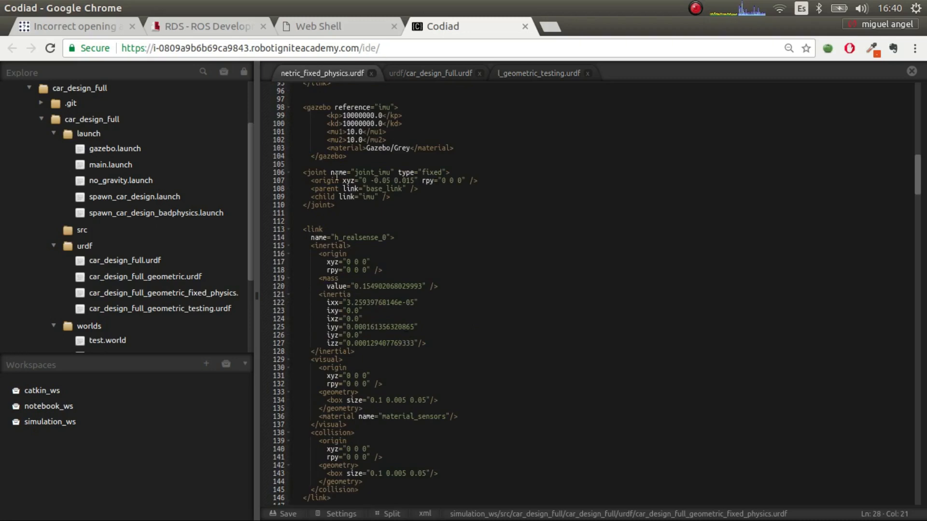
{"action": "scroll", "scroll_direction": "down", "scroll_amount": 3}
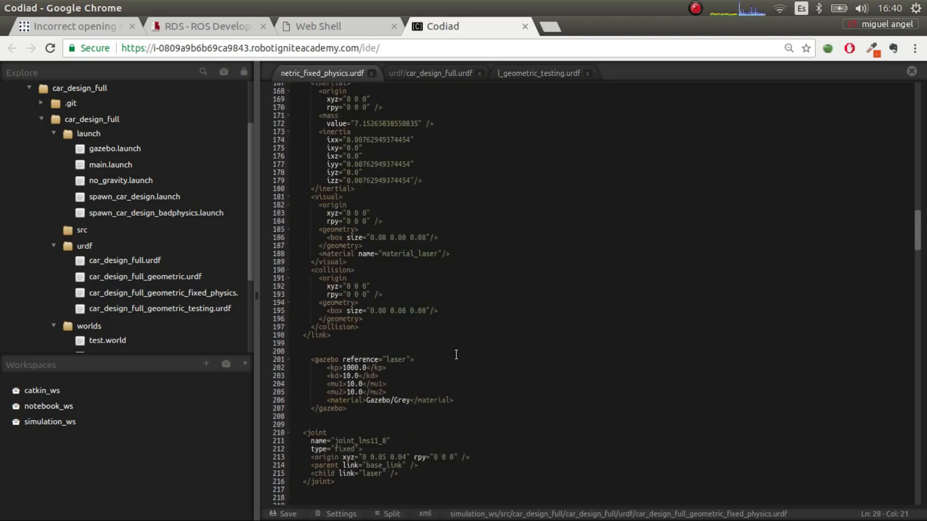
{"action": "scroll", "scroll_direction": "down", "scroll_amount": 3}
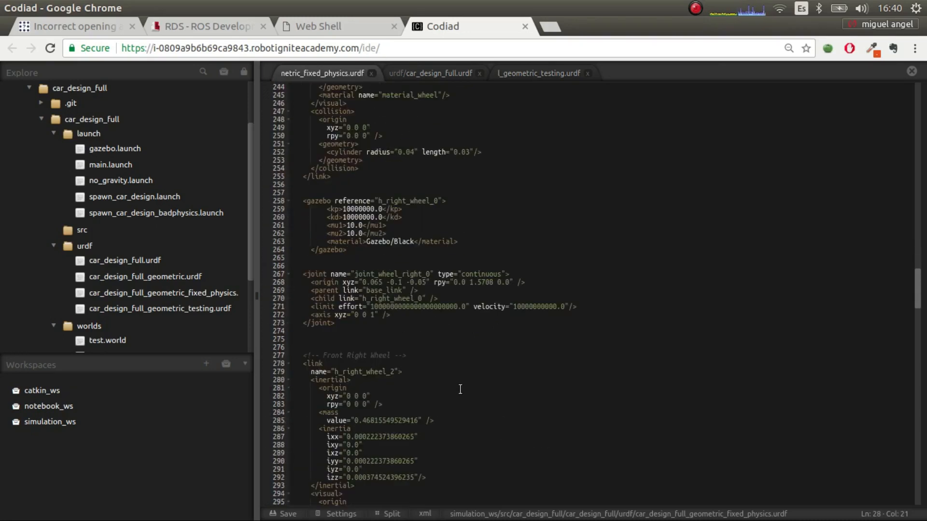
{"action": "left_click", "coordinate": [365, 298]}
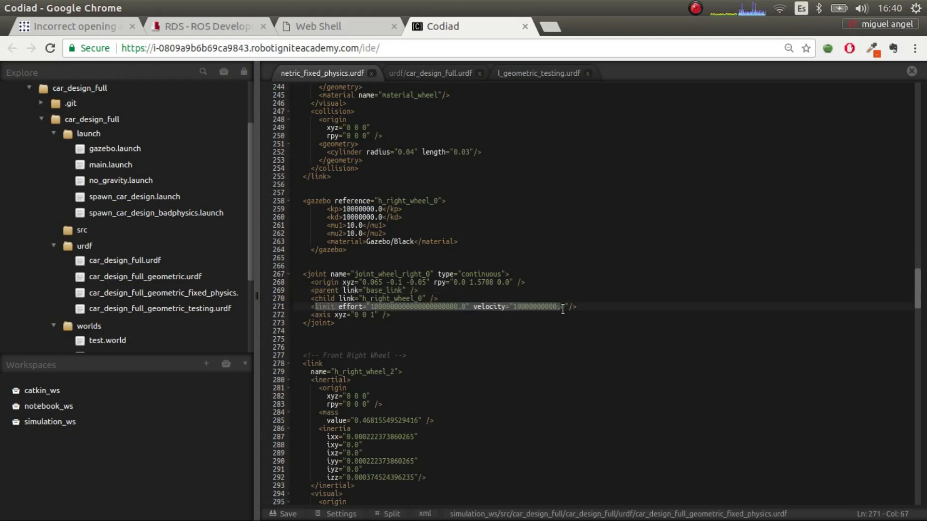
{"action": "left_click", "coordinate": [539, 73]}
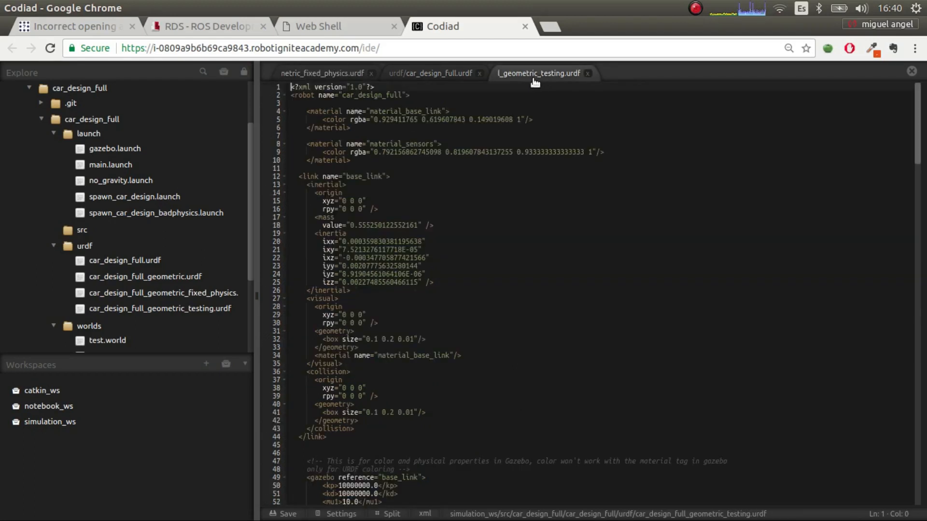
Compare h_right_wheel_0 inertia values between testing and fixed-physics URDFs, then return to Gazebo.
{"action": "scroll", "scroll_direction": "down", "scroll_amount": 3}
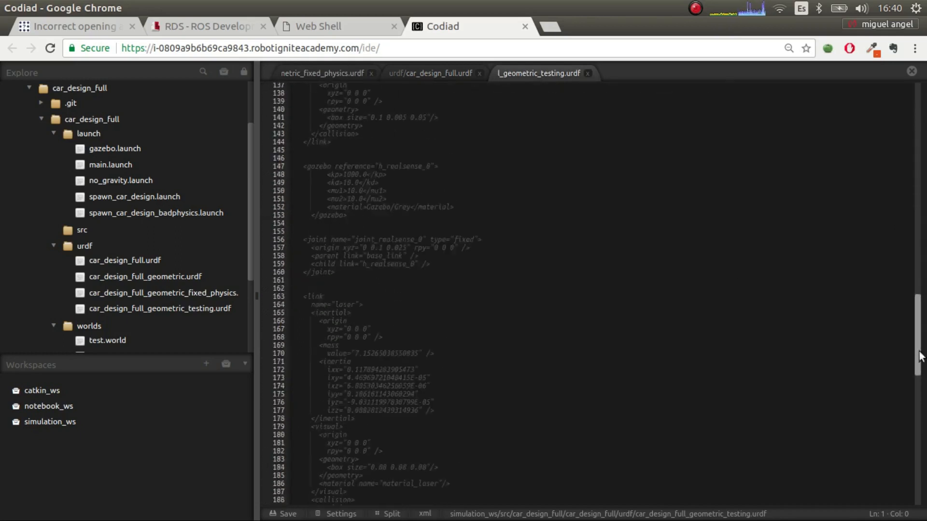
{"action": "scroll", "scroll_direction": "down", "scroll_amount": 3}
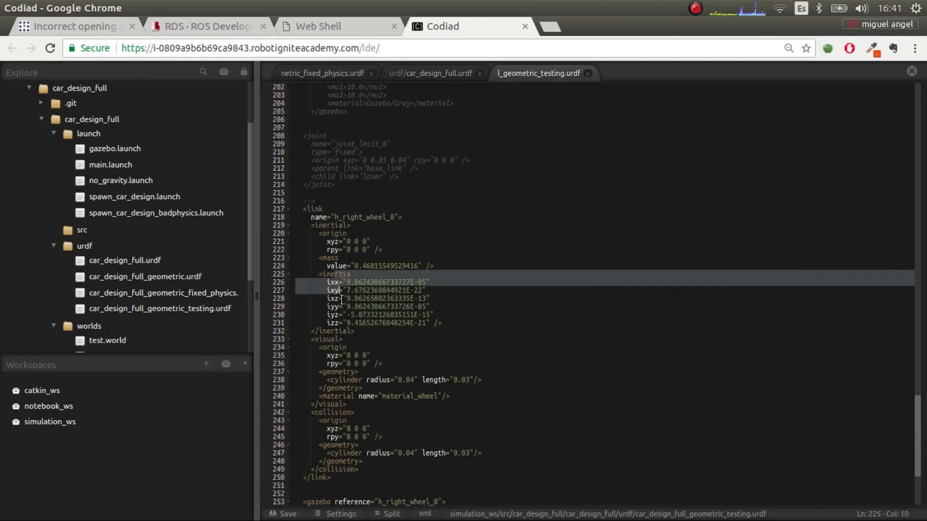
{"action": "left_click_drag", "start_coordinate": [345, 281], "coordinate": [352, 331]}
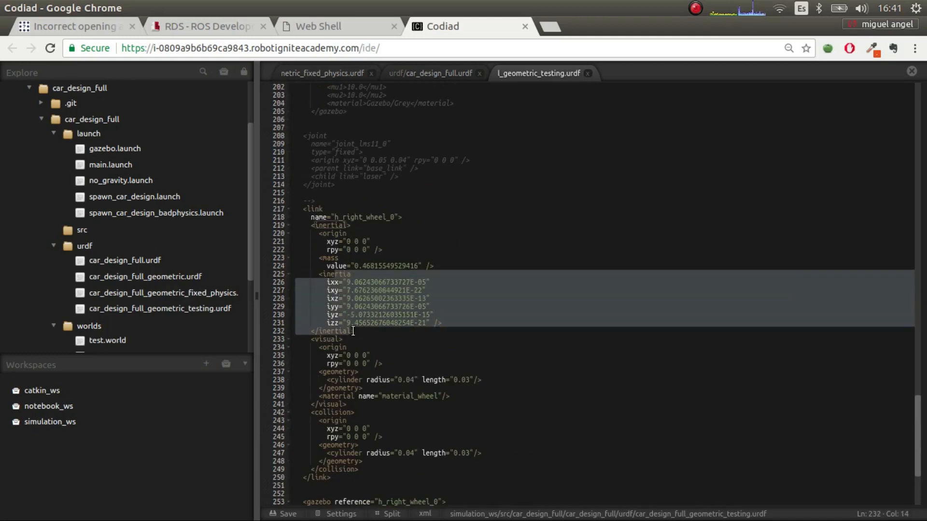
{"action": "mouse_move", "coordinate": [401, 369]}
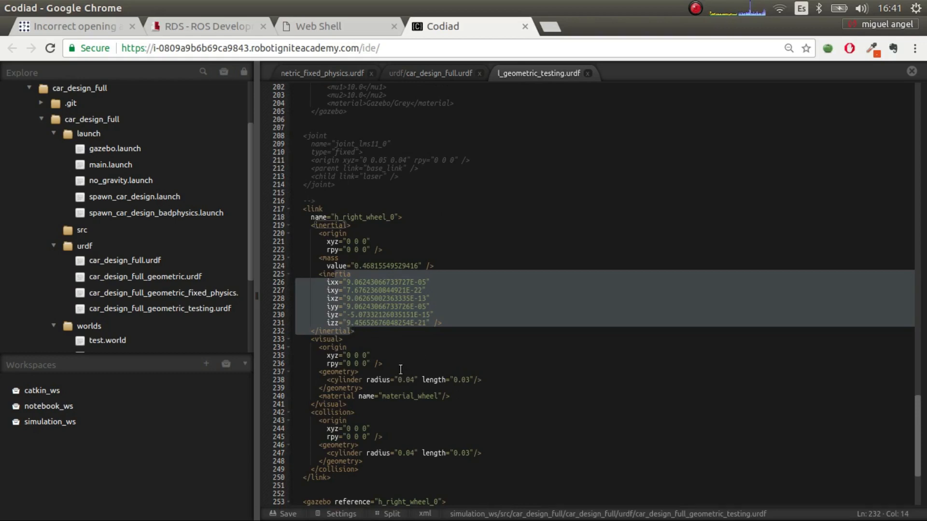
{"action": "left_click", "coordinate": [322, 73]}
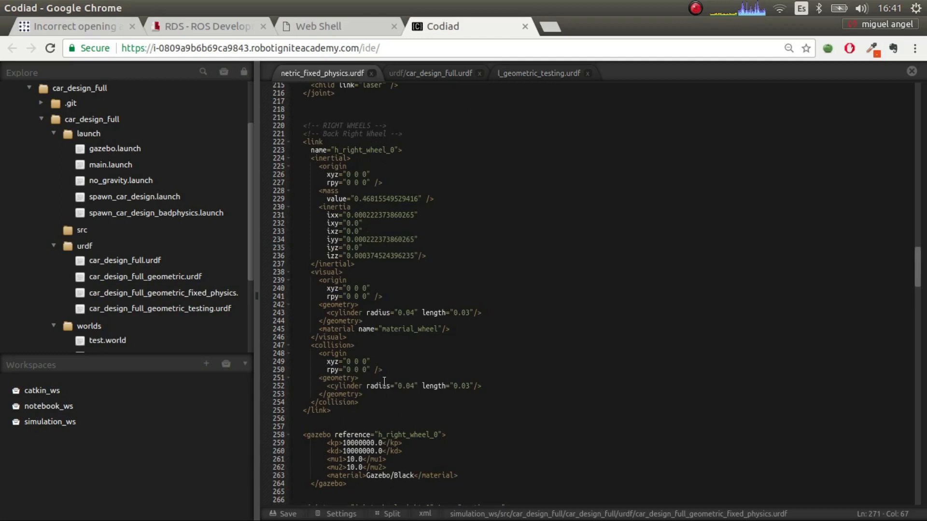
{"action": "mouse_move", "coordinate": [361, 350]}
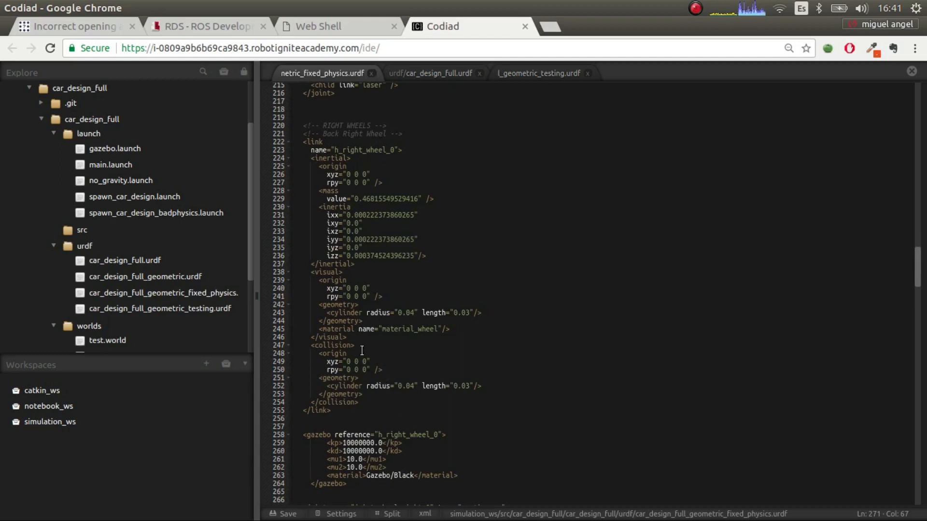
{"action": "scroll", "scroll_direction": "up", "scroll_amount": 3}
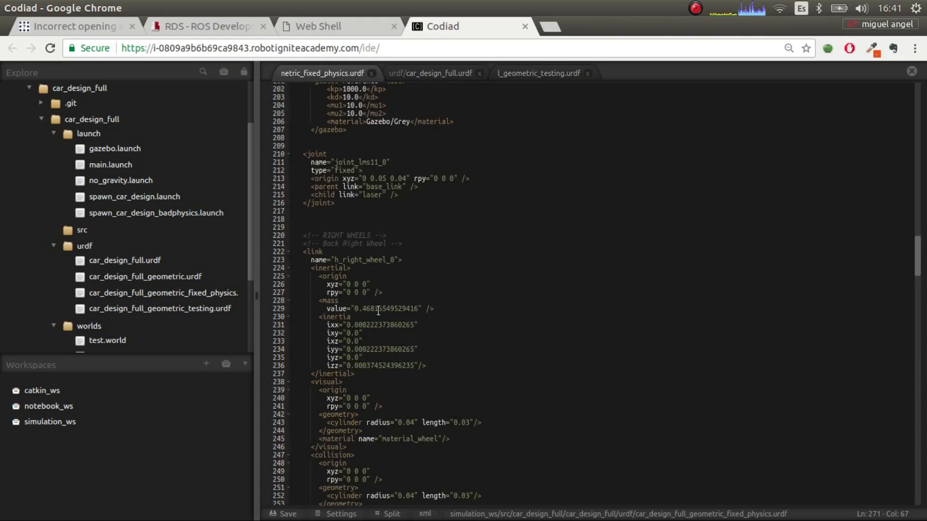
{"action": "left_click", "coordinate": [207, 26]}
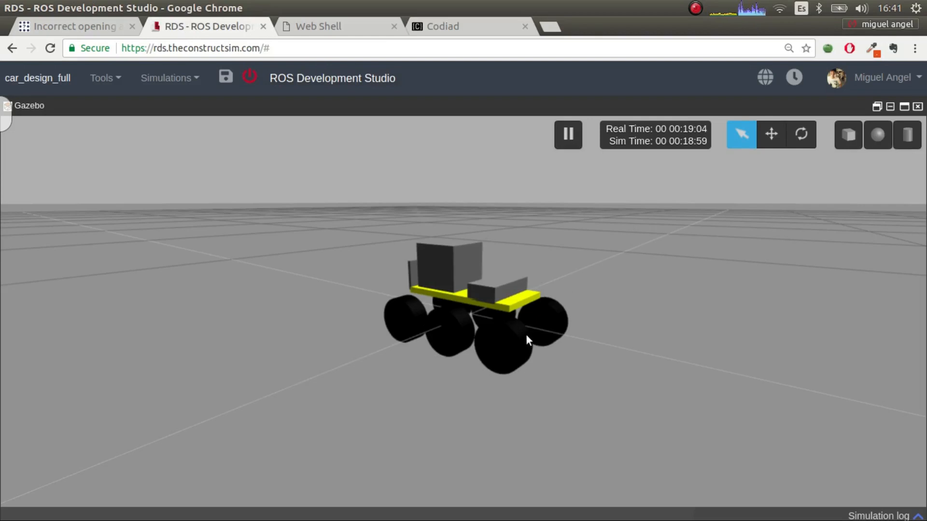
Glance at the fixed-physics URDF again, then return to the Web Shell's spawn output.
{"action": "left_click", "coordinate": [442, 26]}
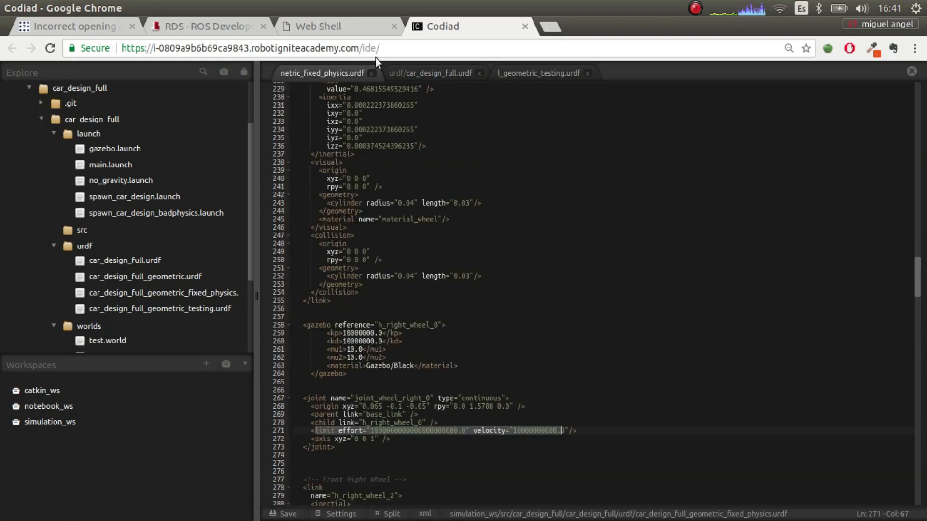
{"action": "mouse_move", "coordinate": [430, 85]}
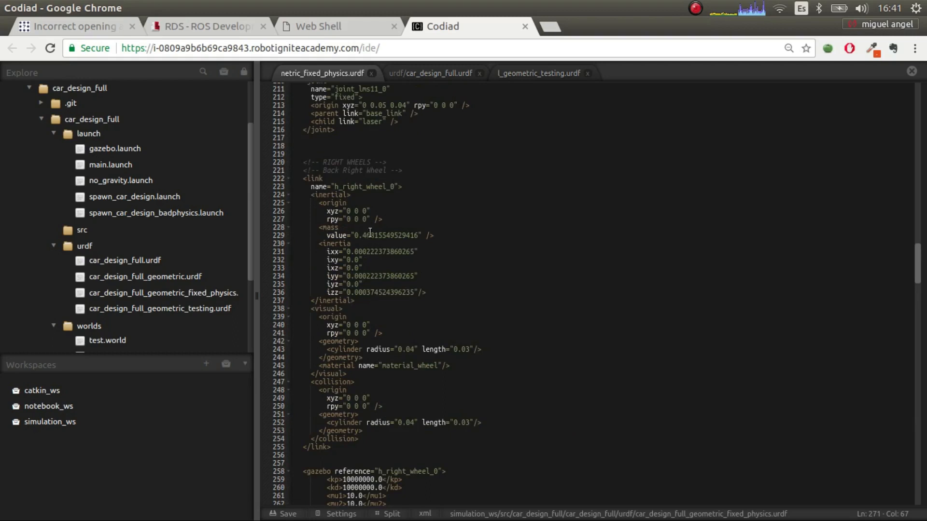
{"action": "left_click", "coordinate": [319, 26]}
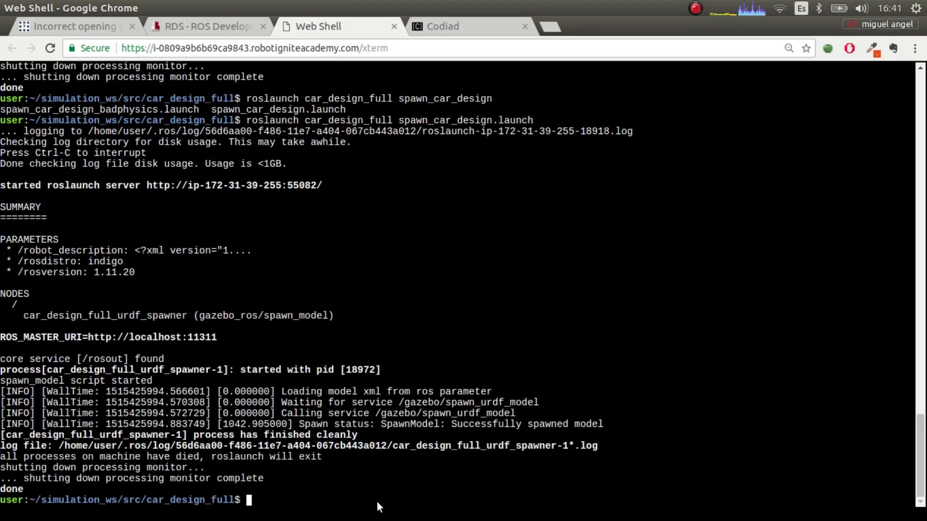
Run spawn_robot_tools_pkg inertial_calculator.py and choose Box geometry (option 1).
{"action": "type", "text": "rosrun s"}
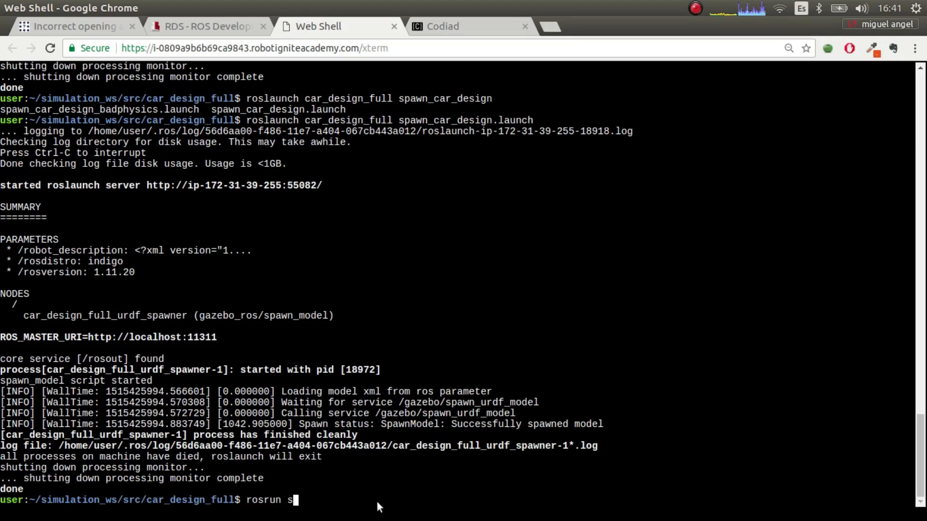
{"action": "type", "text": "pawn_robot_tools_pkg"}
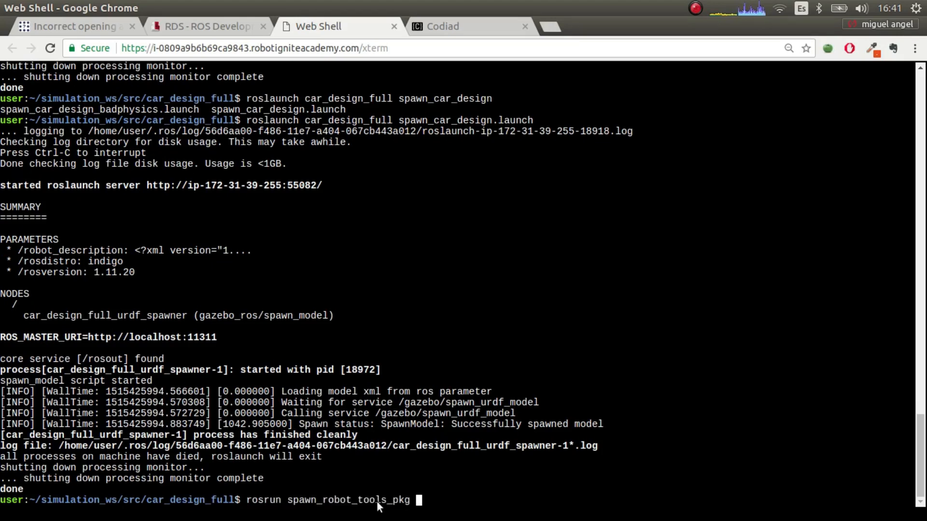
{"action": "type", "text": "inertial_calculator.py"}
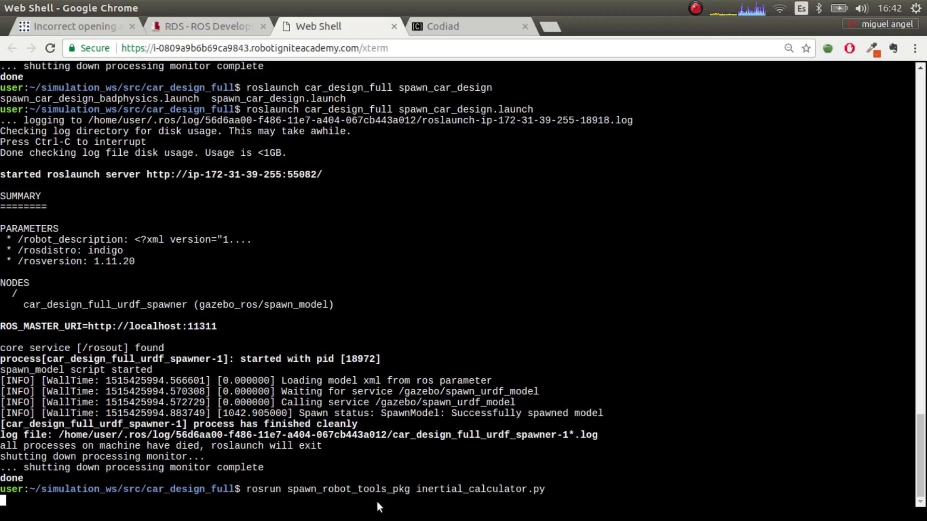
{"action": "key", "text": "enter"}
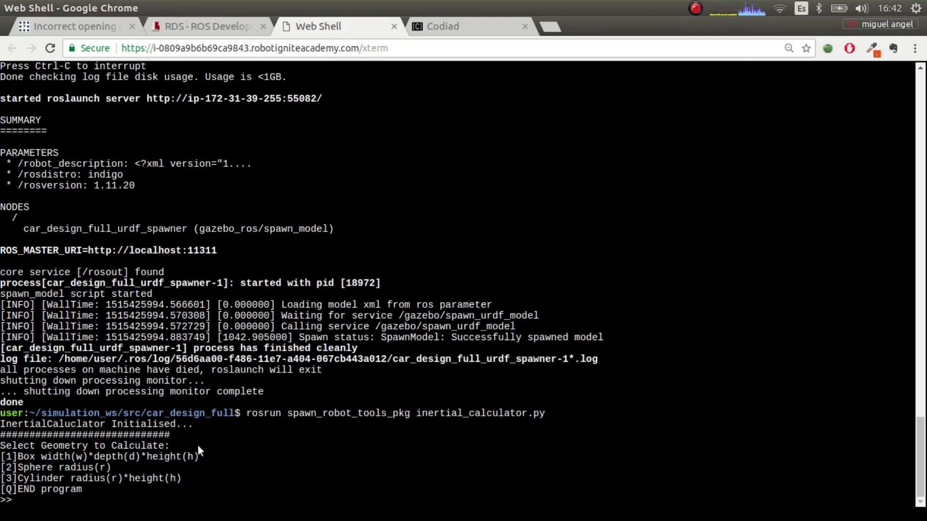
{"action": "type", "text": "1"}
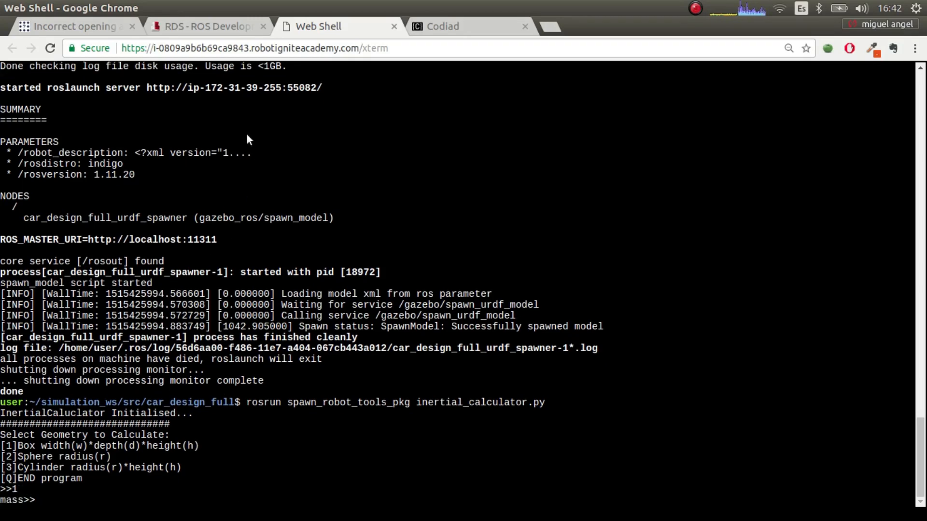
{"action": "left_click", "coordinate": [463, 26]}
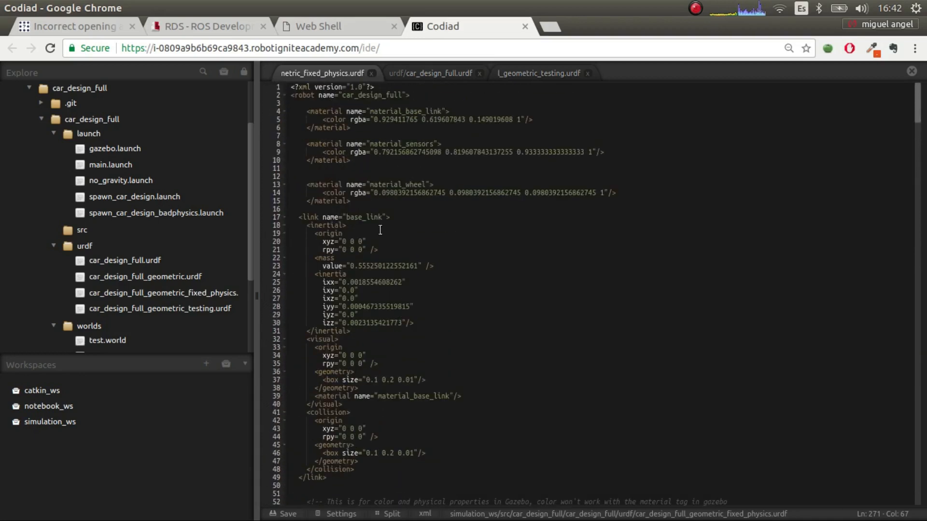
Enter base_link's mass and 0.1 × 0.2 × 0.01 box size to get Iw 0.00186, Id 0.00047, Ih 0.00231.
{"action": "double_click", "coordinate": [383, 266]}
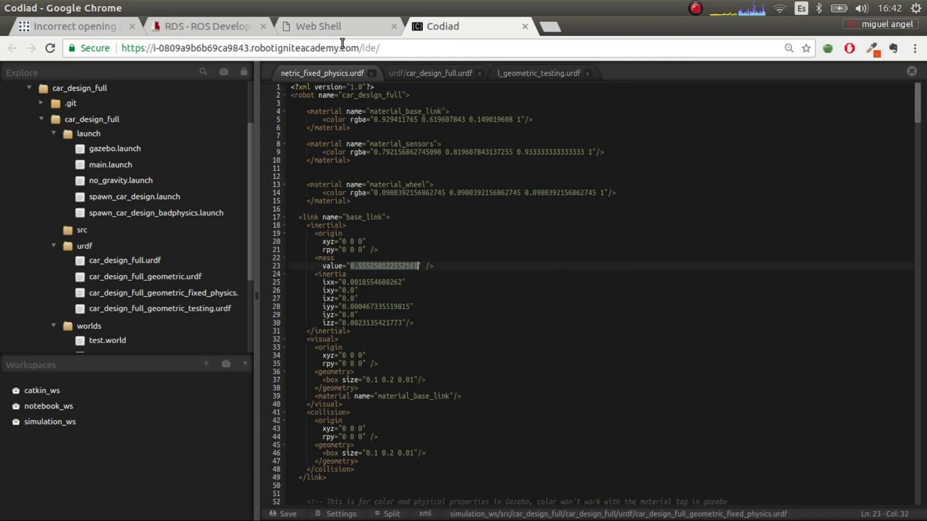
{"action": "left_click", "coordinate": [317, 27]}
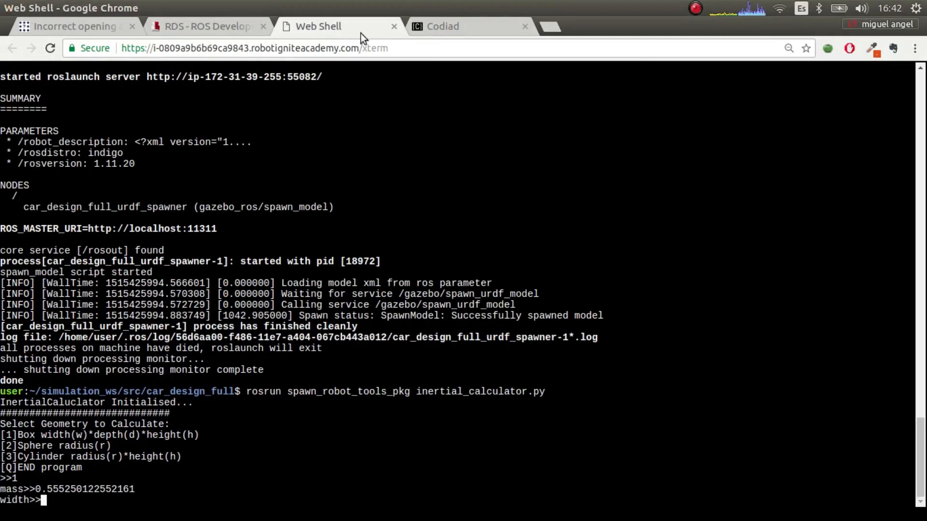
{"action": "left_click", "coordinate": [442, 26]}
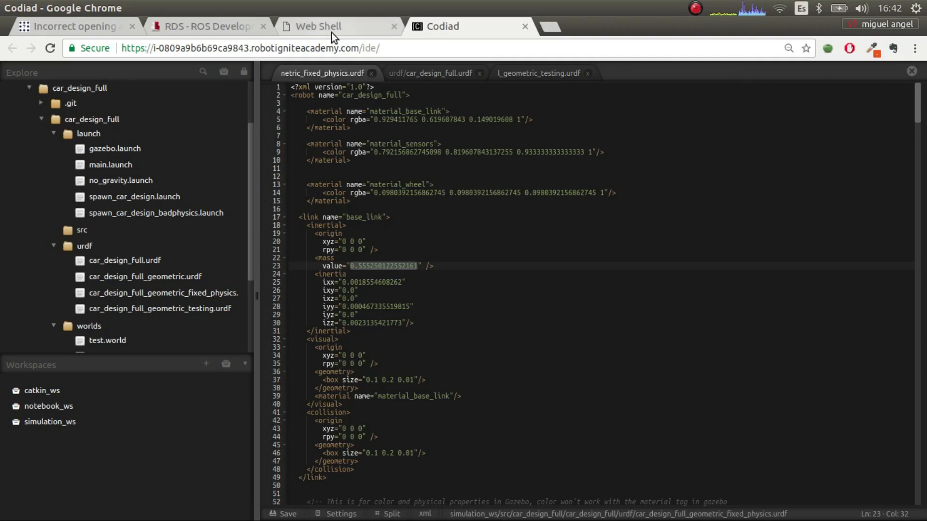
{"action": "mouse_move", "coordinate": [331, 30]}
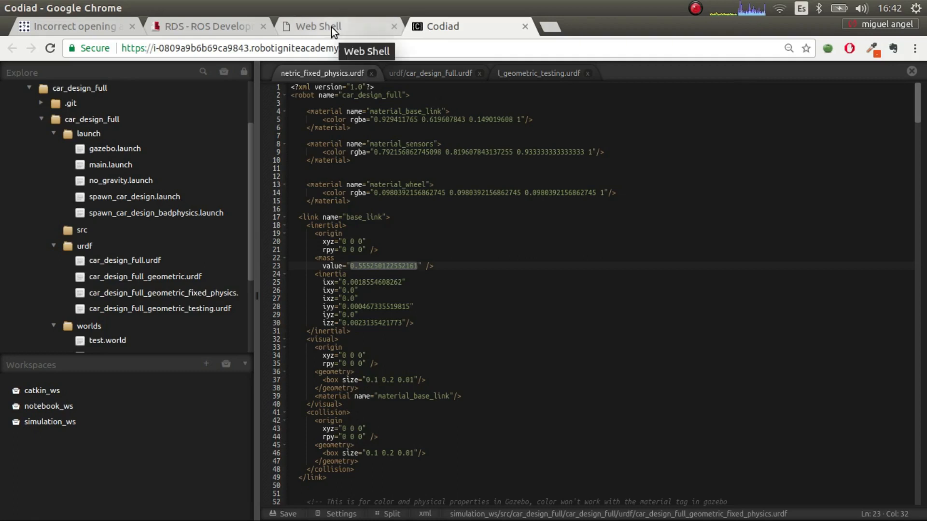
{"action": "left_click", "coordinate": [322, 26]}
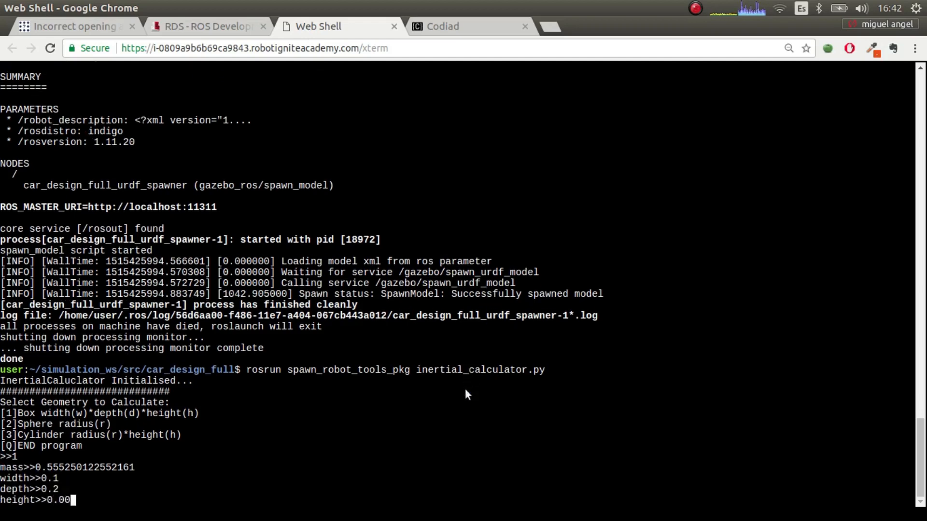
{"action": "type", "text": "1"}
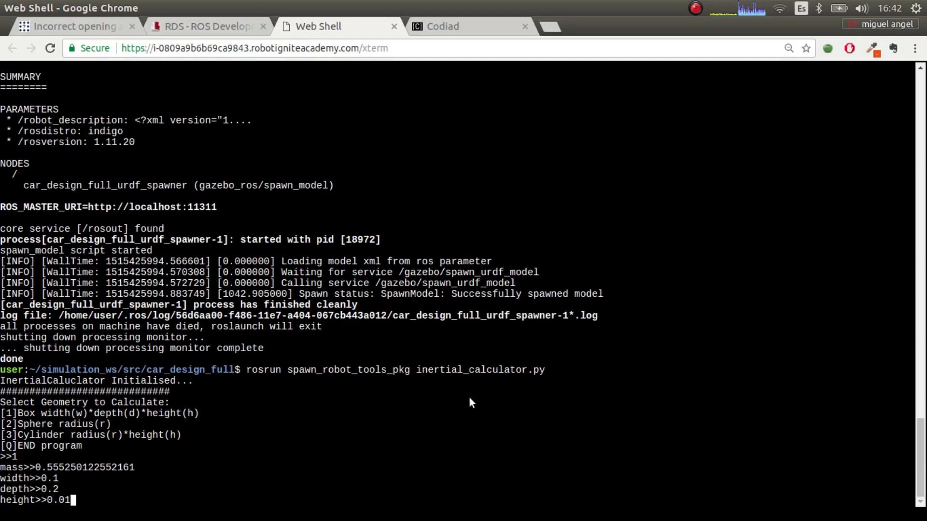
{"action": "left_click", "coordinate": [464, 26]}
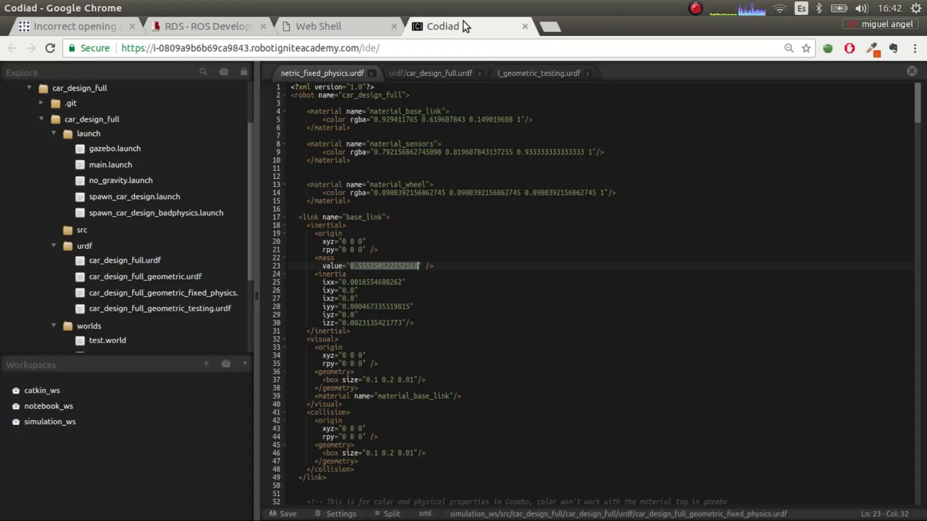
{"action": "left_click", "coordinate": [319, 26]}
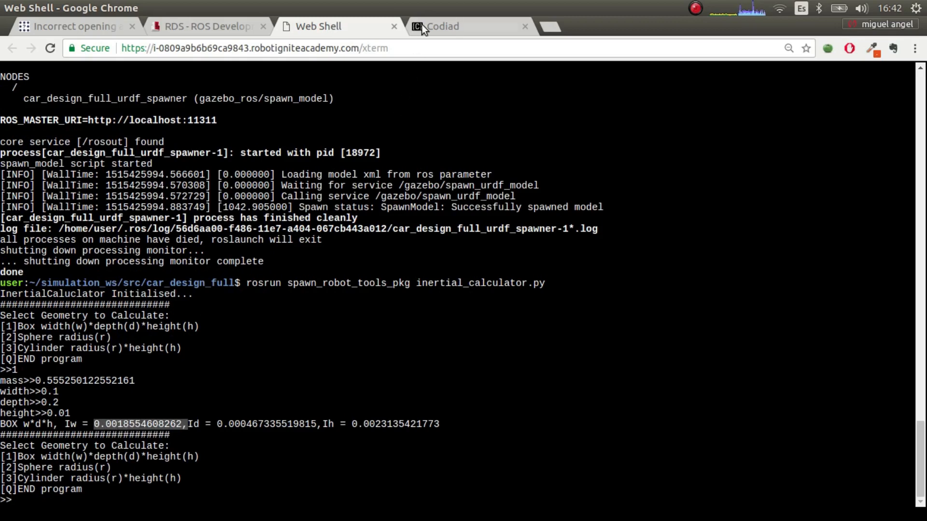
Cross-check the calculated box inertias against the URDF's ixx values and the car in Gazebo.
{"action": "left_click", "coordinate": [440, 26]}
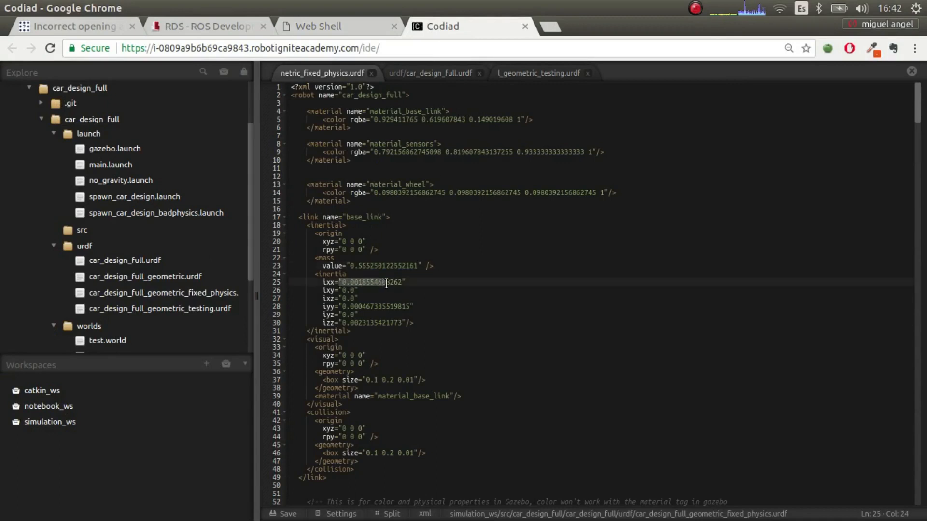
{"action": "left_click", "coordinate": [322, 26]}
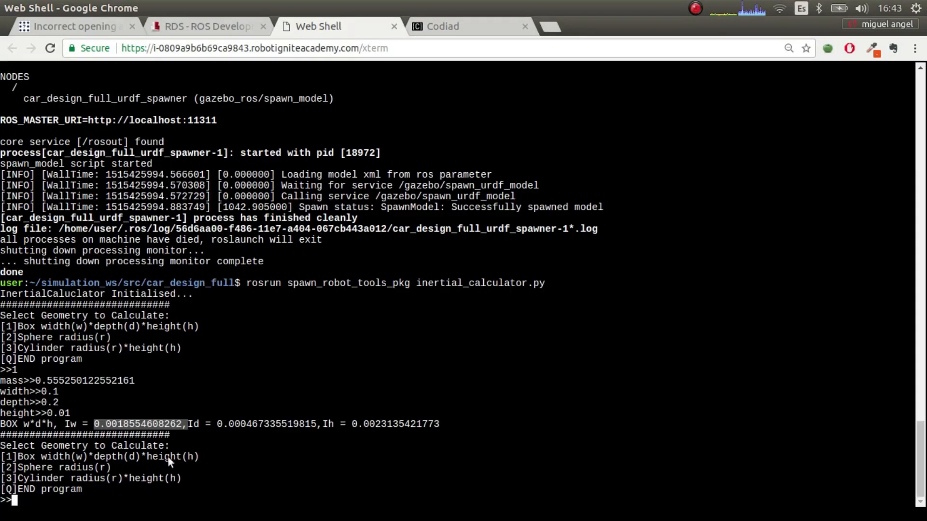
{"action": "mouse_move", "coordinate": [397, 113]}
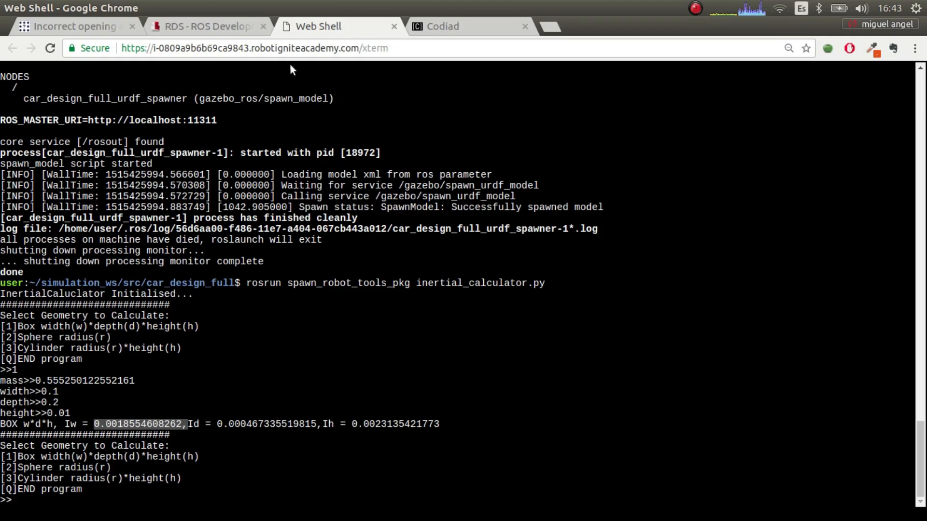
{"action": "mouse_move", "coordinate": [233, 29]}
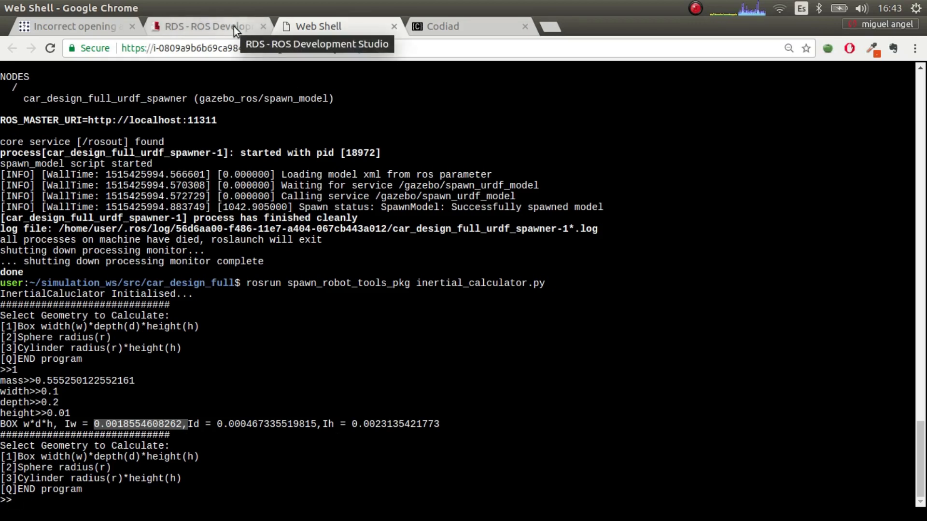
{"action": "left_click", "coordinate": [467, 26]}
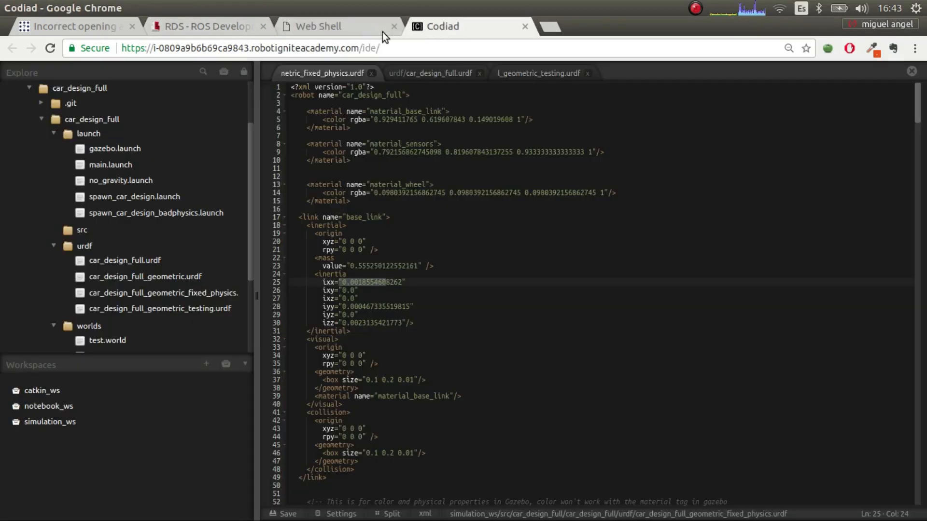
{"action": "left_click", "coordinate": [319, 26]}
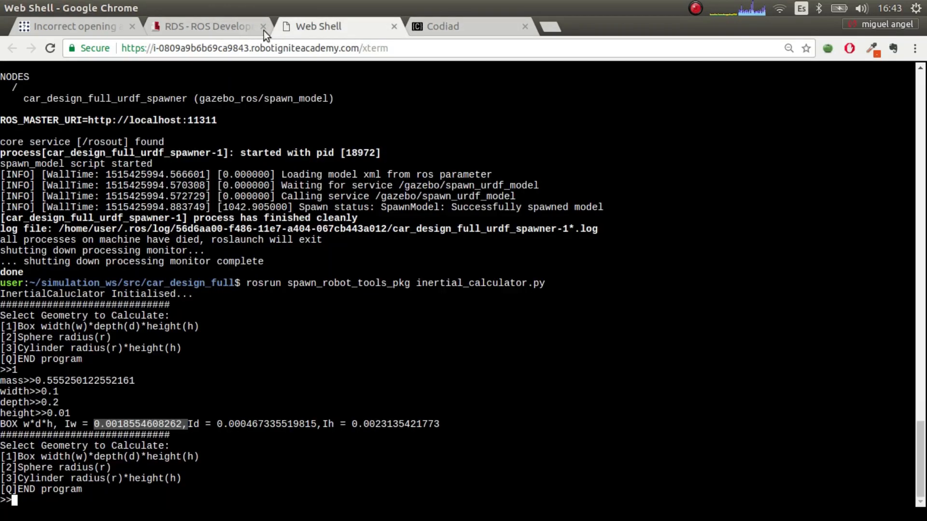
{"action": "left_click", "coordinate": [207, 26]}
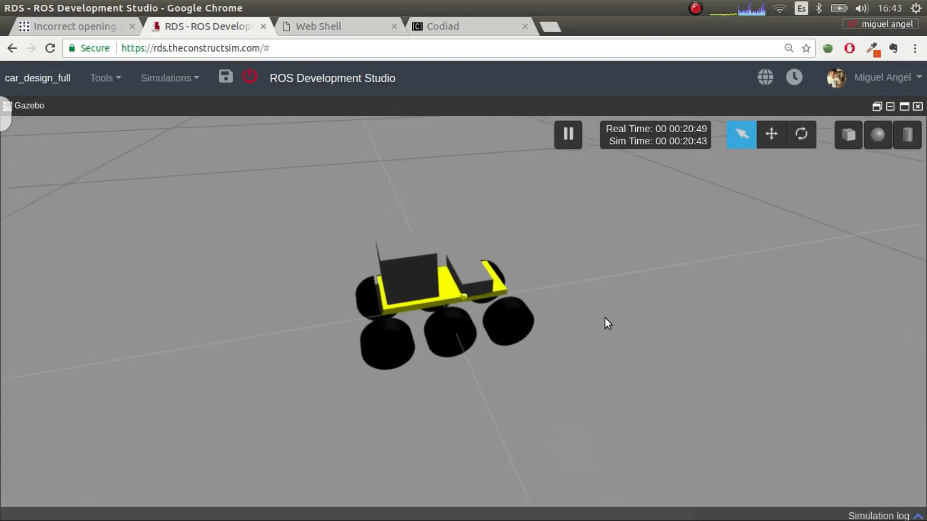
{"action": "left_click", "coordinate": [71, 26]}
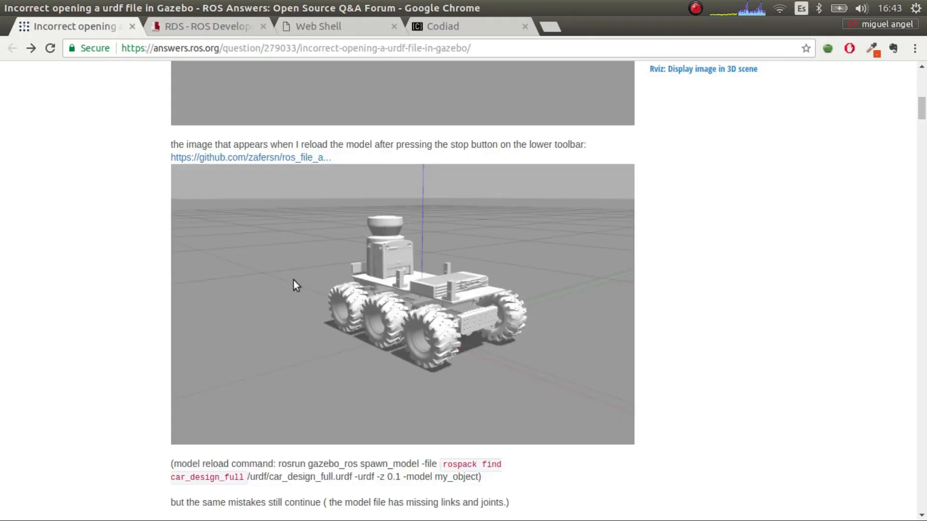
Scroll through the question's Gazebo error screenshot and spawn log, then return to Gazebo.
{"action": "scroll", "scroll_direction": "up", "scroll_amount": 3}
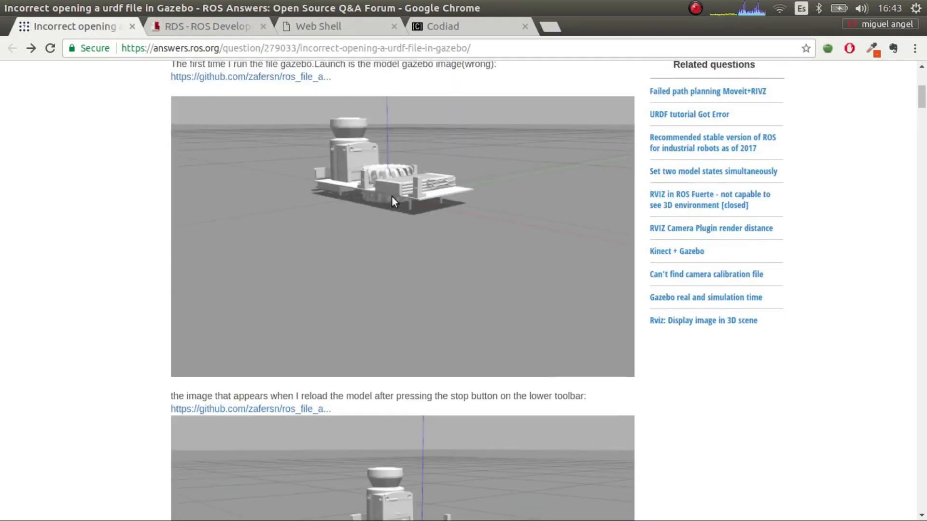
{"action": "scroll", "scroll_direction": "down", "scroll_amount": 3}
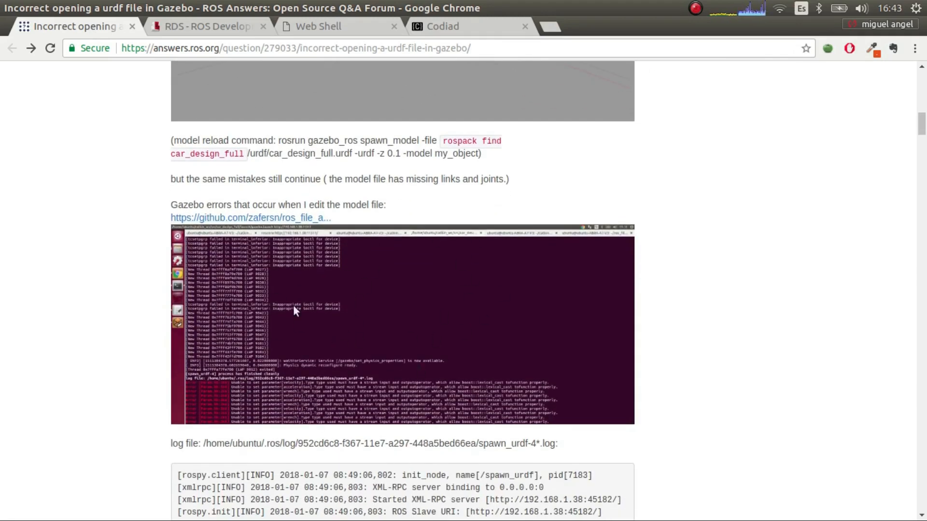
{"action": "mouse_move", "coordinate": [415, 264]}
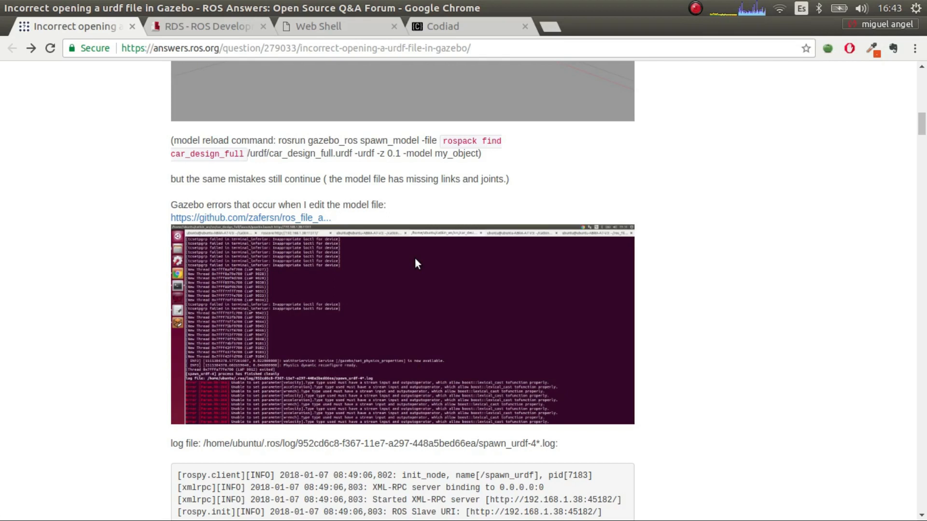
{"action": "scroll", "scroll_direction": "down", "scroll_amount": 3}
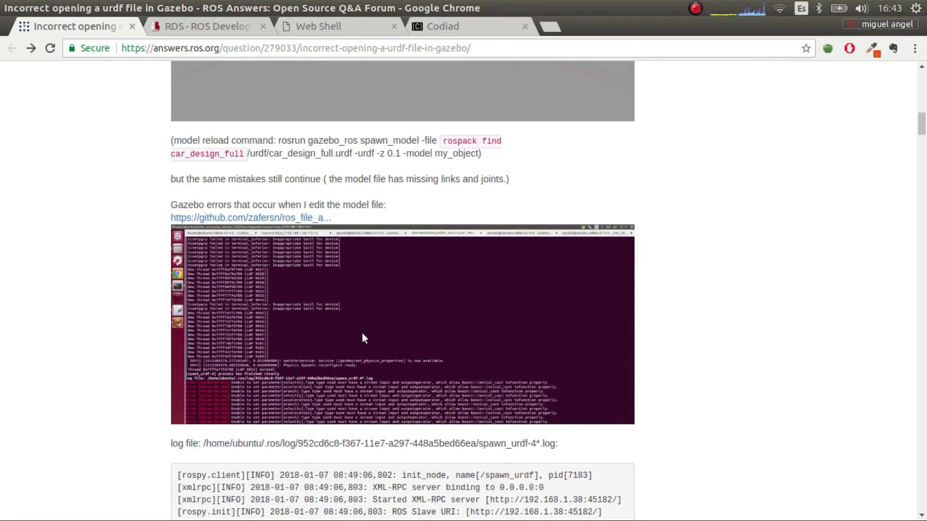
{"action": "mouse_move", "coordinate": [366, 324]}
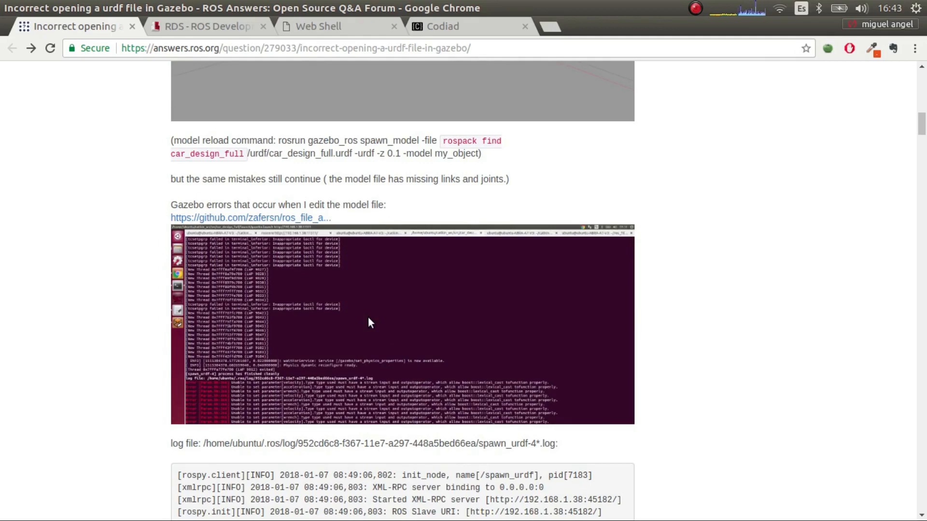
{"action": "left_click", "coordinate": [207, 26]}
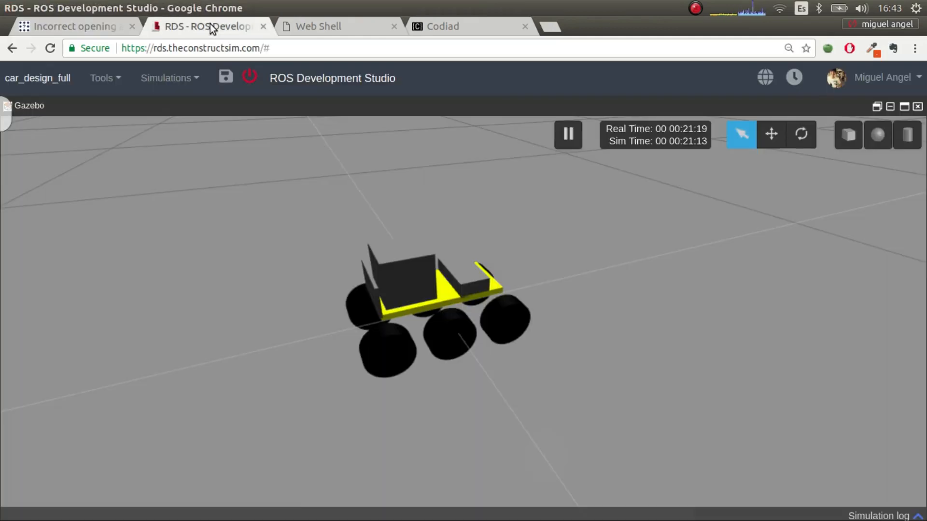